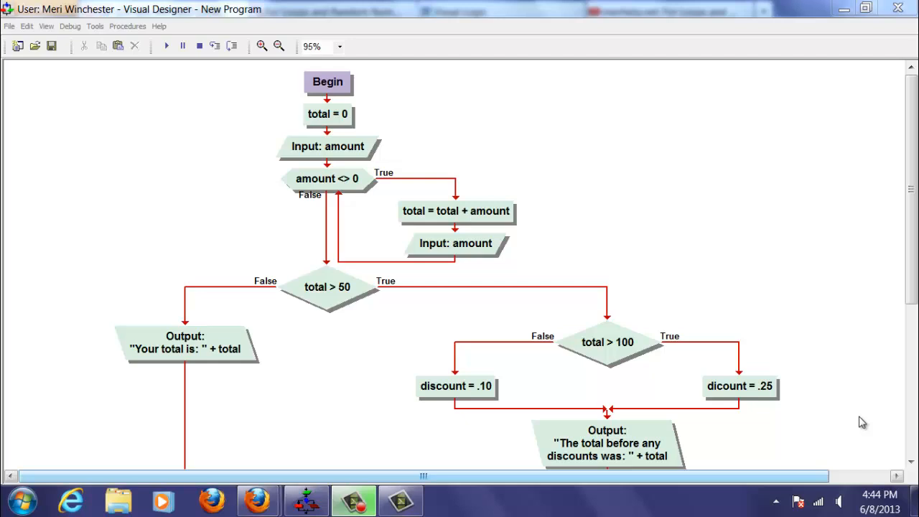
{"action": "mouse_move", "coordinate": [359, 128]}
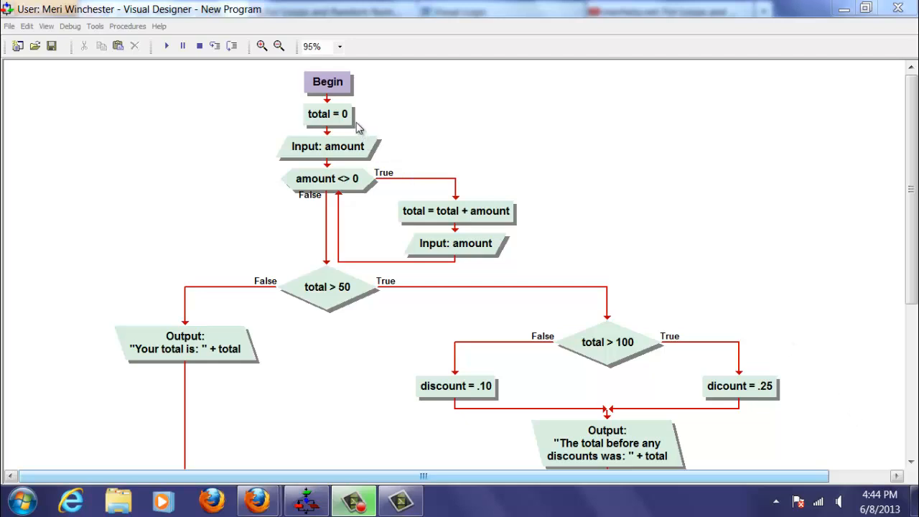
{"action": "mouse_move", "coordinate": [347, 125]}
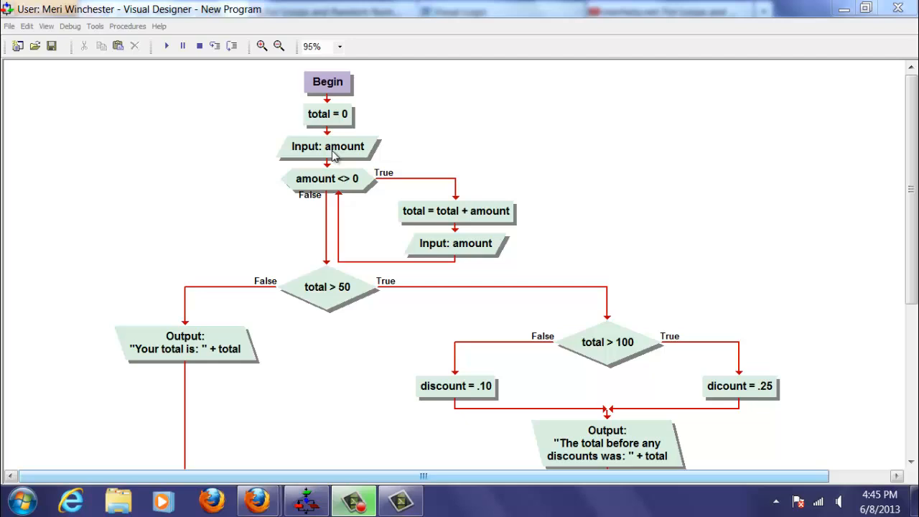
{"action": "mouse_move", "coordinate": [333, 180]}
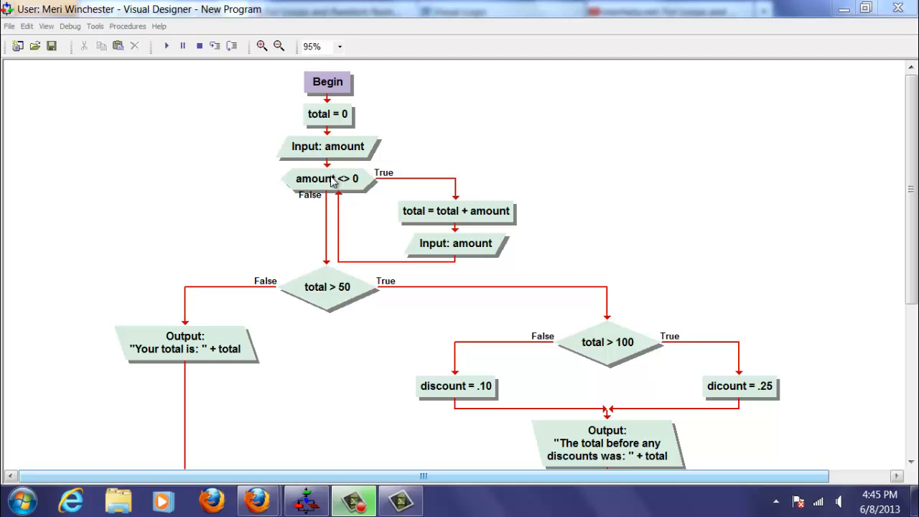
{"action": "mouse_move", "coordinate": [478, 200]}
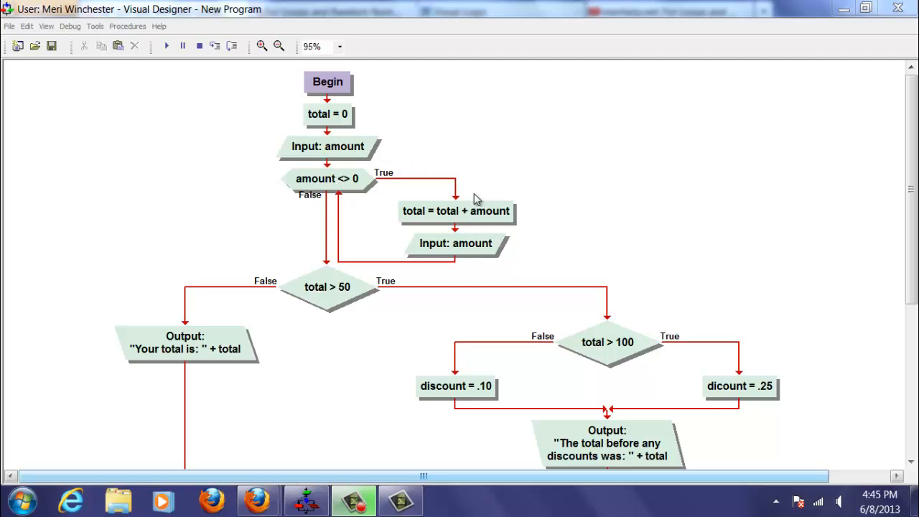
{"action": "mouse_move", "coordinate": [425, 219]}
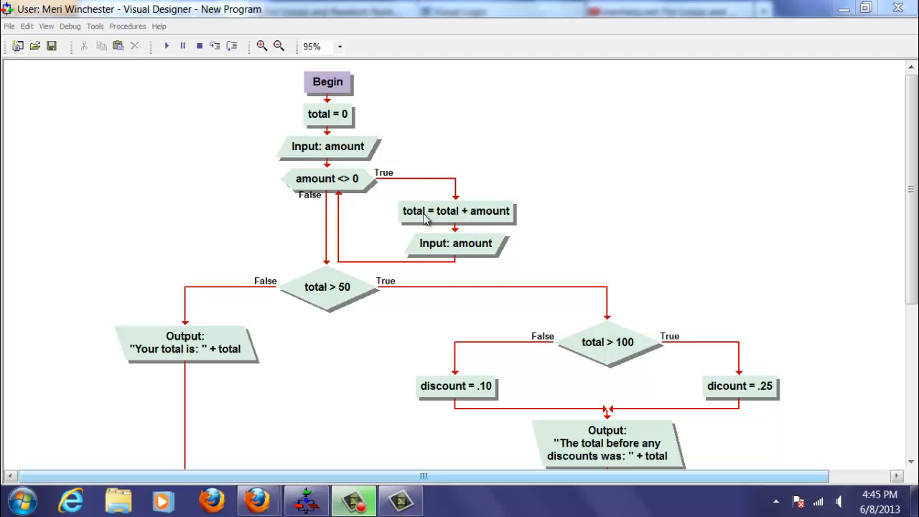
{"action": "mouse_move", "coordinate": [449, 219]}
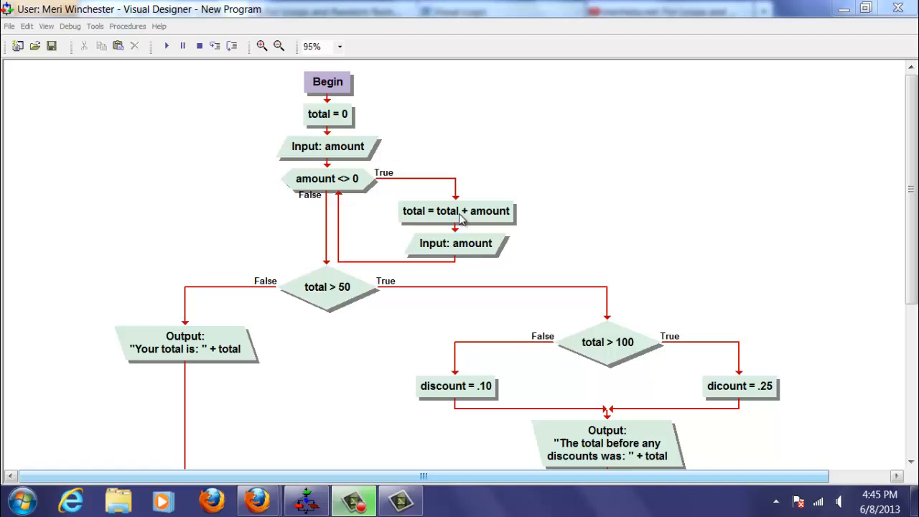
{"action": "mouse_move", "coordinate": [479, 219]}
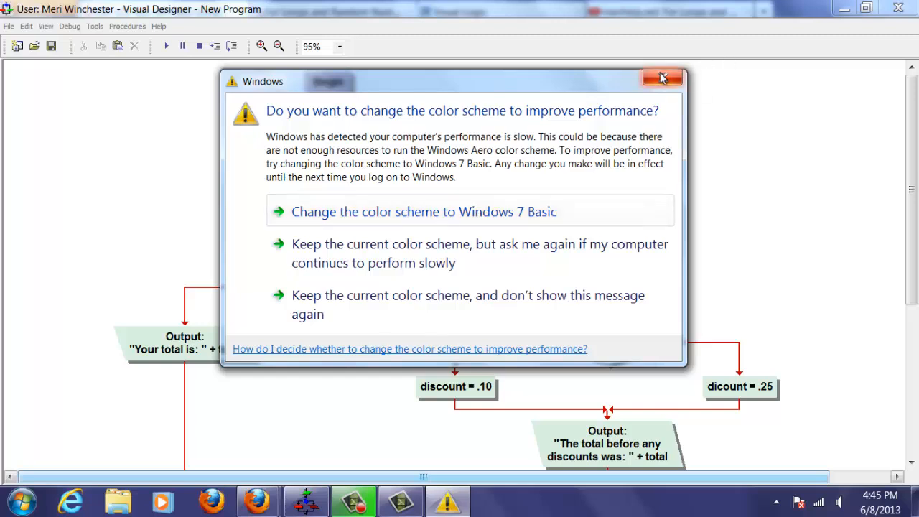
Dismiss the Windows color scheme prompt and scroll through the discount flowchart and back up
{"action": "left_click", "coordinate": [662, 77]}
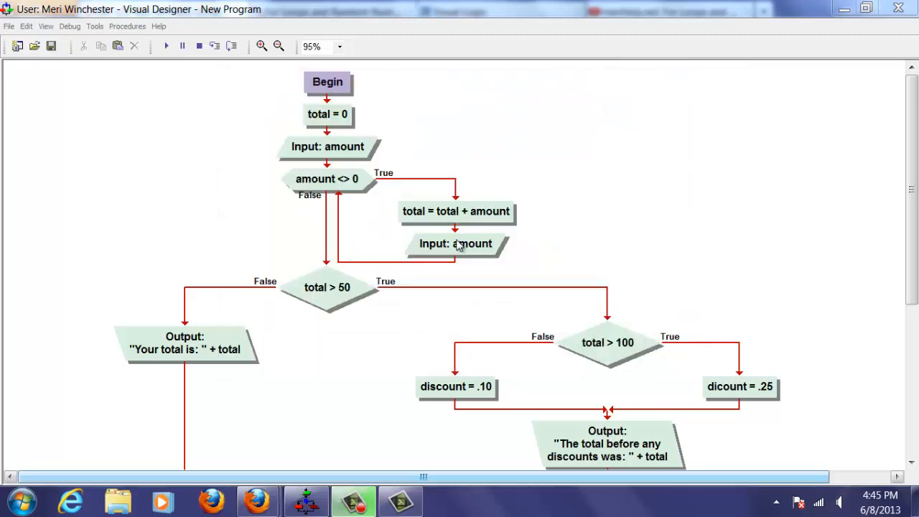
{"action": "mouse_move", "coordinate": [465, 250]}
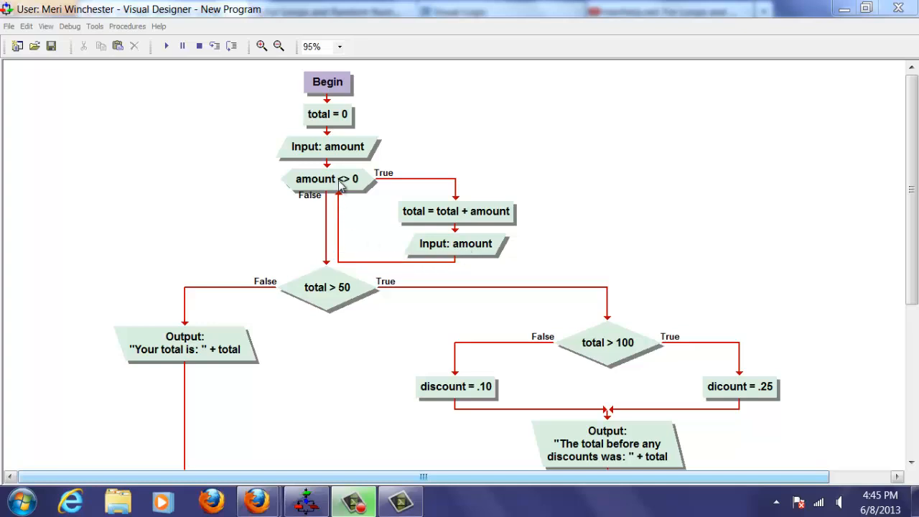
{"action": "mouse_move", "coordinate": [450, 248]}
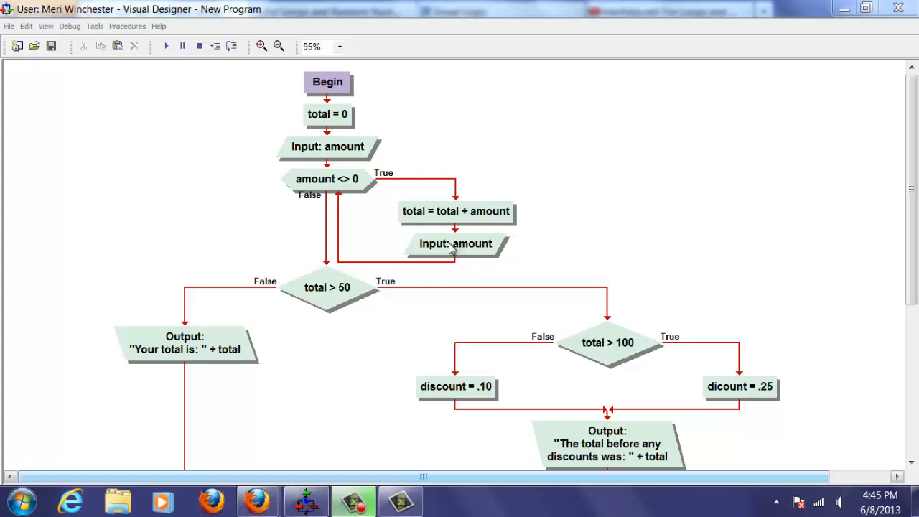
{"action": "mouse_move", "coordinate": [342, 185]}
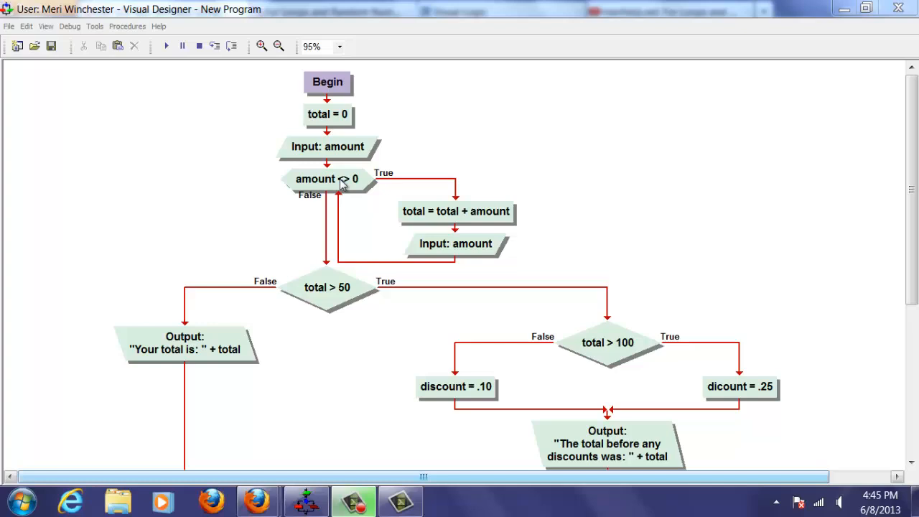
{"action": "mouse_move", "coordinate": [351, 200]}
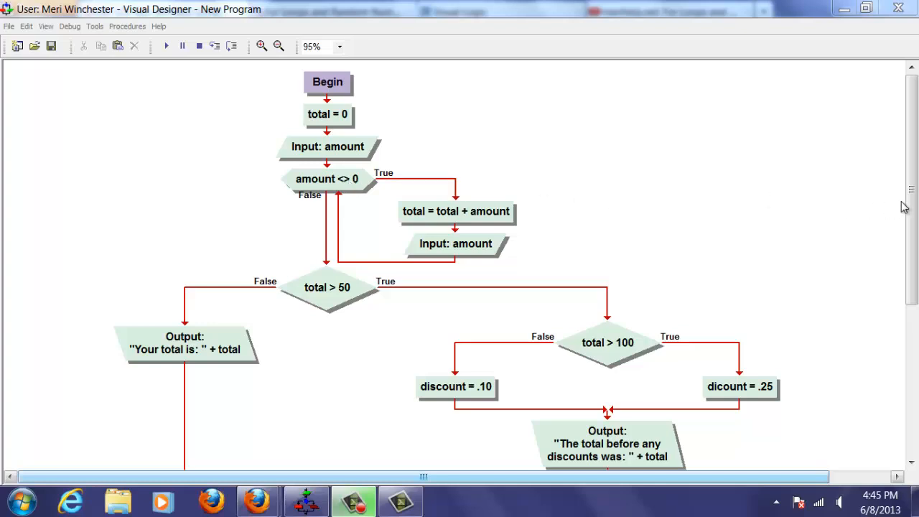
{"action": "scroll", "scroll_direction": "down", "scroll_amount": 3}
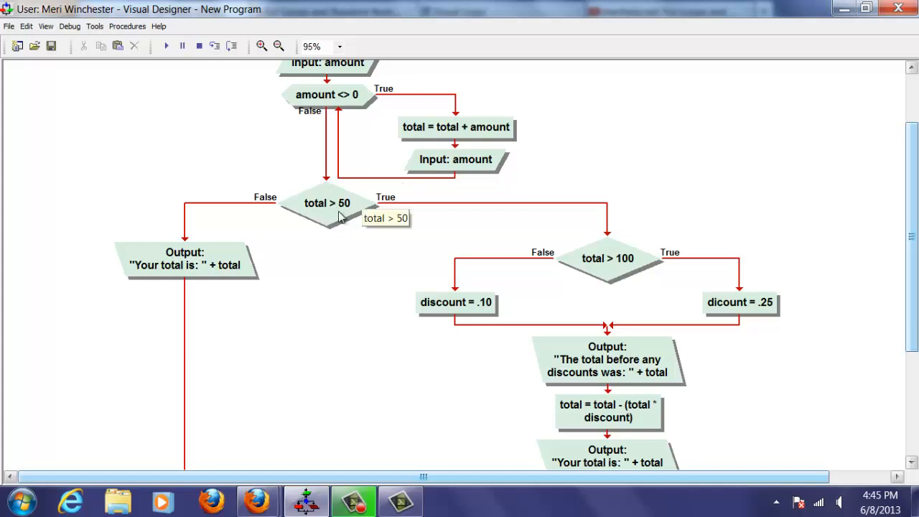
{"action": "mouse_move", "coordinate": [332, 209]}
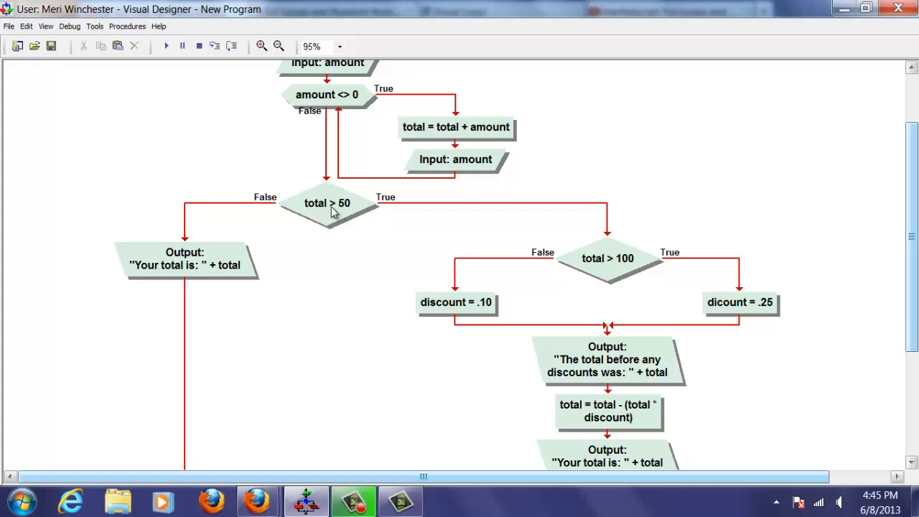
{"action": "mouse_move", "coordinate": [322, 210]}
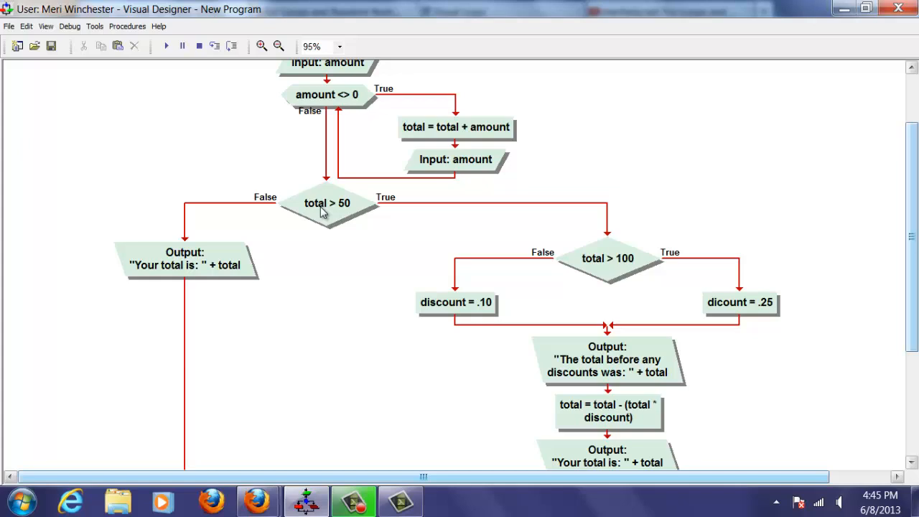
{"action": "mouse_move", "coordinate": [609, 258]}
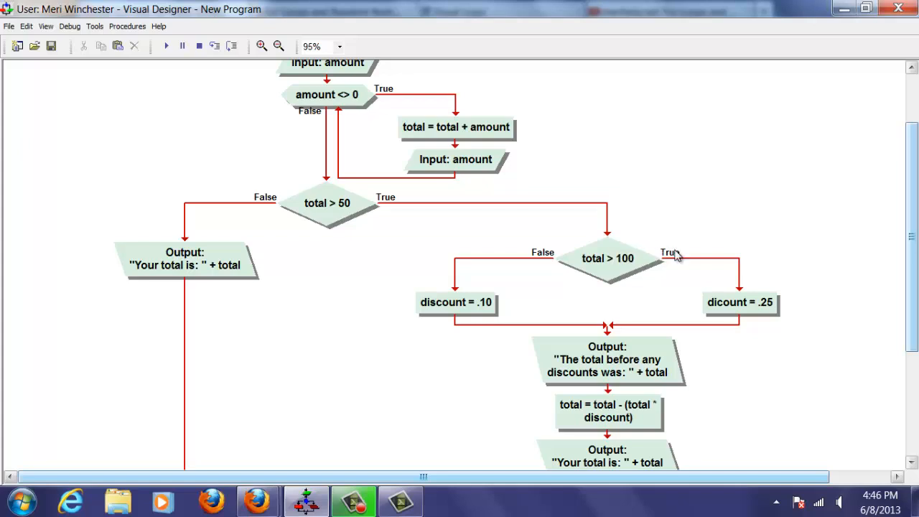
{"action": "mouse_move", "coordinate": [729, 305]}
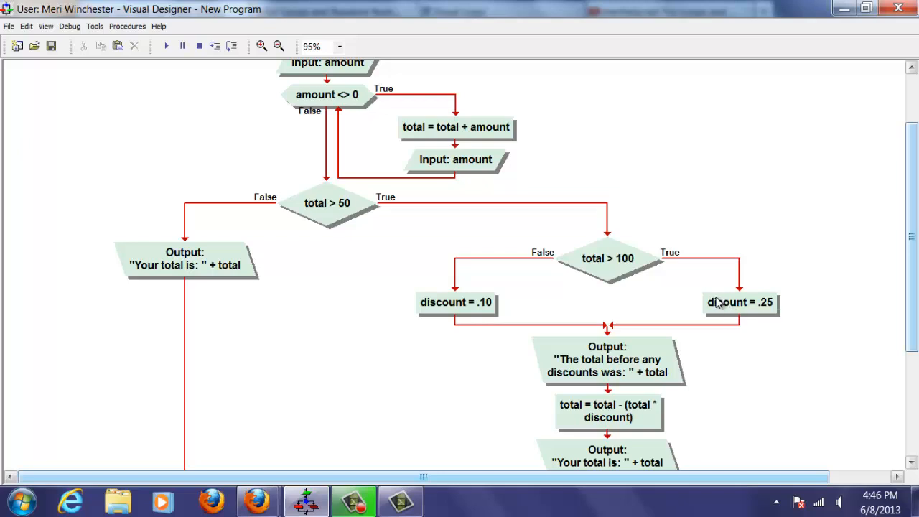
{"action": "mouse_move", "coordinate": [740, 302]}
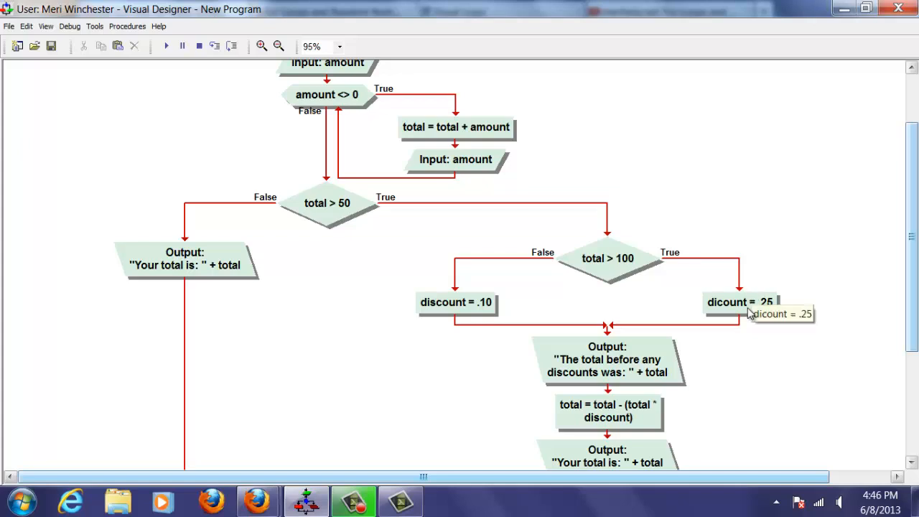
{"action": "mouse_move", "coordinate": [641, 288]}
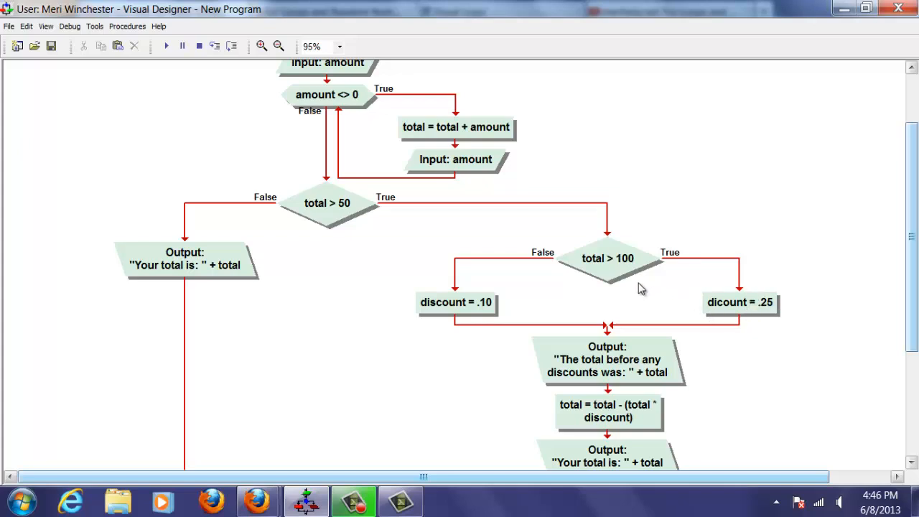
{"action": "mouse_move", "coordinate": [485, 300]}
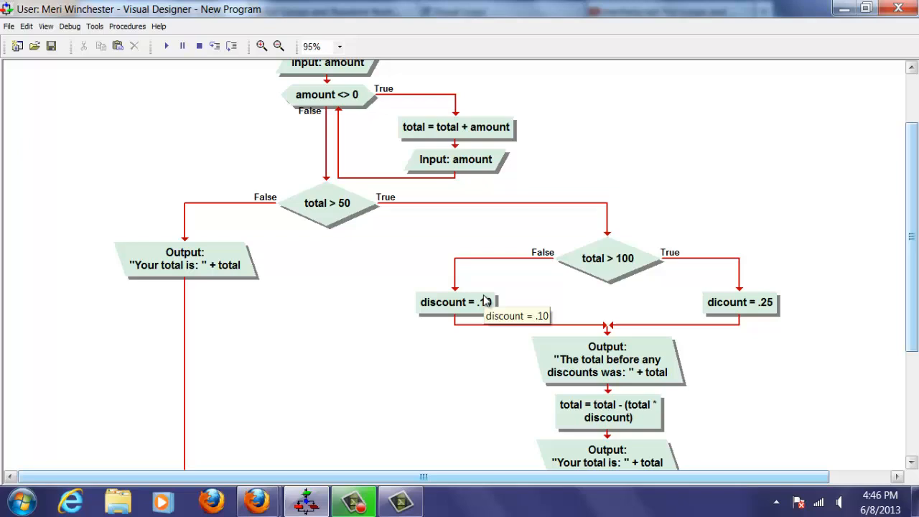
{"action": "mouse_move", "coordinate": [484, 302]}
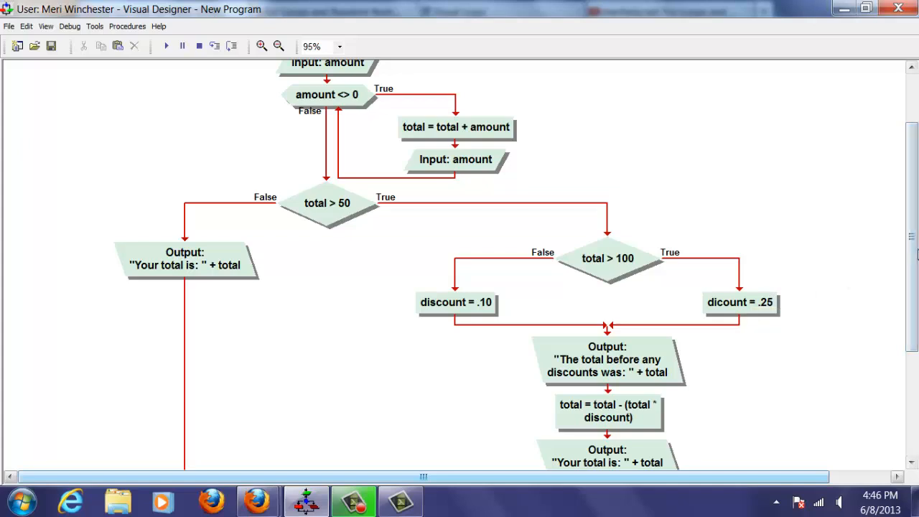
{"action": "scroll", "scroll_direction": "down", "scroll_amount": 3}
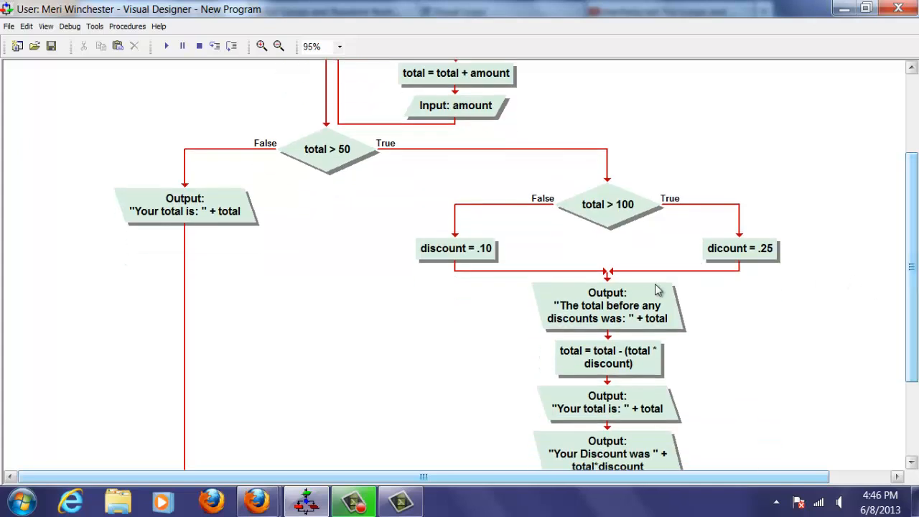
{"action": "mouse_move", "coordinate": [666, 349]}
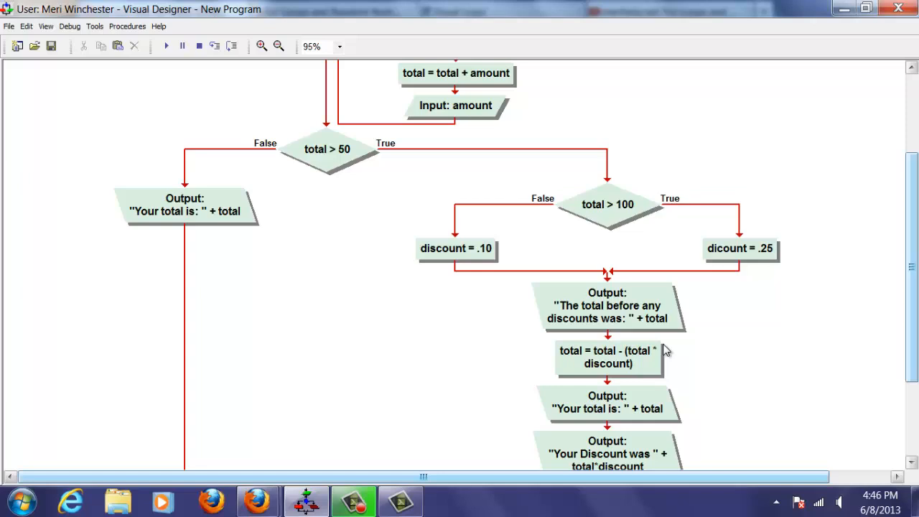
{"action": "mouse_move", "coordinate": [643, 356]}
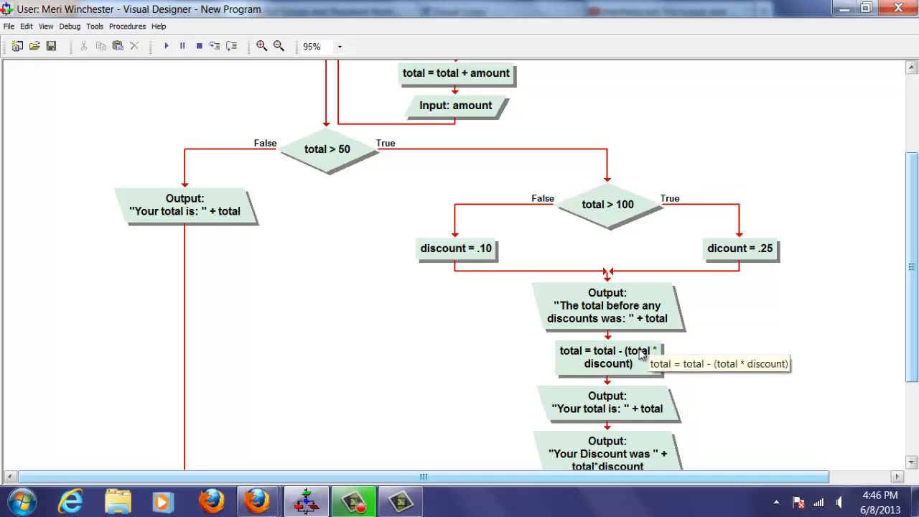
{"action": "mouse_move", "coordinate": [859, 336]}
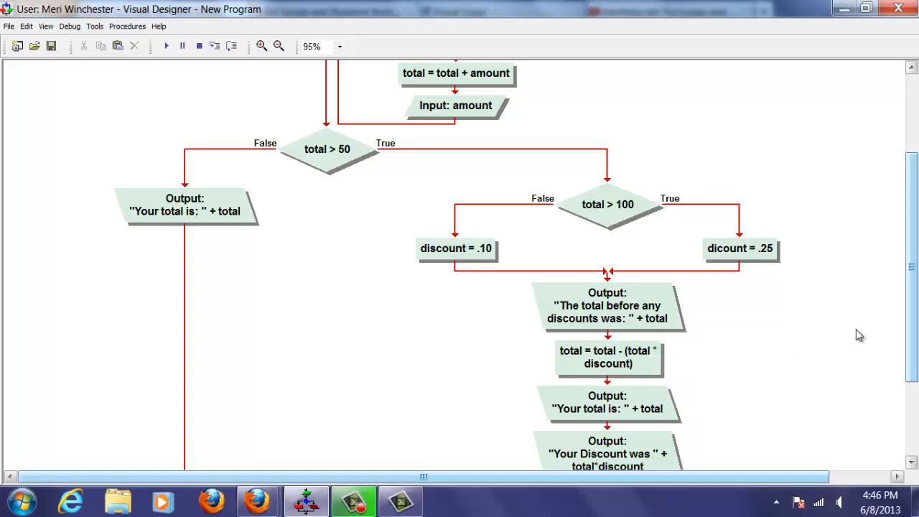
{"action": "scroll", "scroll_direction": "down", "scroll_amount": 3}
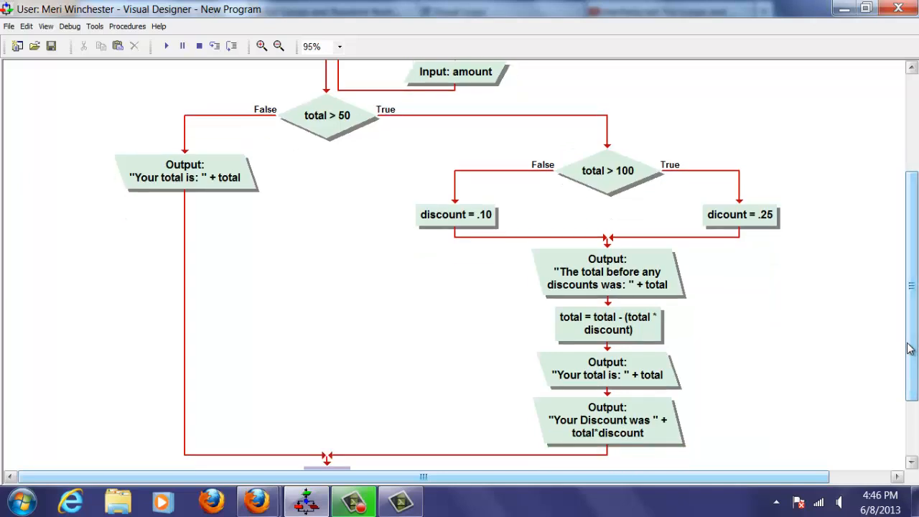
{"action": "mouse_move", "coordinate": [657, 414]}
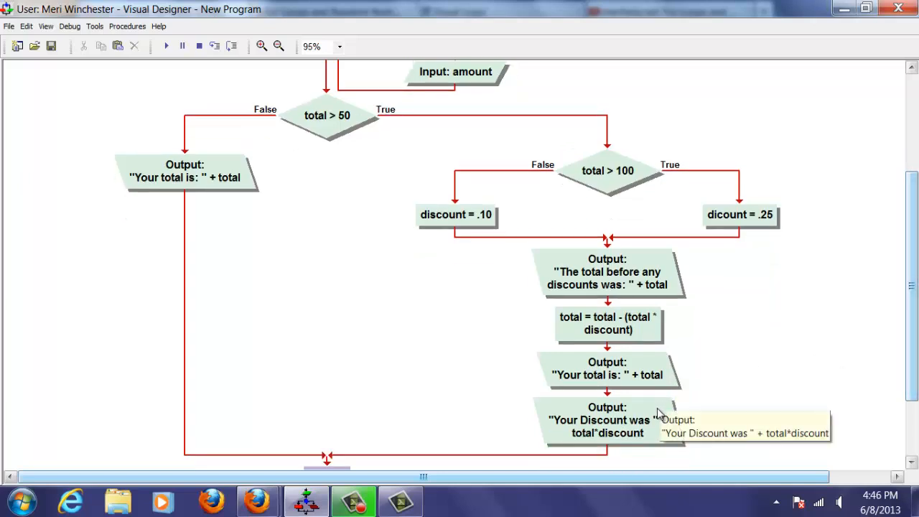
{"action": "mouse_move", "coordinate": [904, 305]}
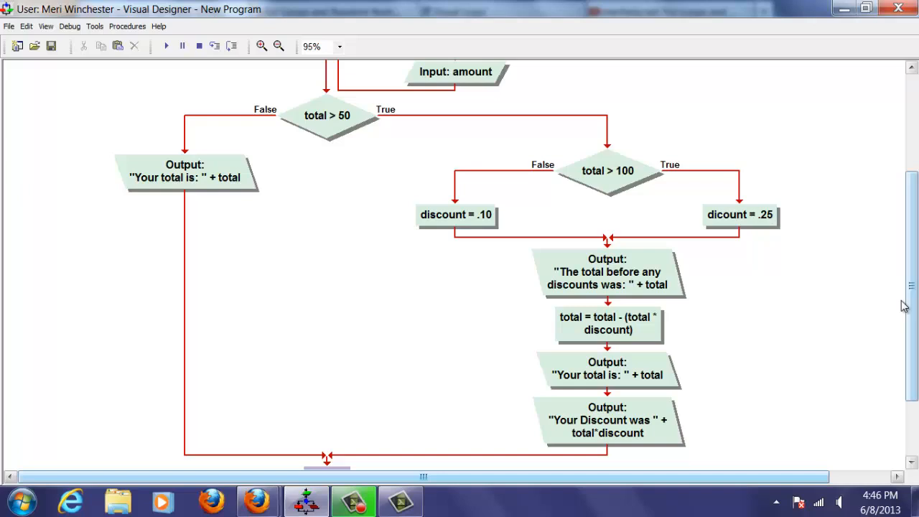
{"action": "scroll", "scroll_direction": "down", "scroll_amount": 3}
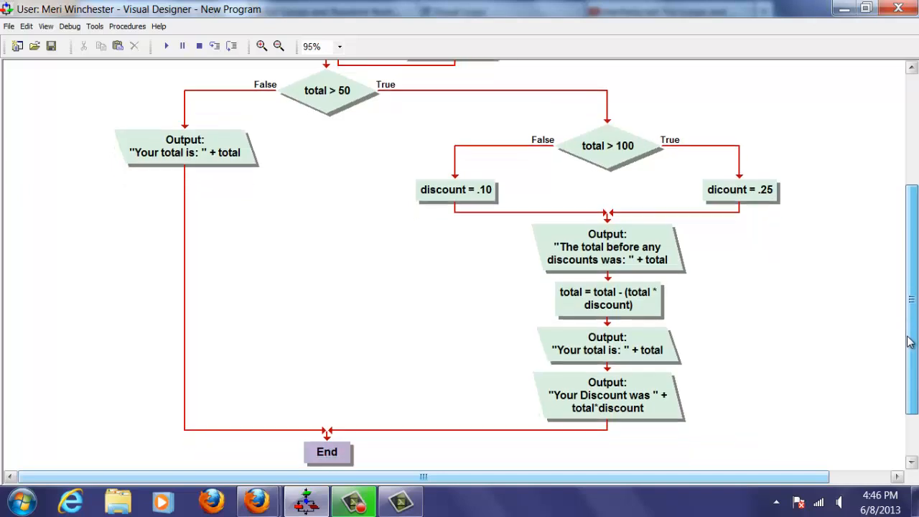
{"action": "scroll", "scroll_direction": "down", "scroll_amount": 3}
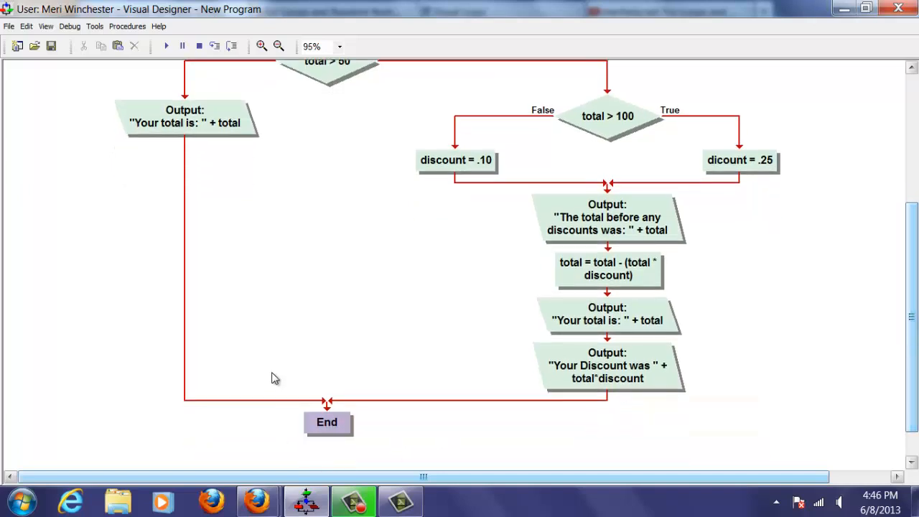
{"action": "scroll", "scroll_direction": "up", "scroll_amount": 3}
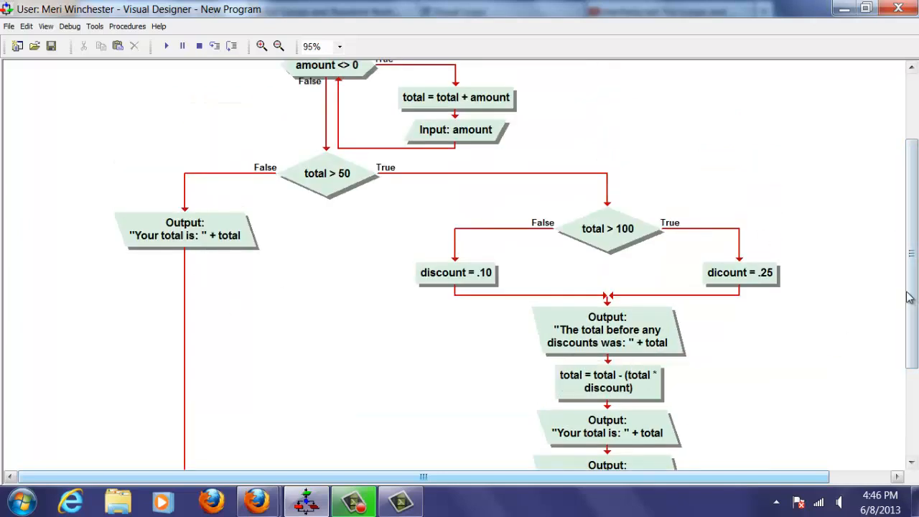
{"action": "scroll", "scroll_direction": "up", "scroll_amount": 3}
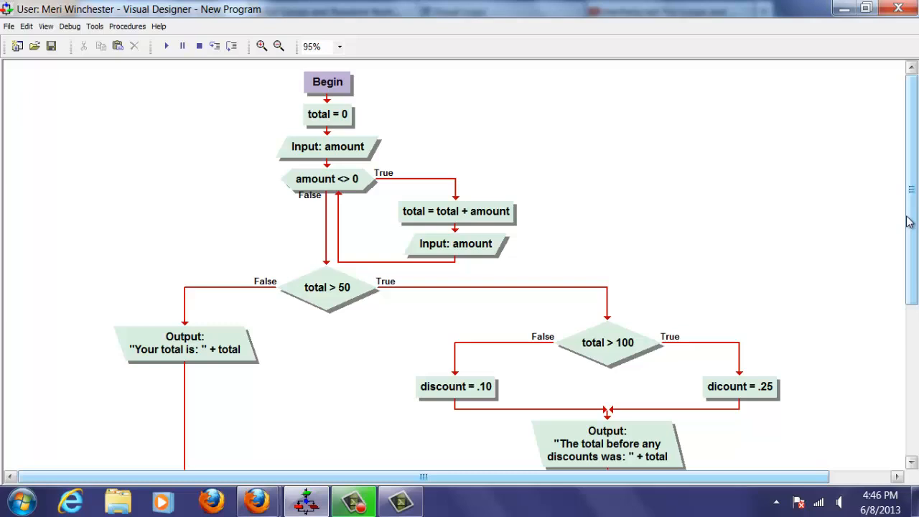
{"action": "mouse_move", "coordinate": [802, 197]}
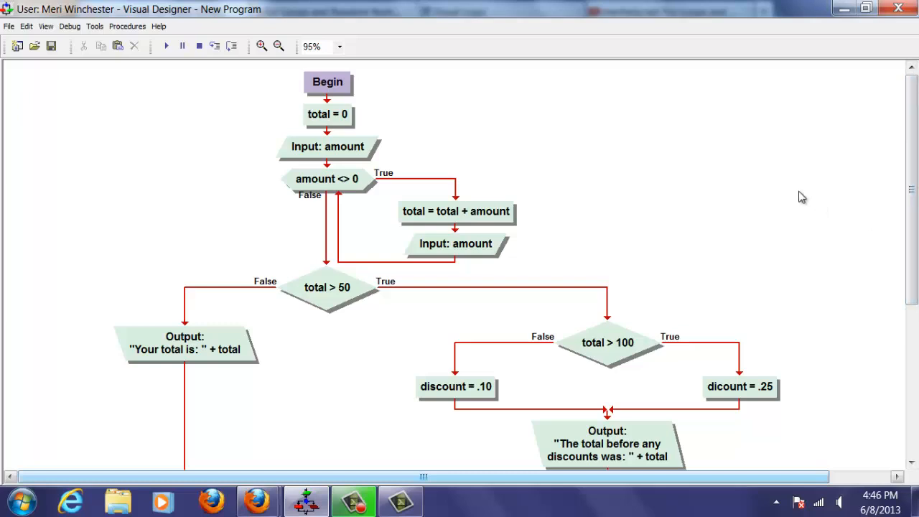
{"action": "mouse_move", "coordinate": [164, 46]}
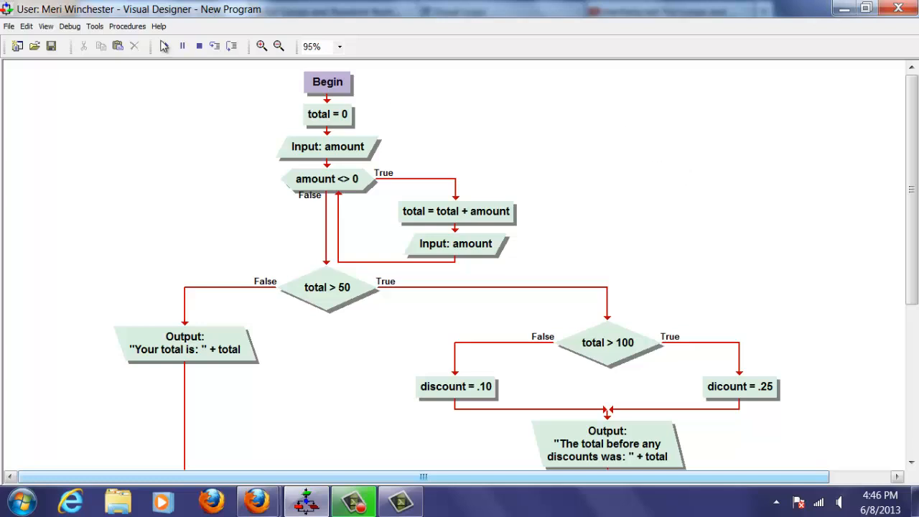
{"action": "left_click", "coordinate": [166, 46]}
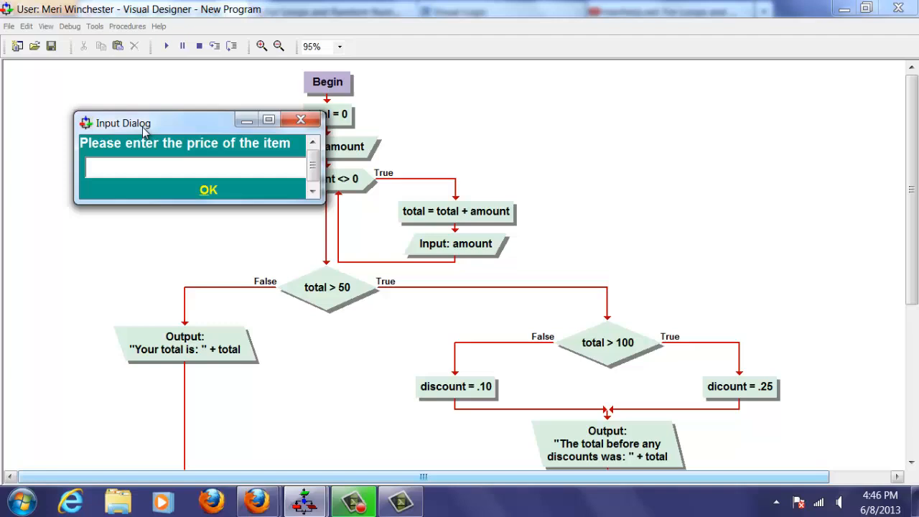
{"action": "type", "text": "20"}
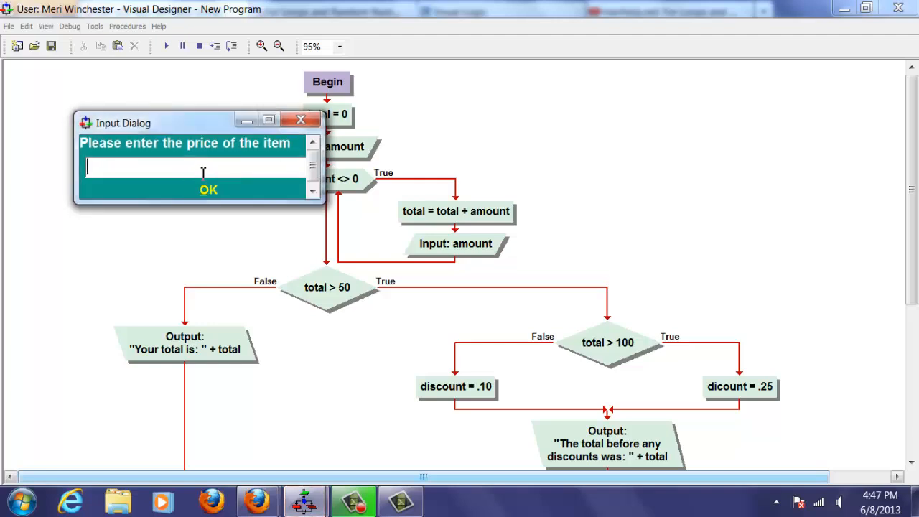
{"action": "type", "text": "0"}
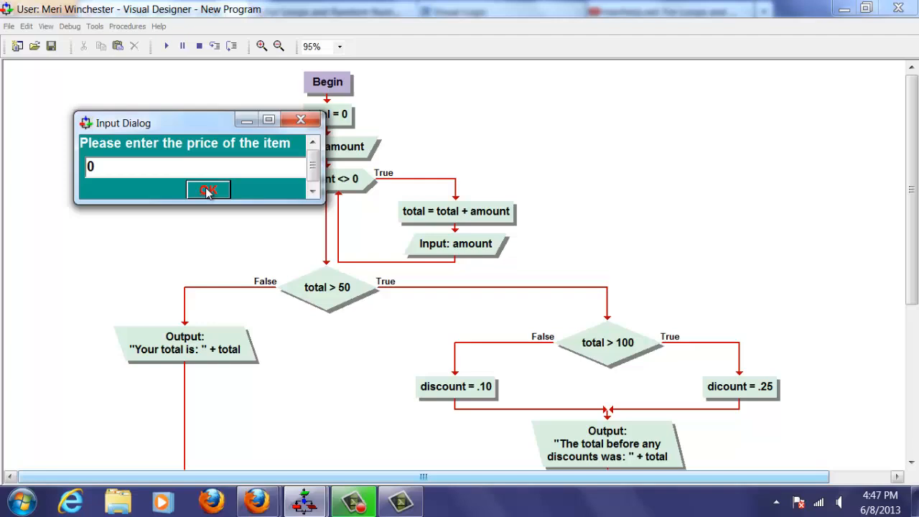
{"action": "left_click", "coordinate": [209, 190]}
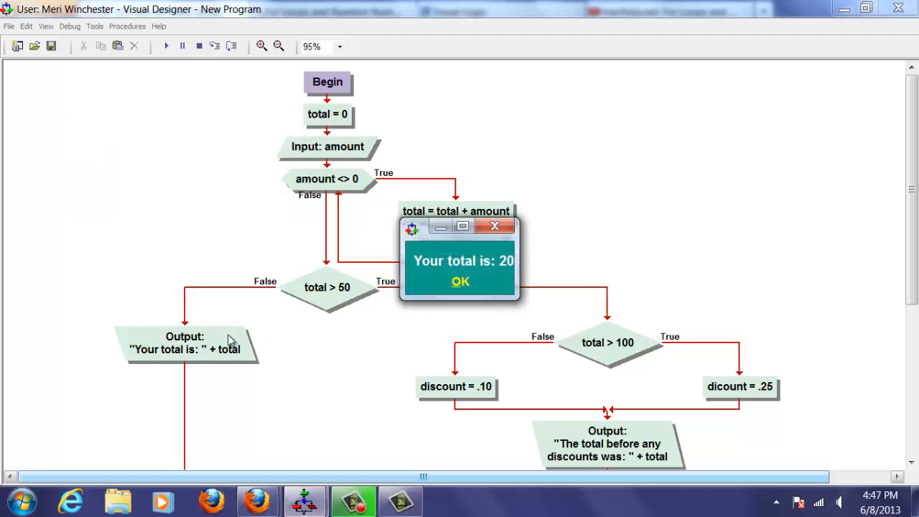
{"action": "mouse_move", "coordinate": [230, 408]}
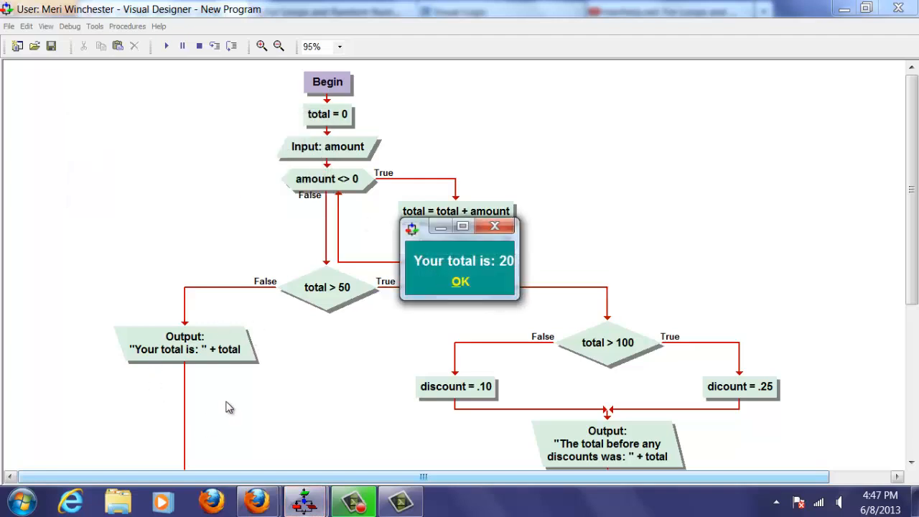
{"action": "left_click", "coordinate": [460, 281]}
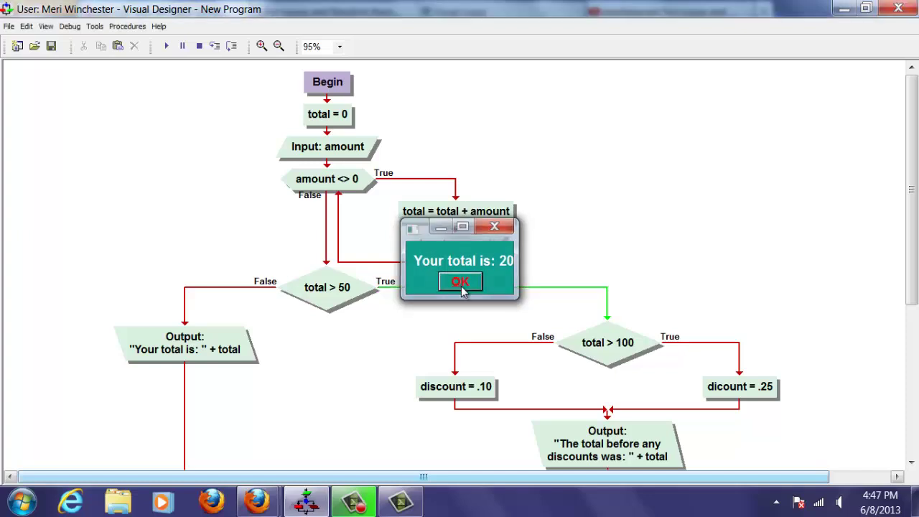
{"action": "left_click", "coordinate": [460, 281]}
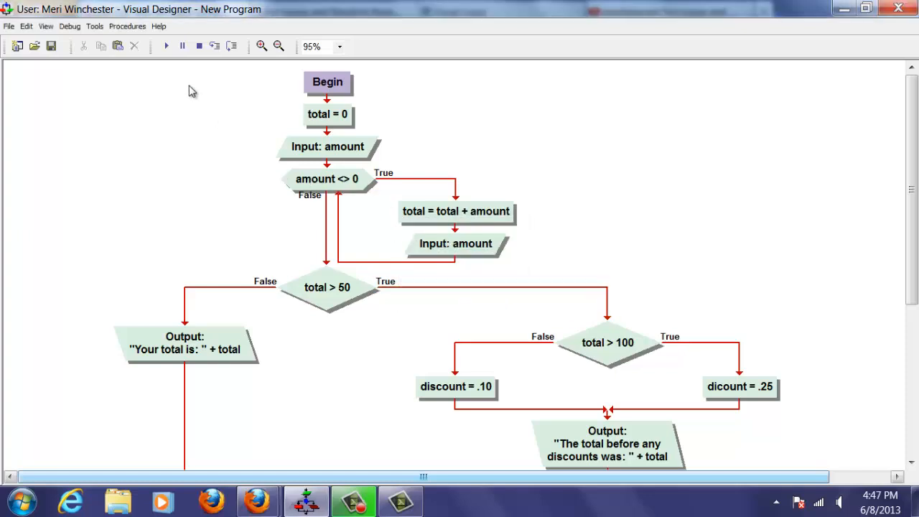
Run the program with three 25 purchases then 0, acknowledging totals 75, 67.5 and 6.75
{"action": "left_click", "coordinate": [165, 46]}
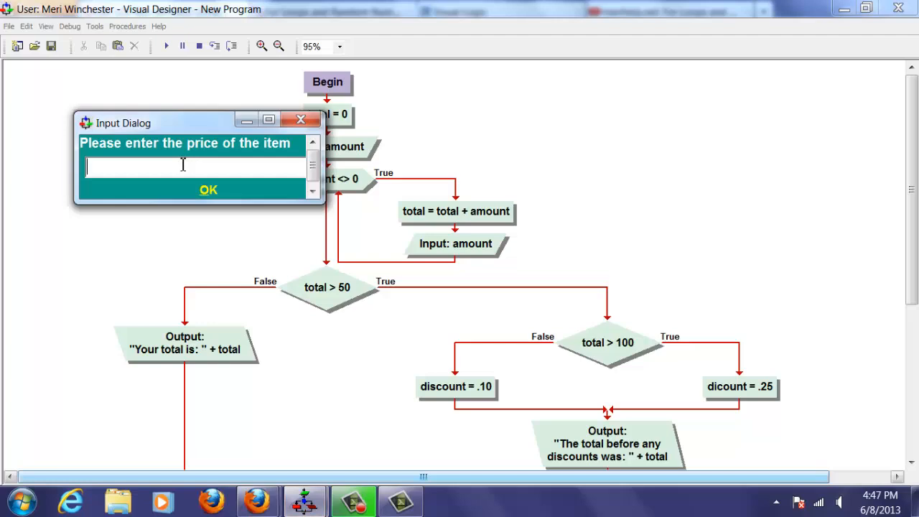
{"action": "type", "text": "25"}
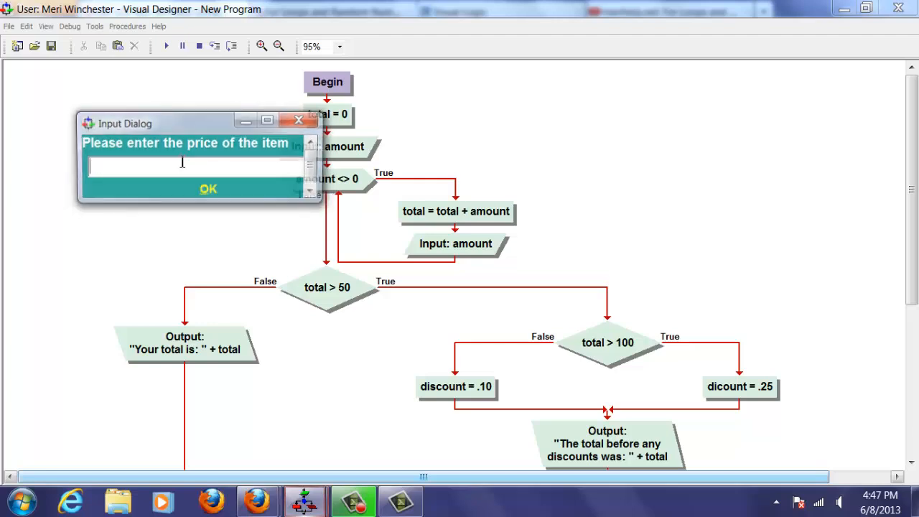
{"action": "type", "text": "25"}
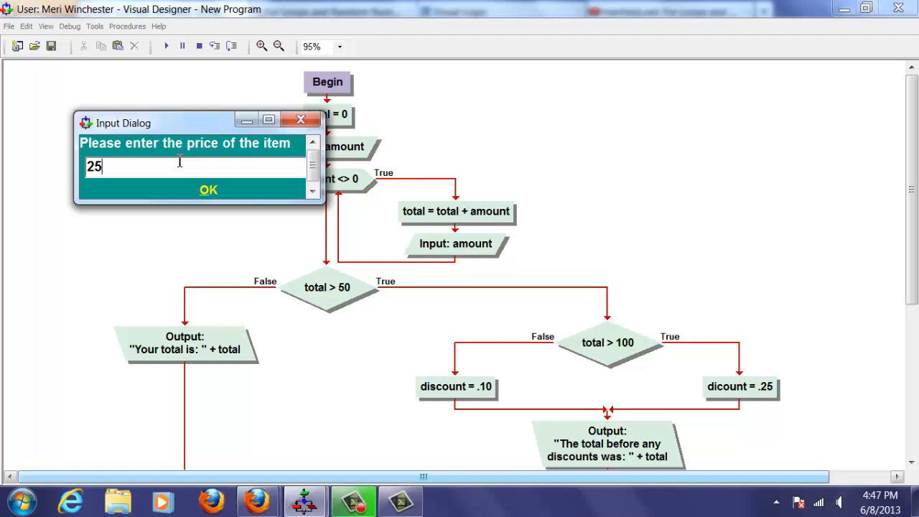
{"action": "left_click", "coordinate": [208, 189]}
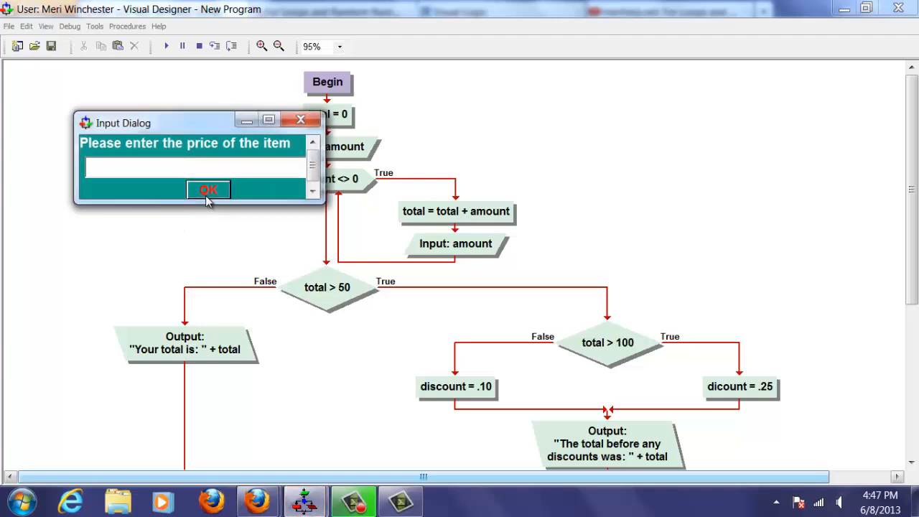
{"action": "type", "text": "0"}
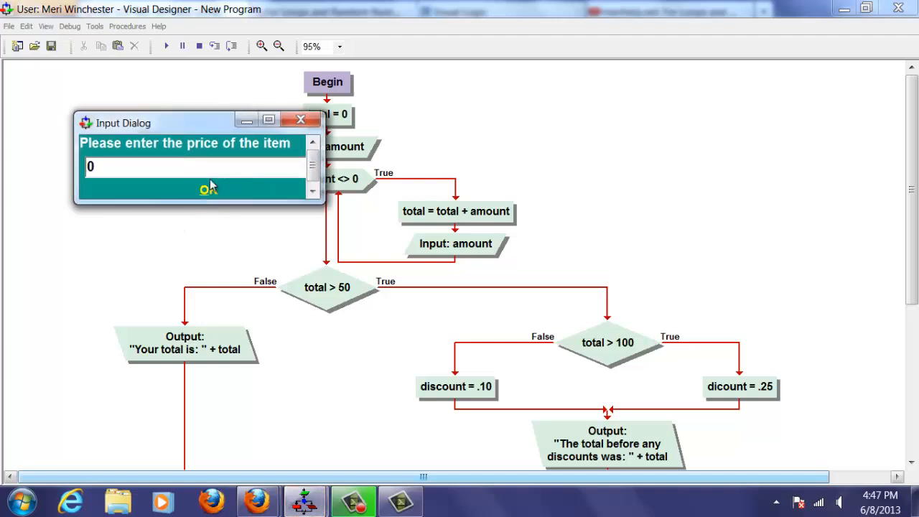
{"action": "left_click", "coordinate": [208, 189]}
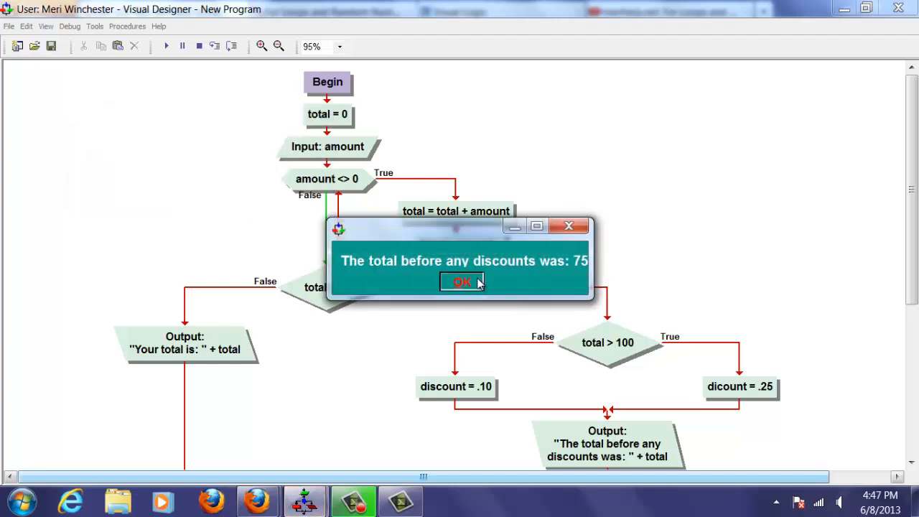
{"action": "left_click", "coordinate": [461, 282]}
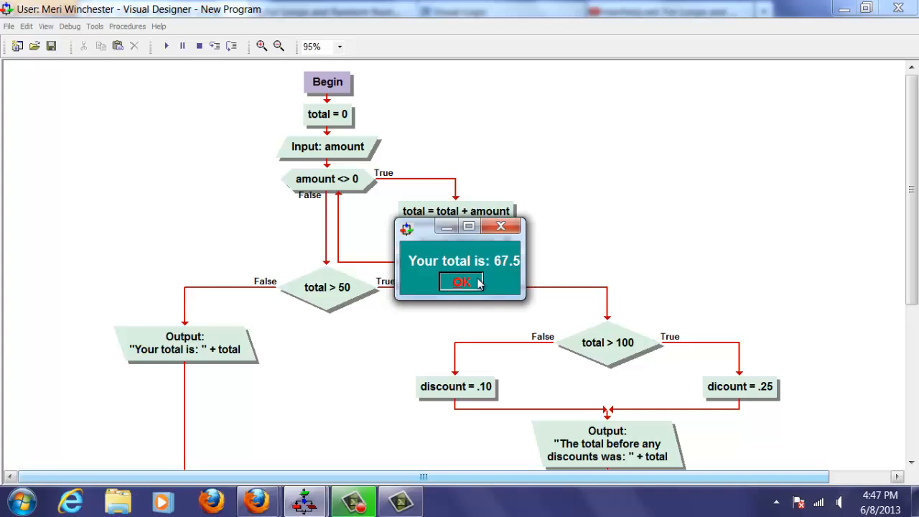
{"action": "left_click", "coordinate": [460, 282]}
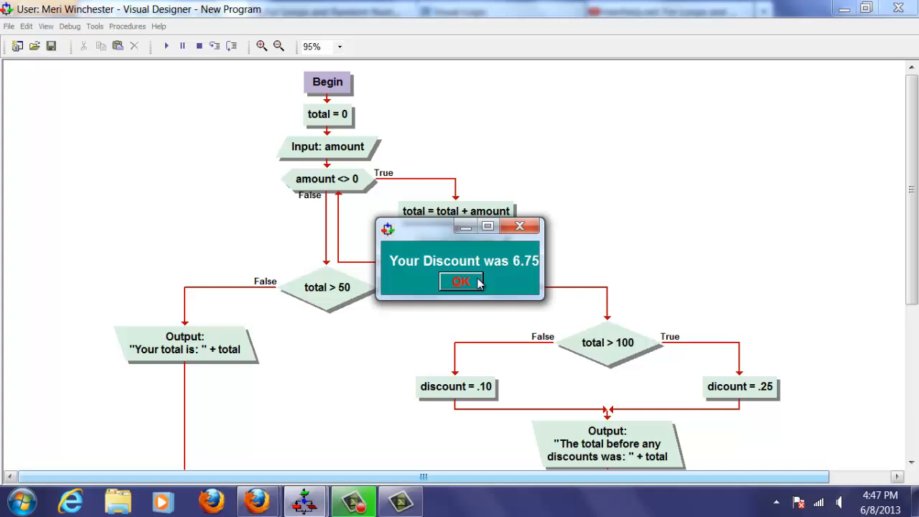
{"action": "mouse_move", "coordinate": [475, 283]}
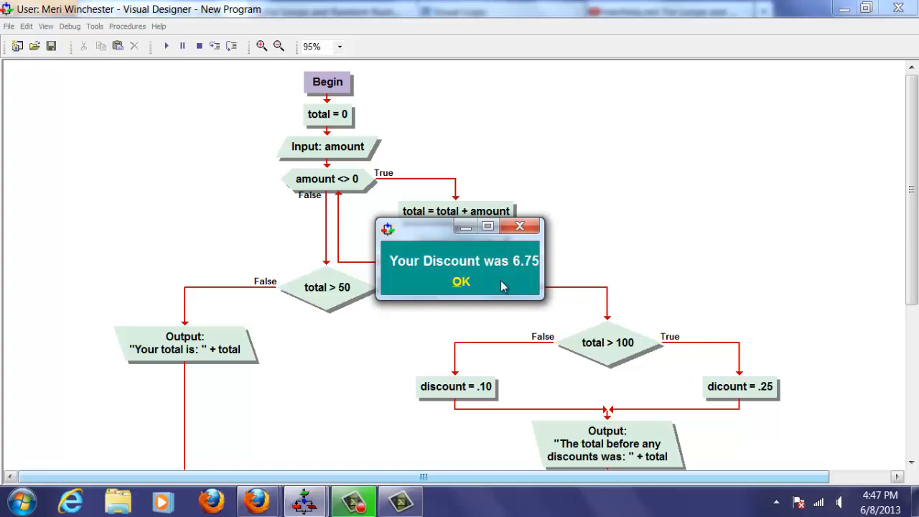
{"action": "left_click", "coordinate": [460, 282]}
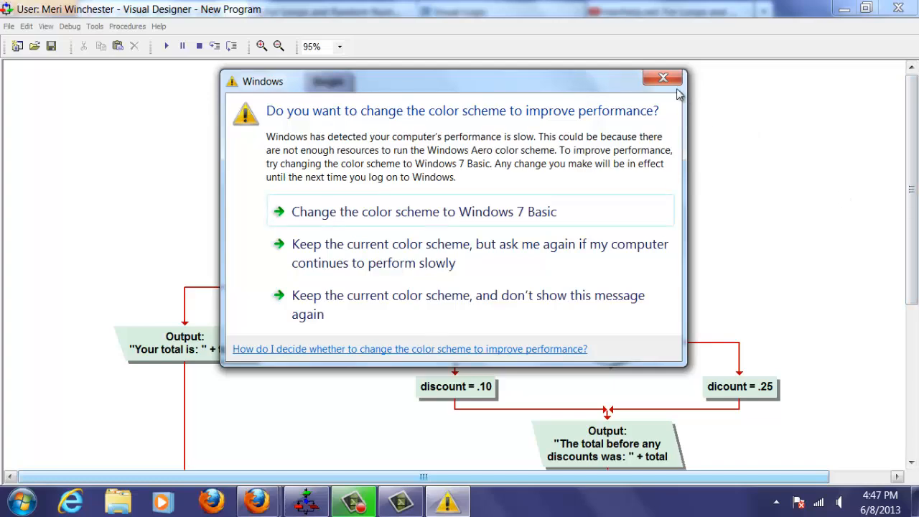
Dismiss the Windows performance warning and scroll down to the 'Your Discount was' output
{"action": "left_click", "coordinate": [663, 78]}
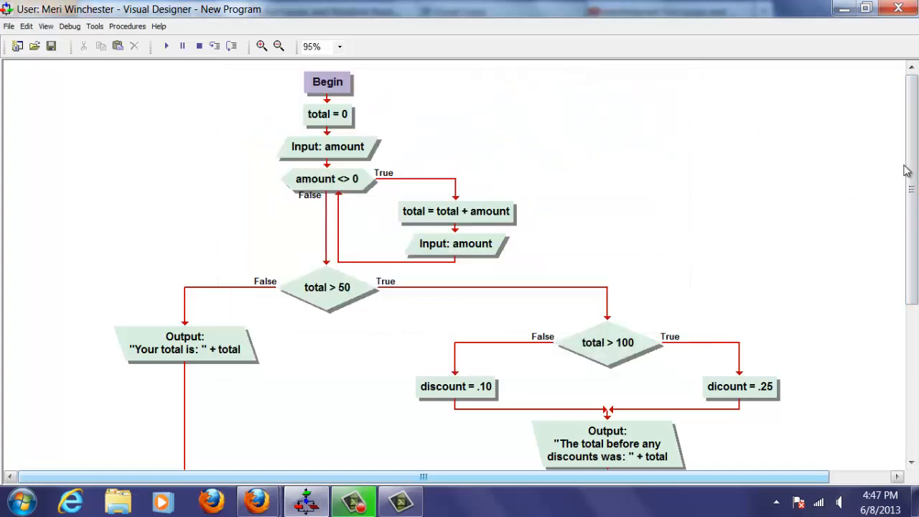
{"action": "scroll", "scroll_direction": "down", "scroll_amount": 3}
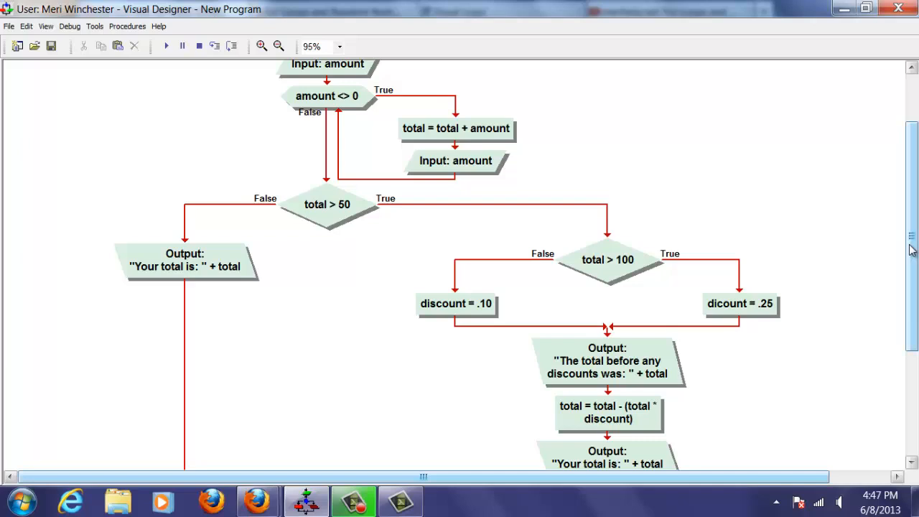
{"action": "scroll", "scroll_direction": "down", "scroll_amount": 3}
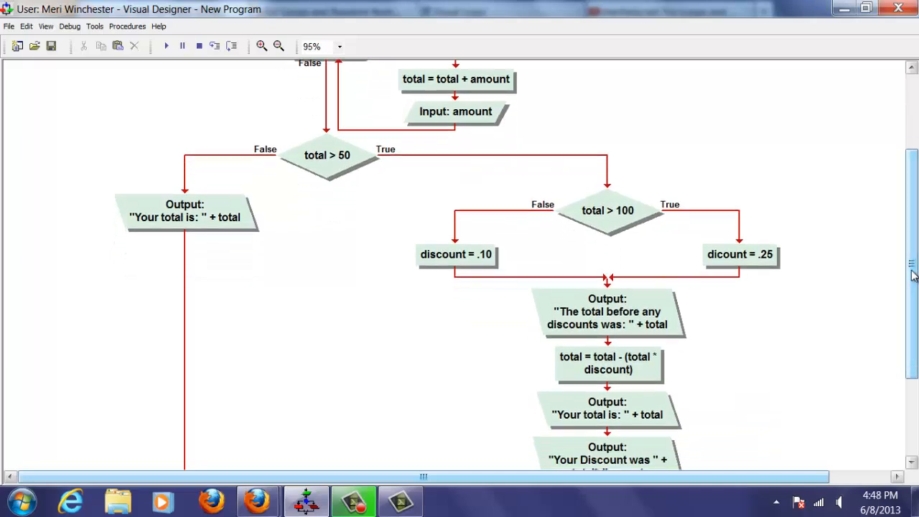
{"action": "scroll", "scroll_direction": "down", "scroll_amount": 3}
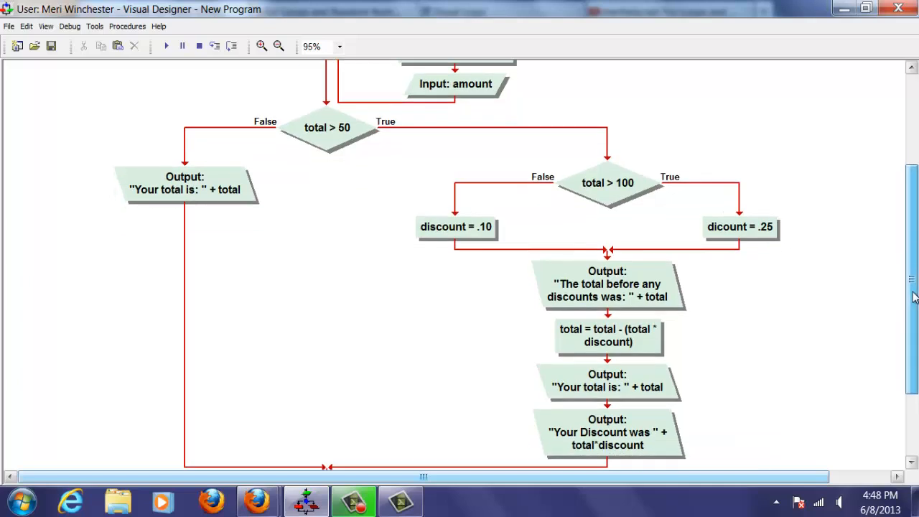
{"action": "mouse_move", "coordinate": [673, 377]}
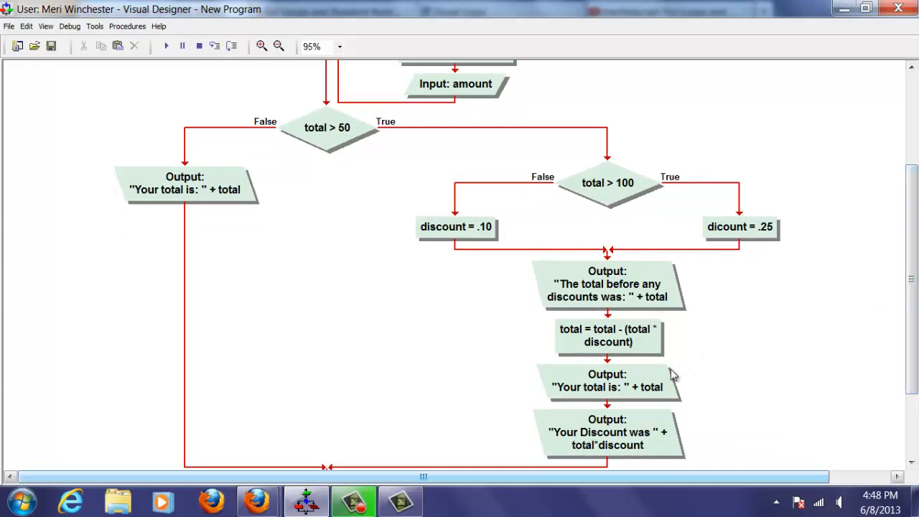
{"action": "mouse_move", "coordinate": [592, 431]}
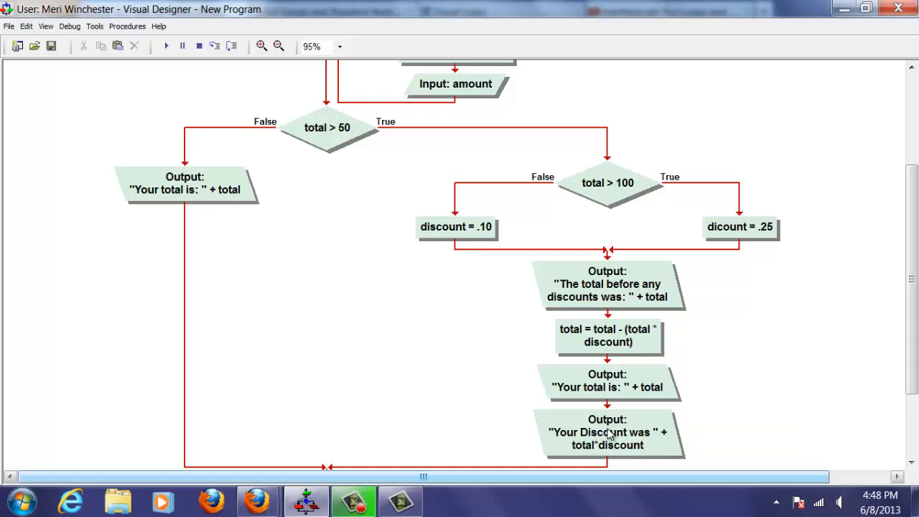
{"action": "left_click", "coordinate": [607, 432]}
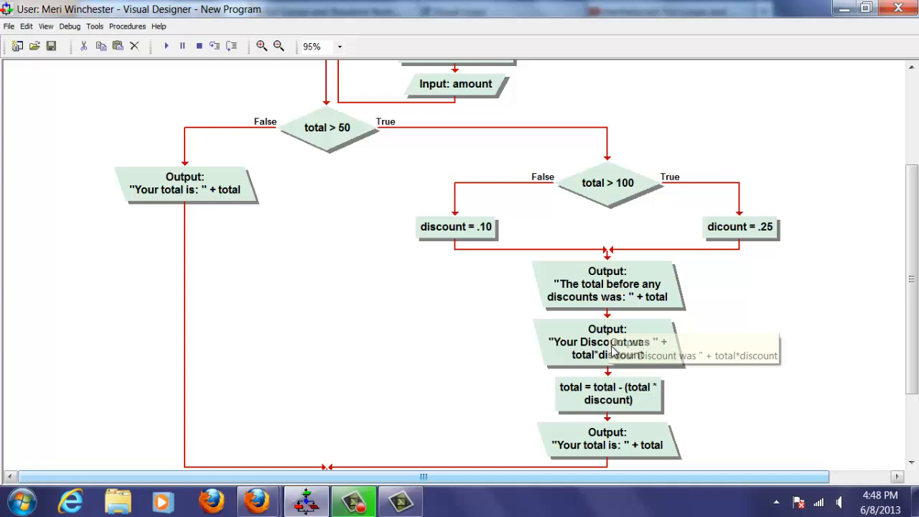
{"action": "mouse_move", "coordinate": [614, 391]}
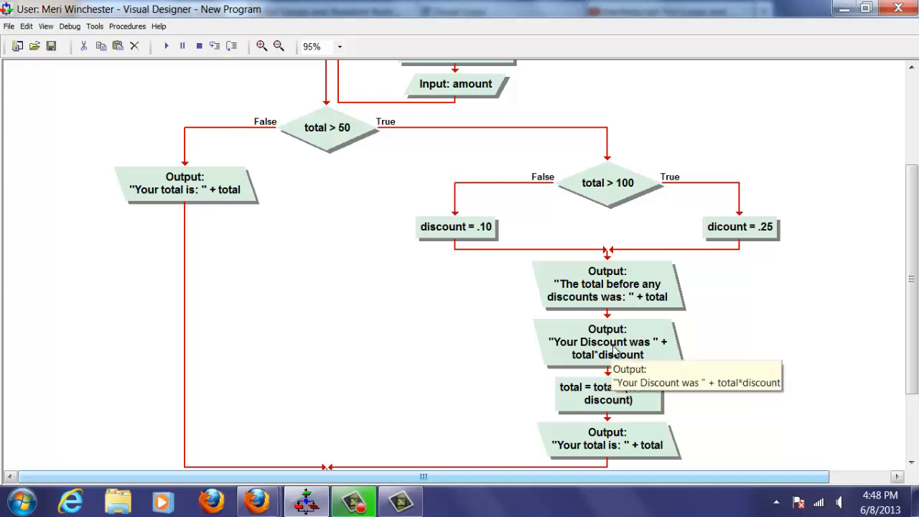
{"action": "mouse_move", "coordinate": [618, 294]}
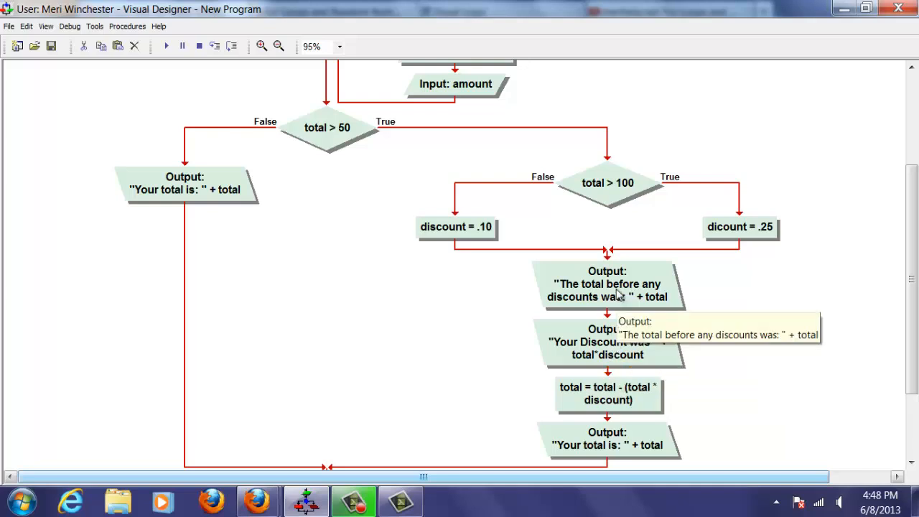
{"action": "mouse_move", "coordinate": [639, 297]}
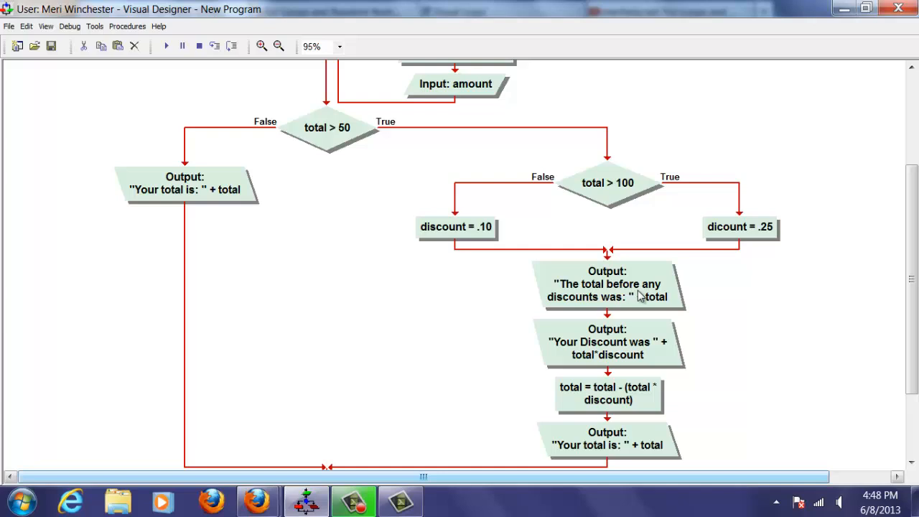
{"action": "mouse_move", "coordinate": [611, 345]}
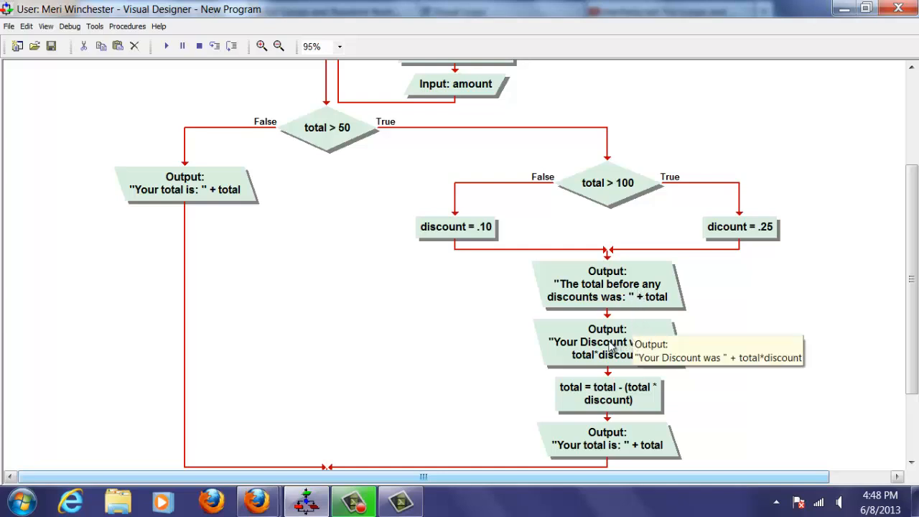
{"action": "mouse_move", "coordinate": [619, 364]}
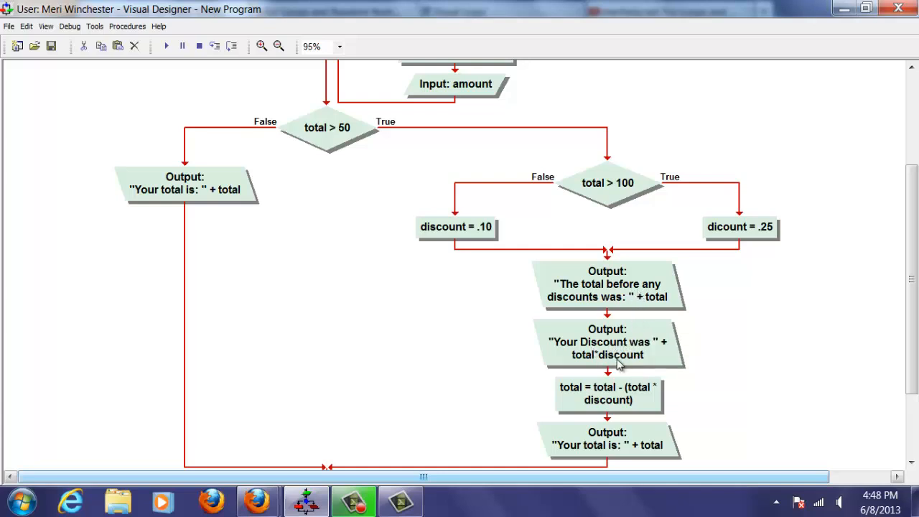
{"action": "mouse_move", "coordinate": [619, 391]}
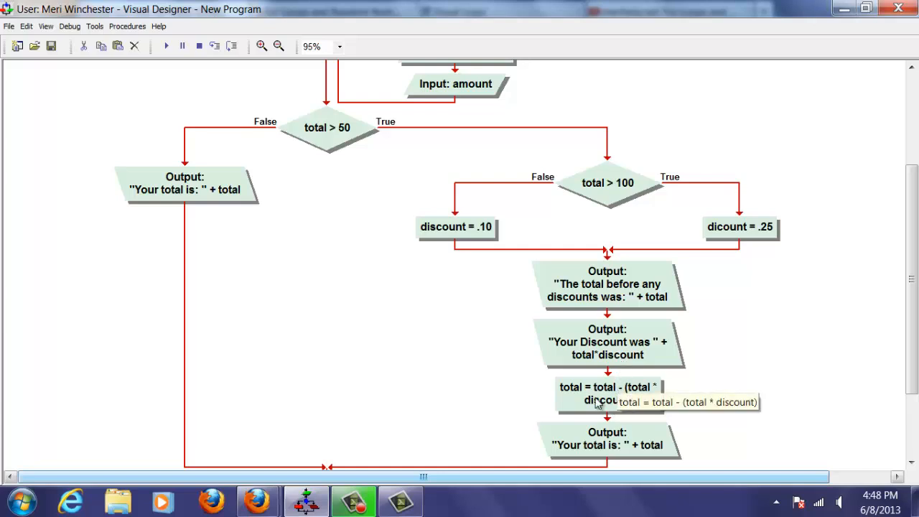
Reword the last output to "Your total after the discount is applied is: " + total
{"action": "double_click", "coordinate": [608, 393]}
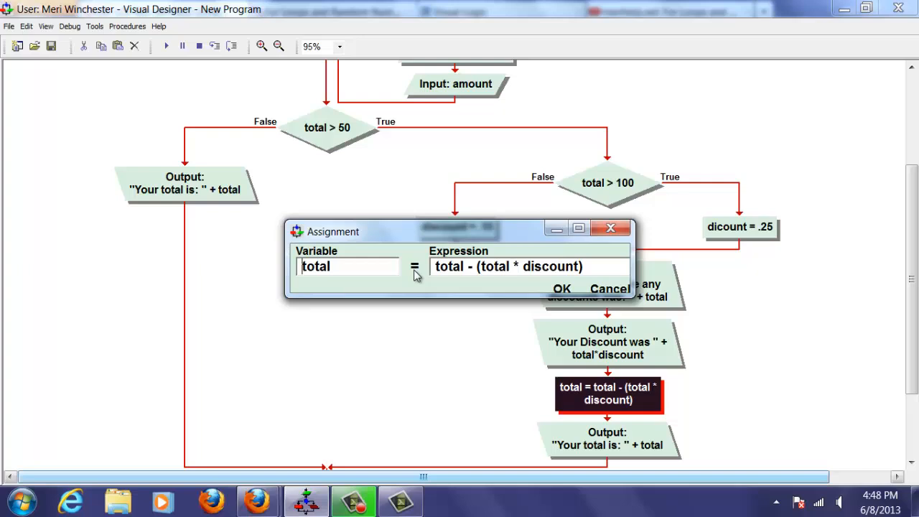
{"action": "left_click", "coordinate": [561, 288]}
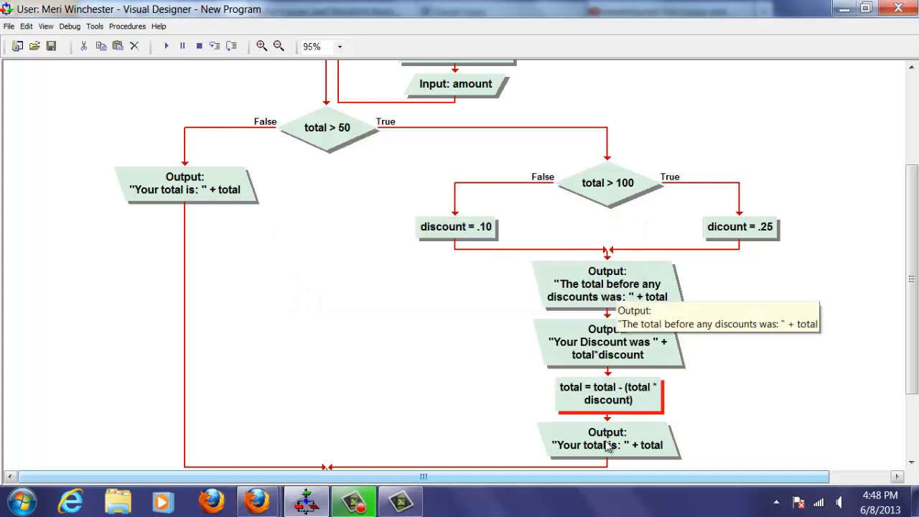
{"action": "double_click", "coordinate": [607, 438]}
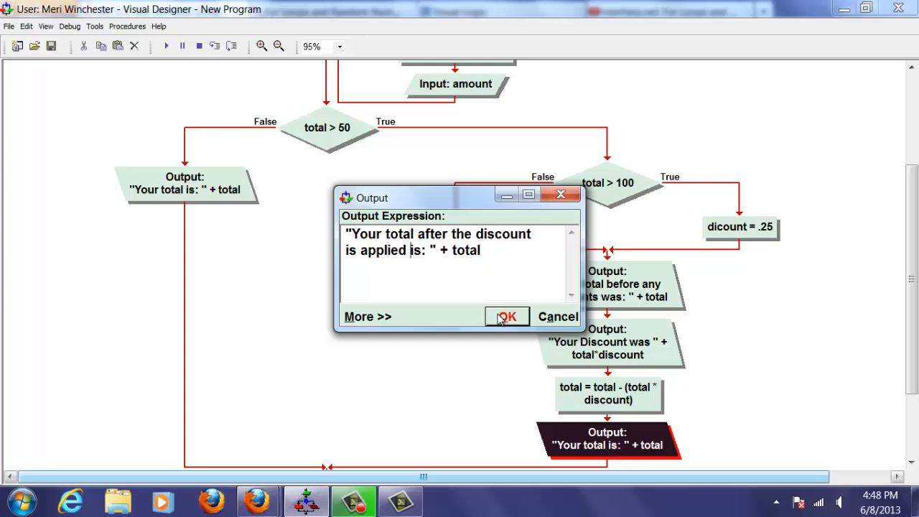
{"action": "left_click", "coordinate": [507, 317]}
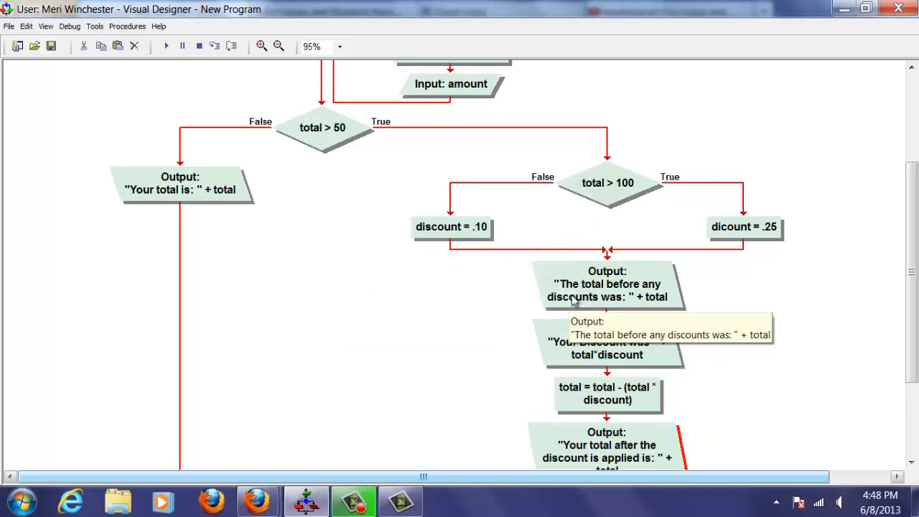
{"action": "mouse_move", "coordinate": [165, 46]}
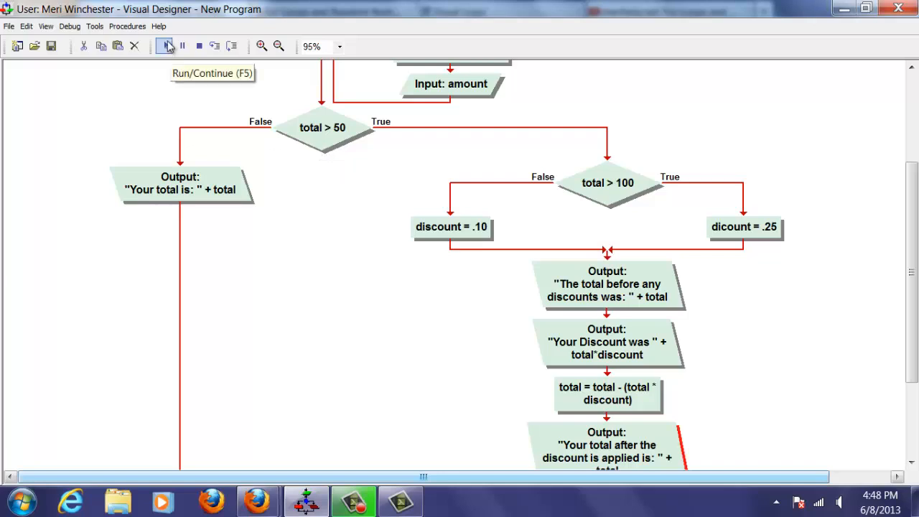
{"action": "left_click", "coordinate": [166, 46]}
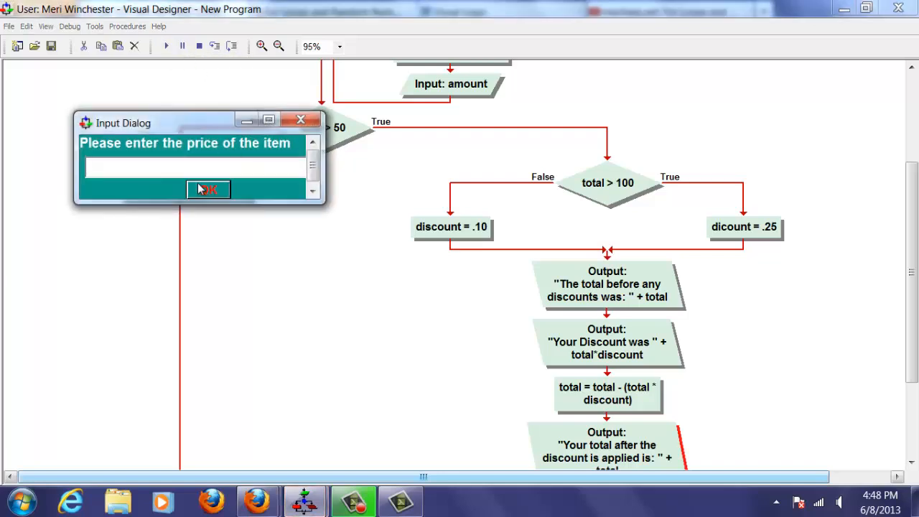
{"action": "type", "text": "25"}
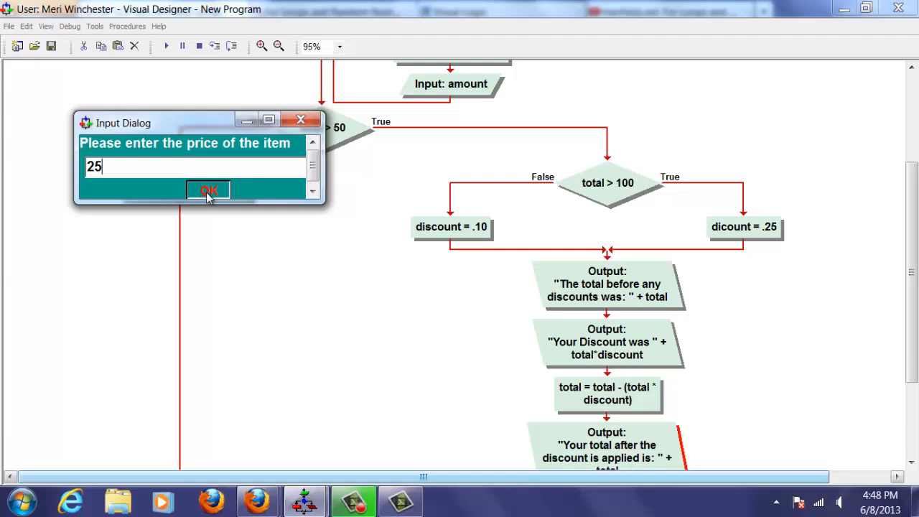
{"action": "key", "text": "BackSpace"}
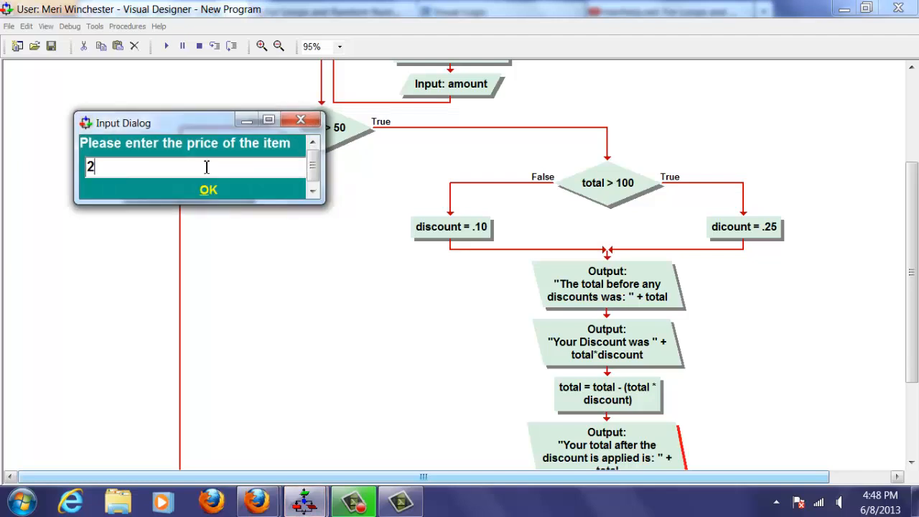
{"action": "type", "text": "5"}
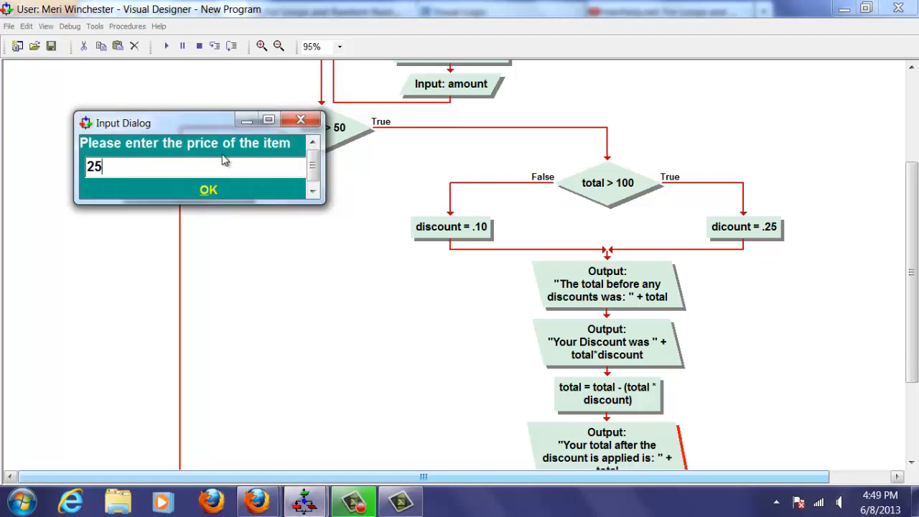
{"action": "left_click", "coordinate": [208, 189]}
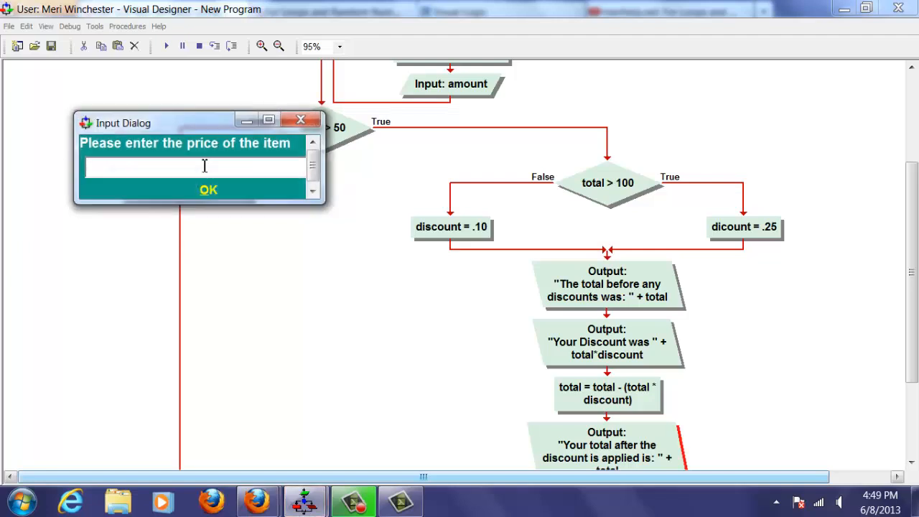
{"action": "type", "text": "25"}
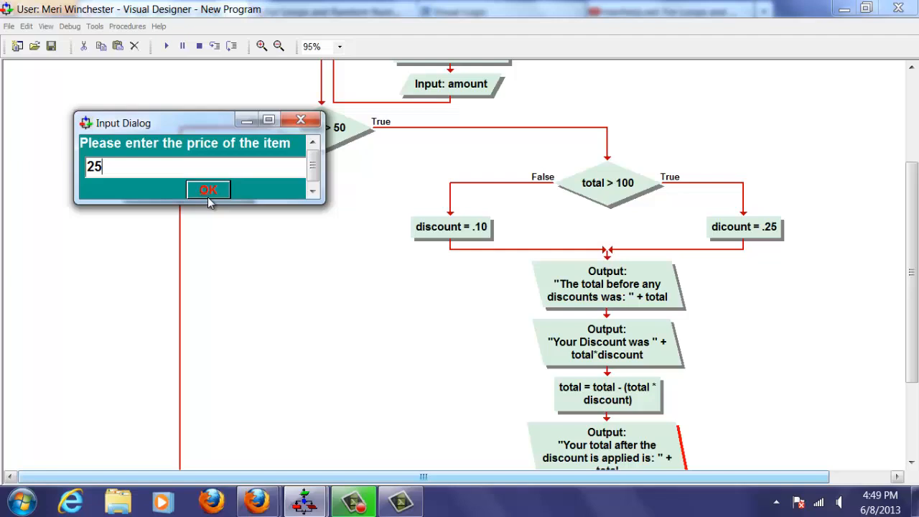
{"action": "left_click", "coordinate": [209, 189]}
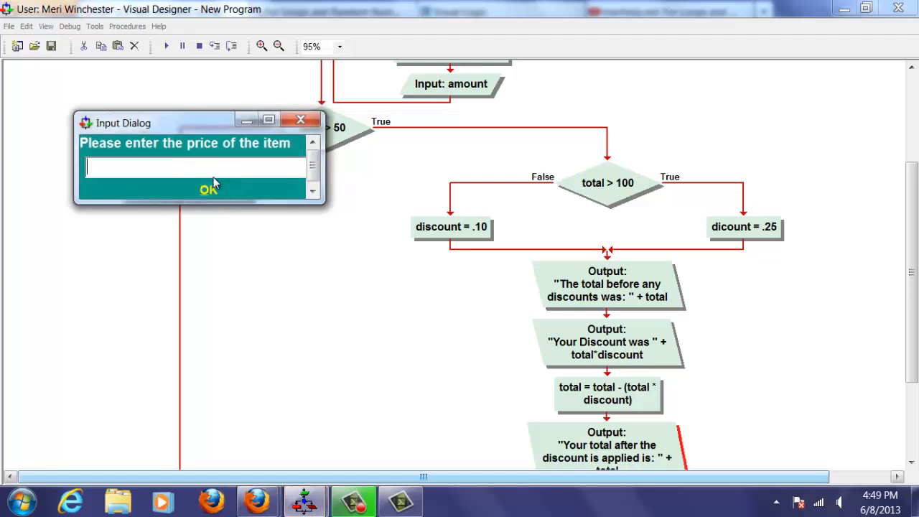
{"action": "left_click", "coordinate": [208, 189]}
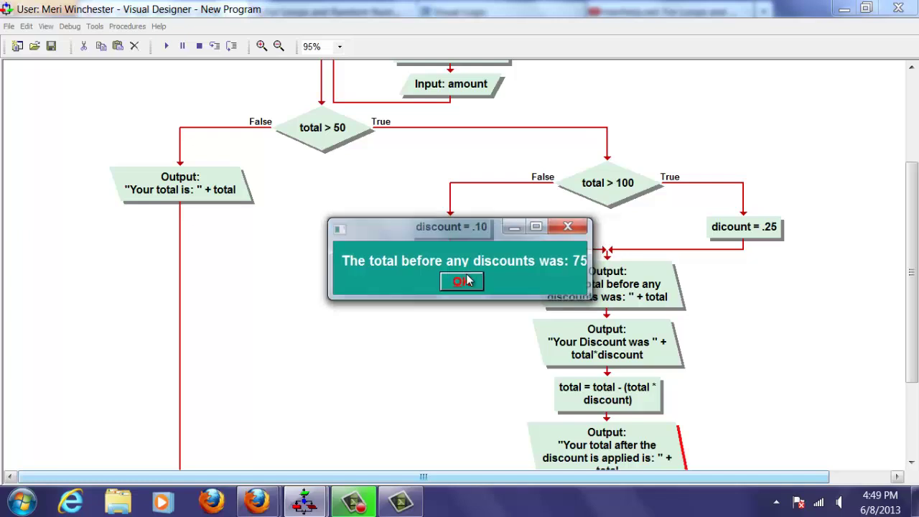
{"action": "left_click", "coordinate": [461, 281]}
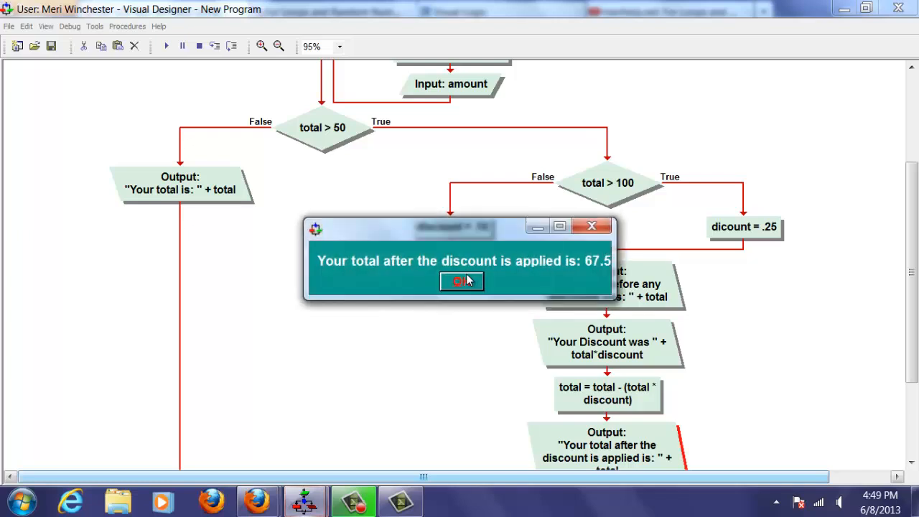
{"action": "left_click", "coordinate": [461, 281]}
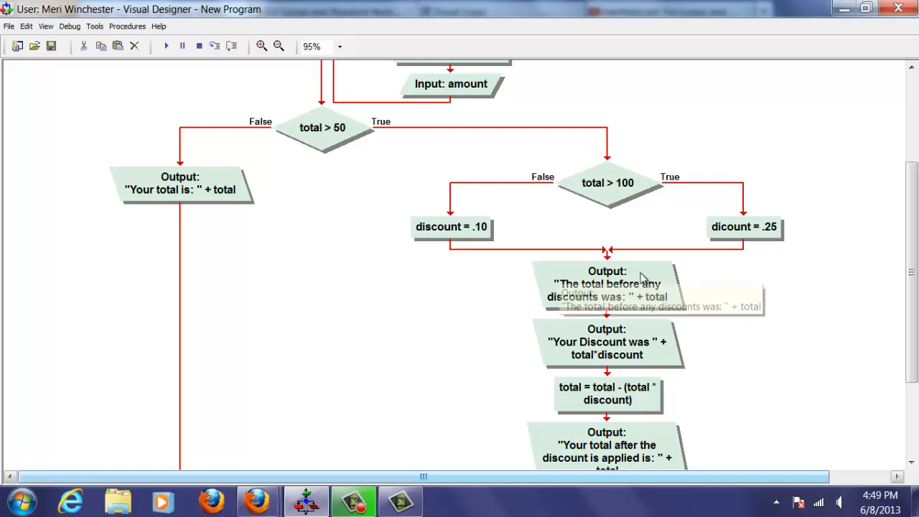
{"action": "scroll", "scroll_direction": "up", "scroll_amount": 3}
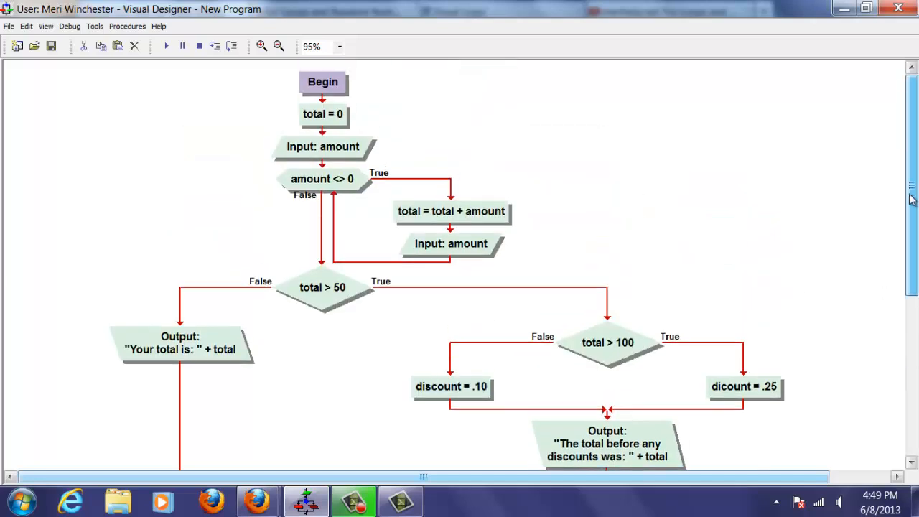
{"action": "mouse_move", "coordinate": [166, 46]}
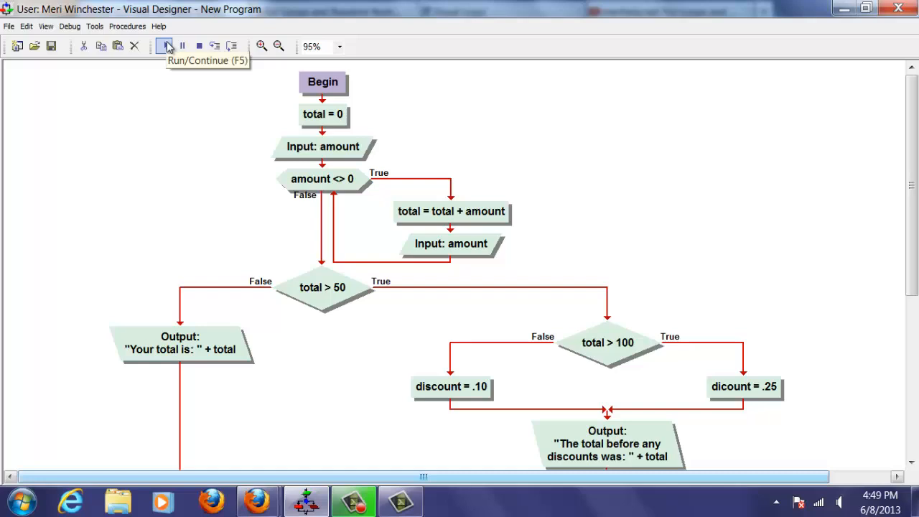
{"action": "left_click", "coordinate": [164, 46]}
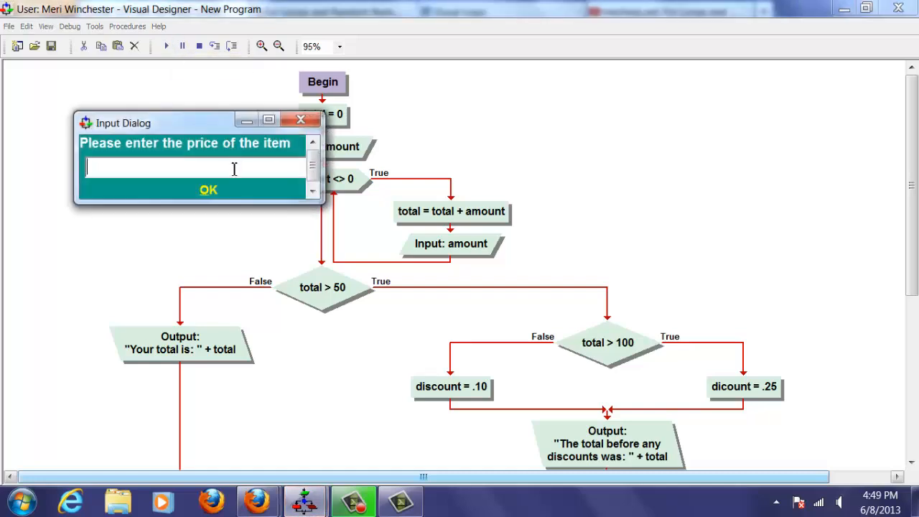
{"action": "type", "text": "40"}
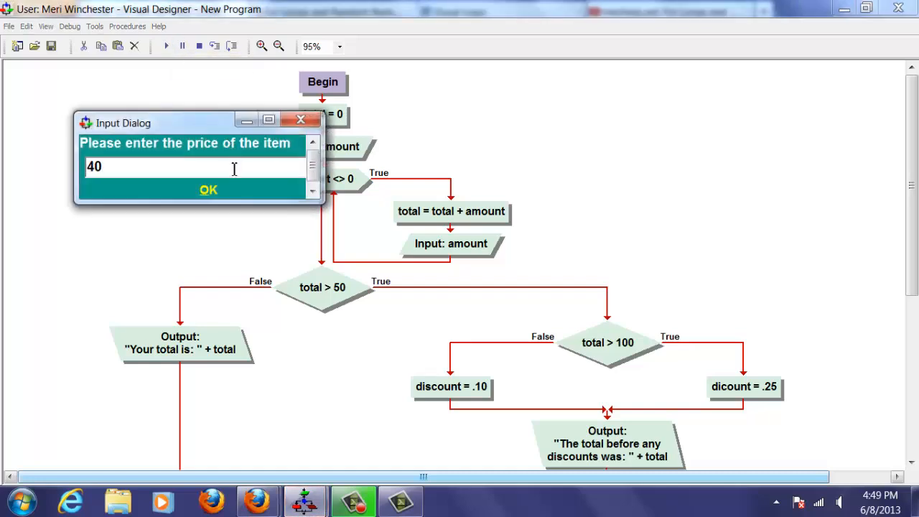
{"action": "left_click", "coordinate": [208, 189]}
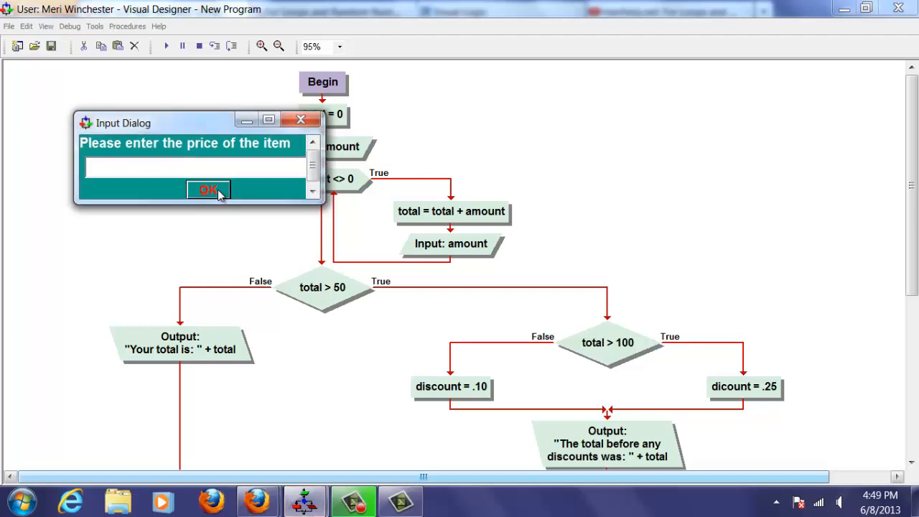
{"action": "type", "text": "70"}
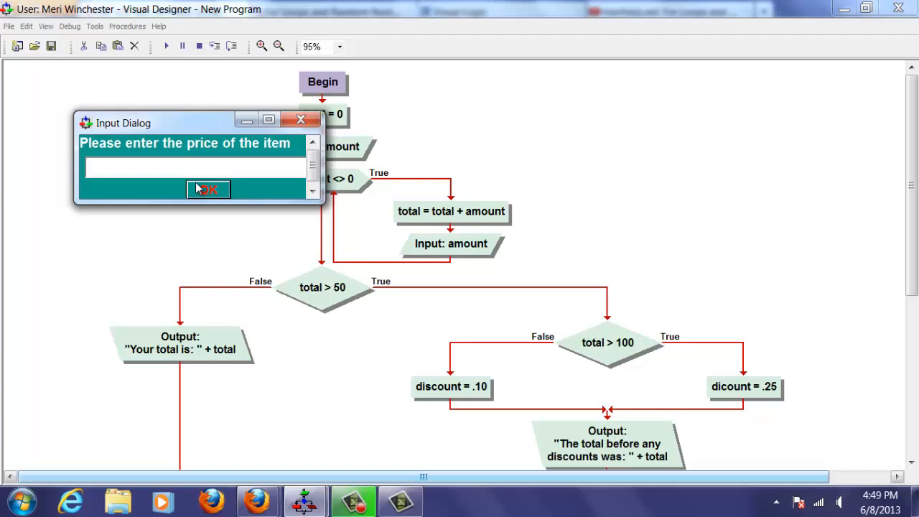
{"action": "type", "text": "0"}
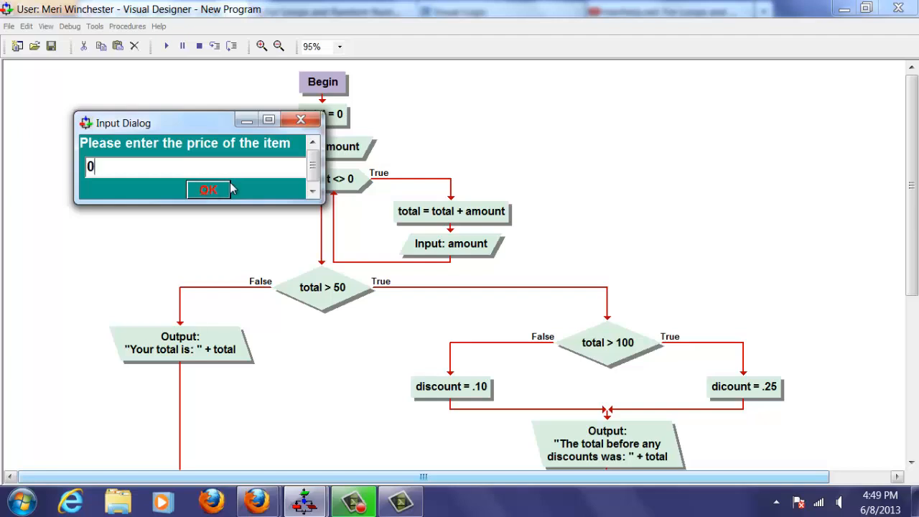
{"action": "left_click", "coordinate": [208, 189]}
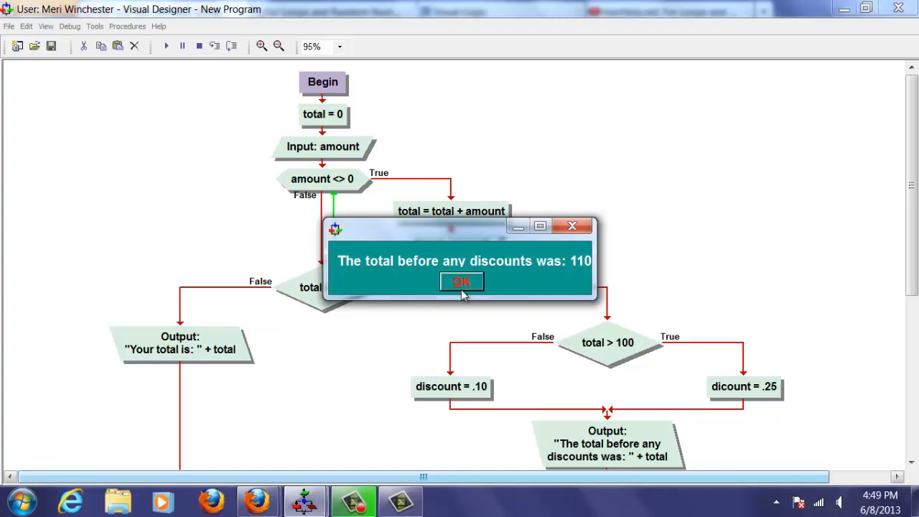
{"action": "left_click", "coordinate": [461, 280]}
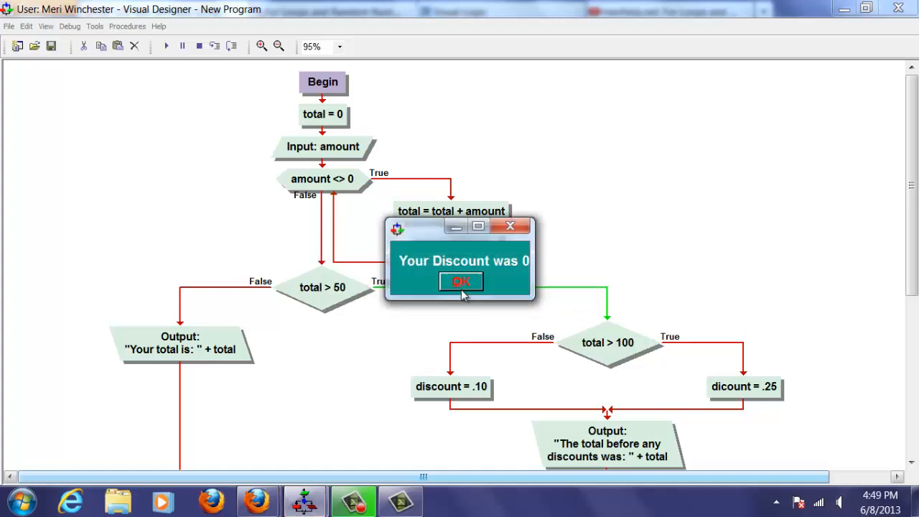
{"action": "left_click", "coordinate": [461, 281]}
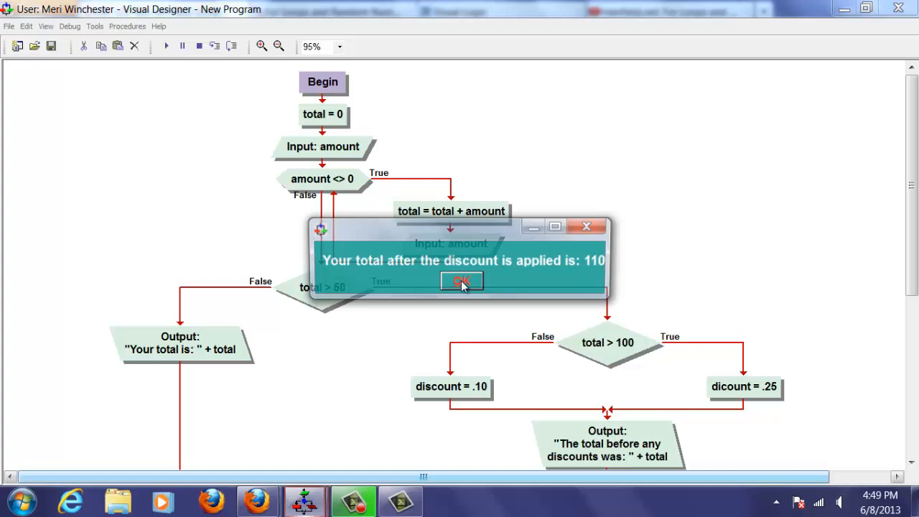
{"action": "left_click", "coordinate": [461, 281]}
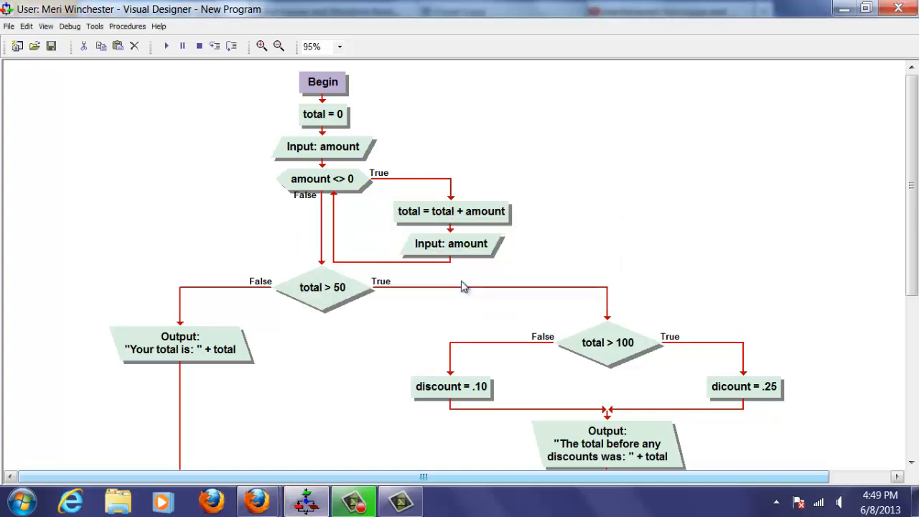
{"action": "mouse_move", "coordinate": [912, 250]}
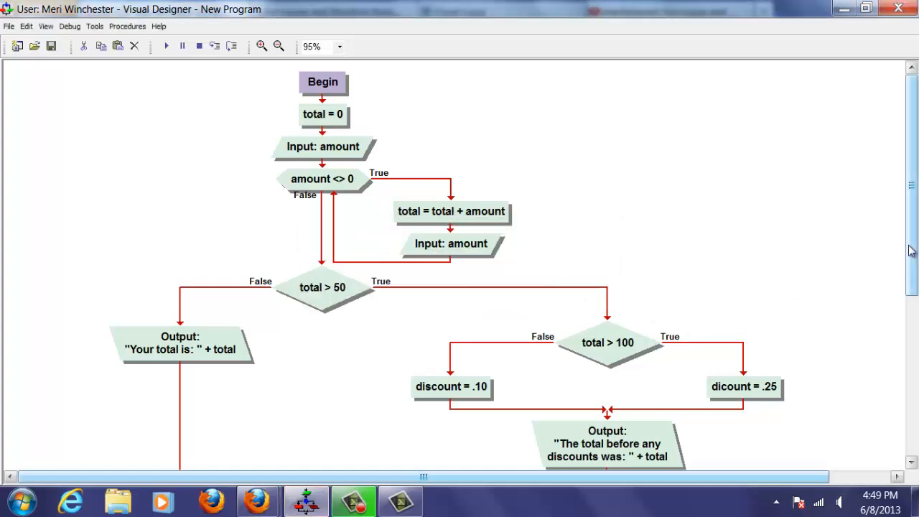
{"action": "scroll", "scroll_direction": "down", "scroll_amount": 3}
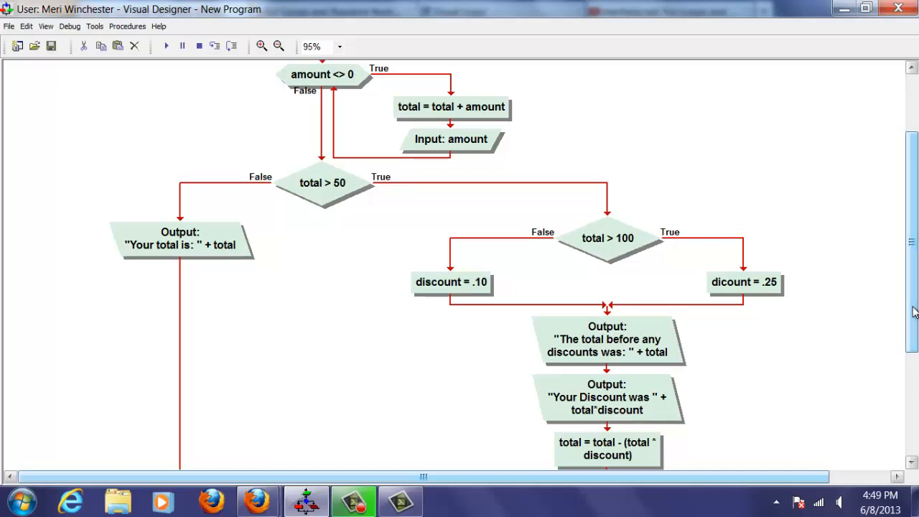
{"action": "mouse_move", "coordinate": [735, 382]}
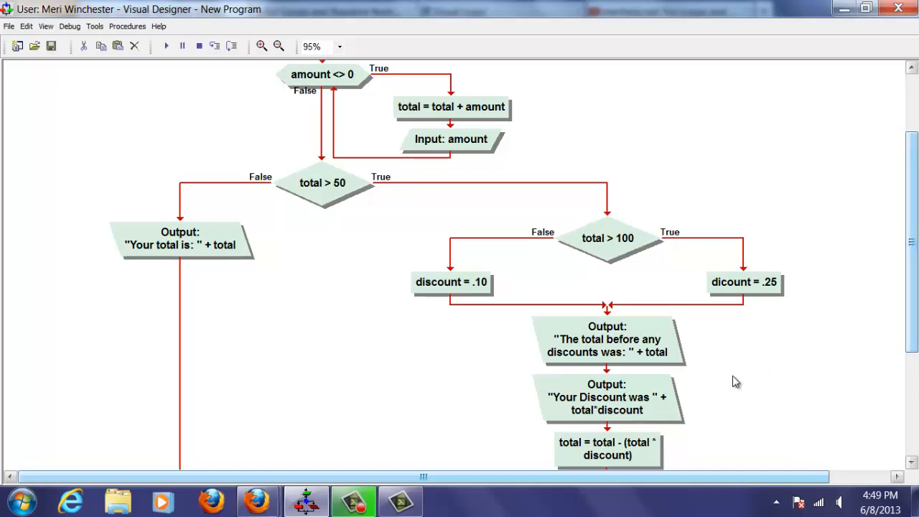
{"action": "mouse_move", "coordinate": [661, 355]}
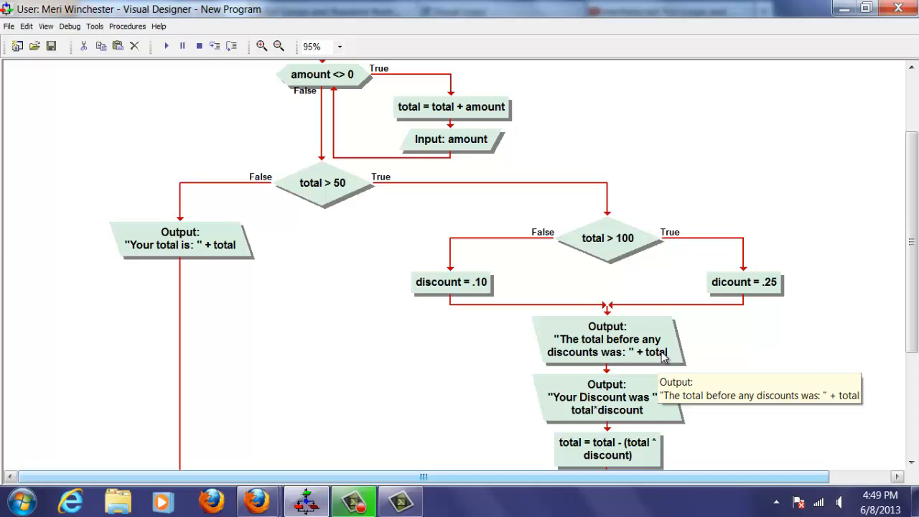
{"action": "mouse_move", "coordinate": [617, 416]}
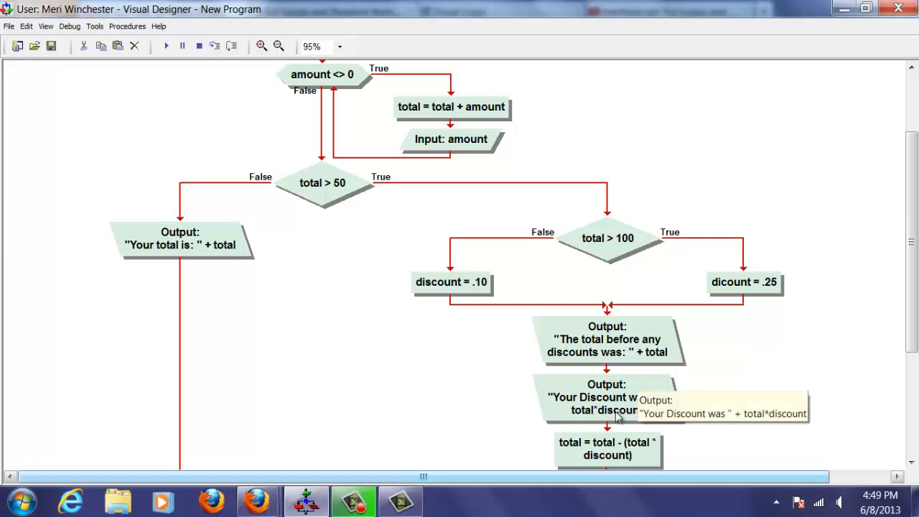
{"action": "mouse_move", "coordinate": [639, 393]}
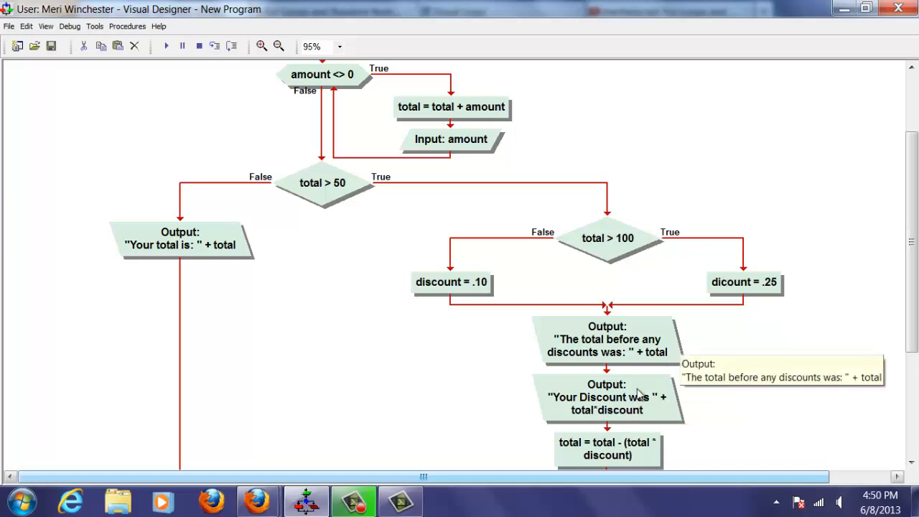
{"action": "mouse_move", "coordinate": [654, 340]}
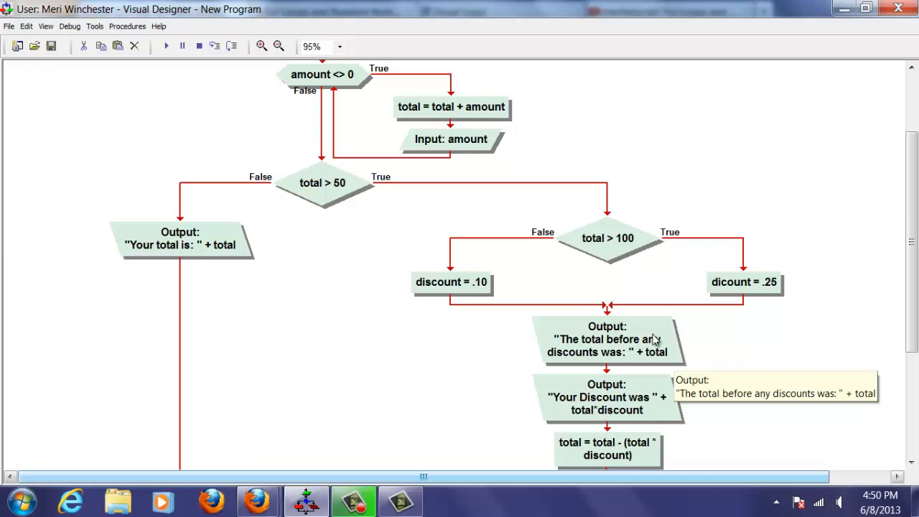
{"action": "mouse_move", "coordinate": [614, 387]}
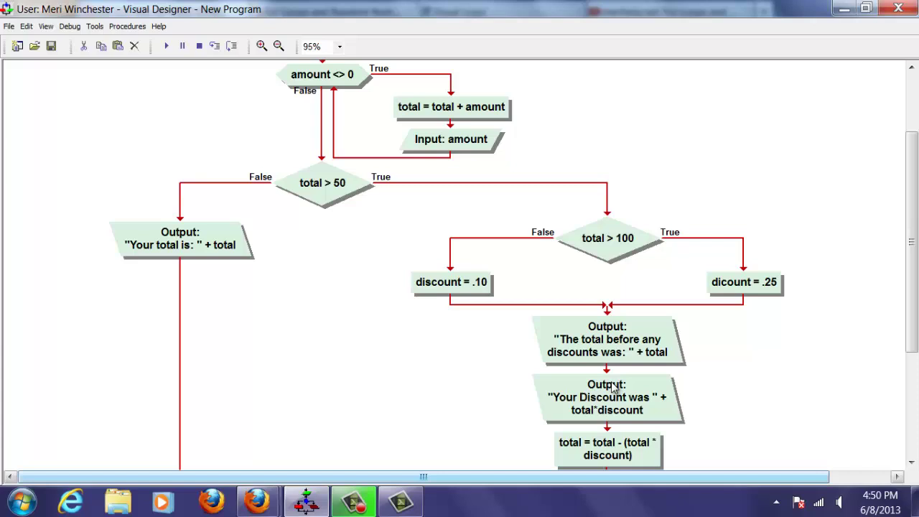
{"action": "mouse_move", "coordinate": [745, 290]}
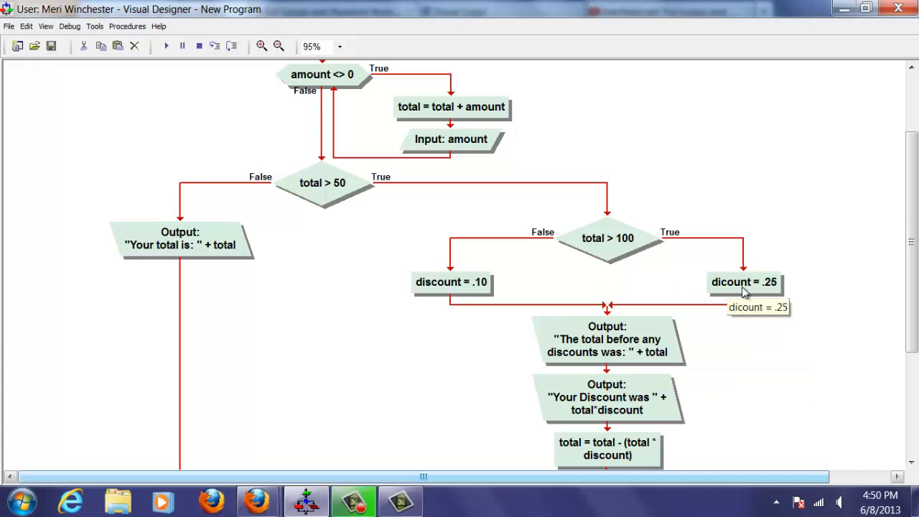
{"action": "mouse_move", "coordinate": [618, 395]}
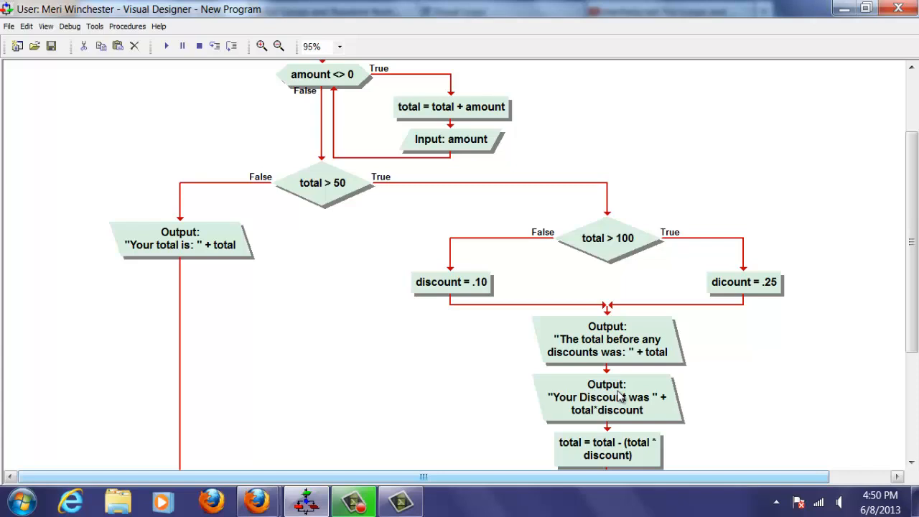
{"action": "mouse_move", "coordinate": [744, 303]}
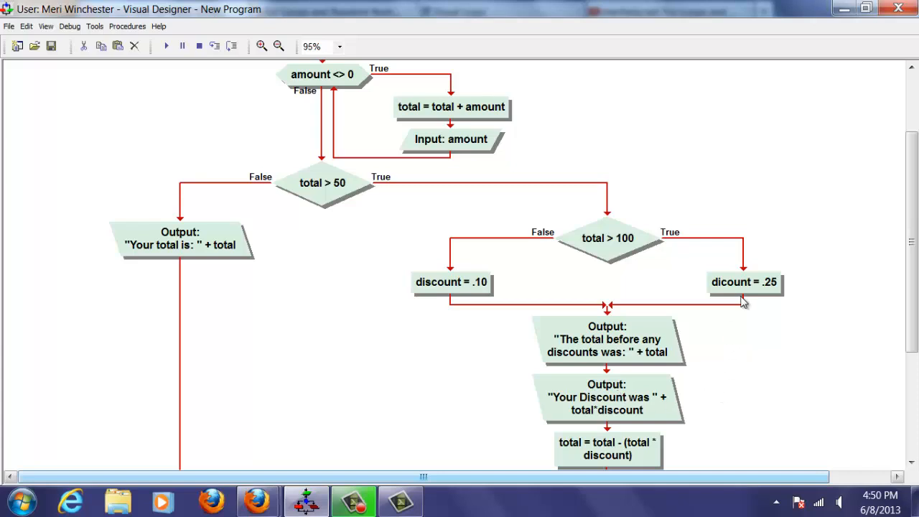
Rename the misspelled 'dicount' variable in the .25 assignment to 'discount'
{"action": "double_click", "coordinate": [745, 282]}
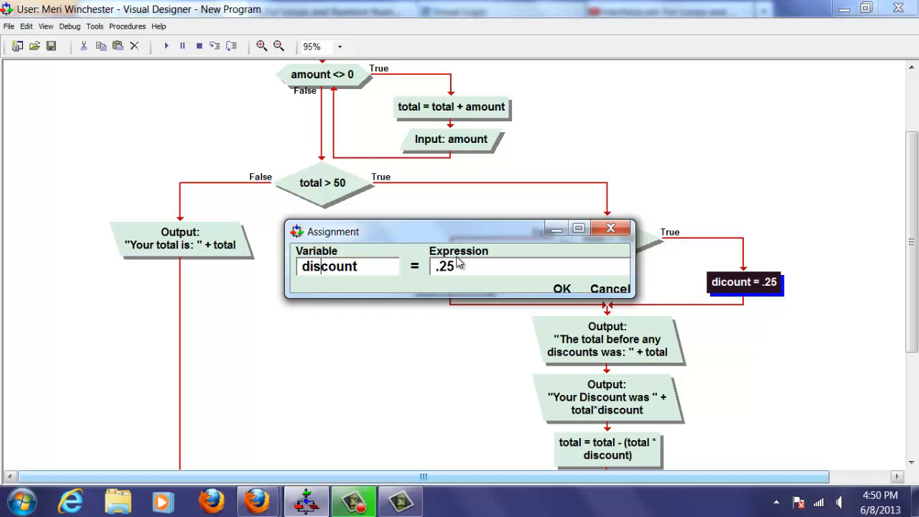
{"action": "left_click", "coordinate": [562, 288]}
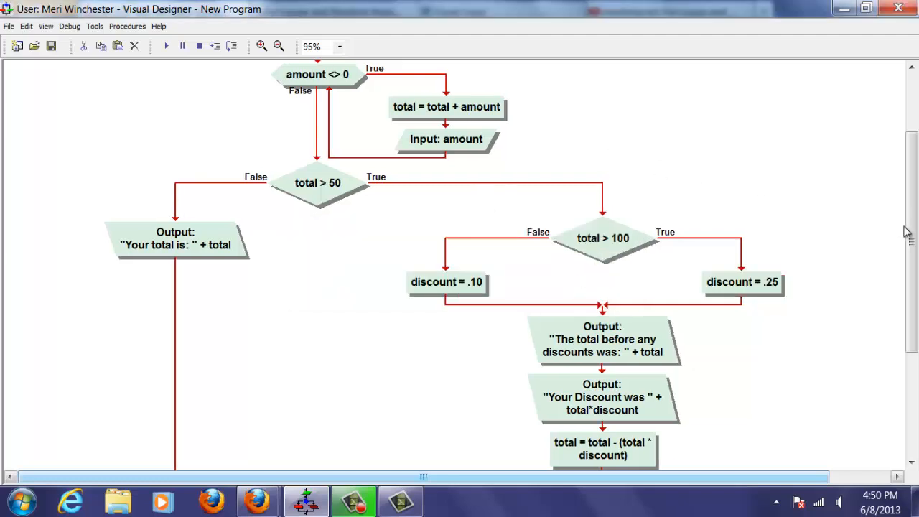
{"action": "scroll", "scroll_direction": "down", "scroll_amount": 3}
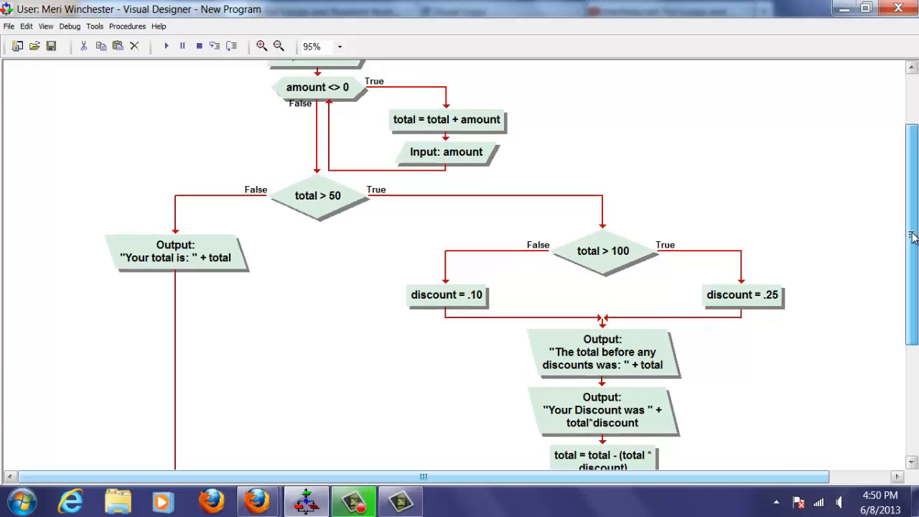
{"action": "scroll", "scroll_direction": "down", "scroll_amount": 3}
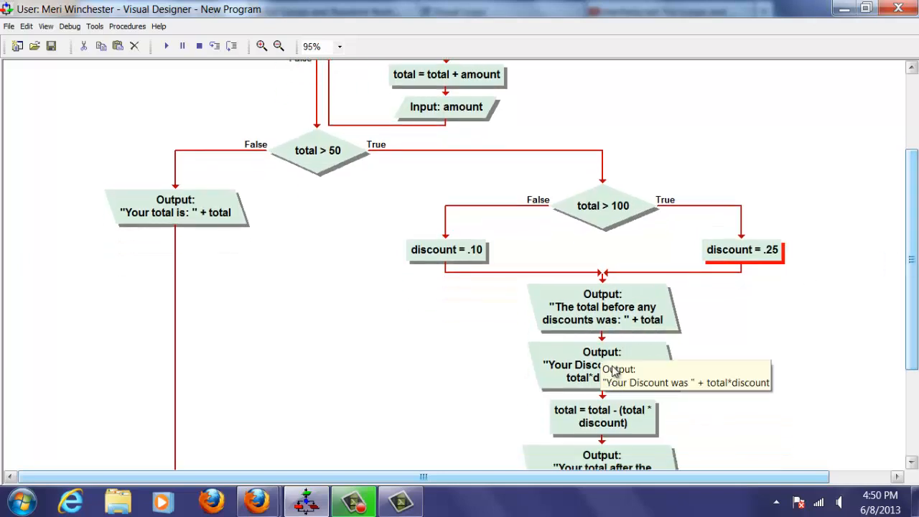
{"action": "mouse_move", "coordinate": [875, 296]}
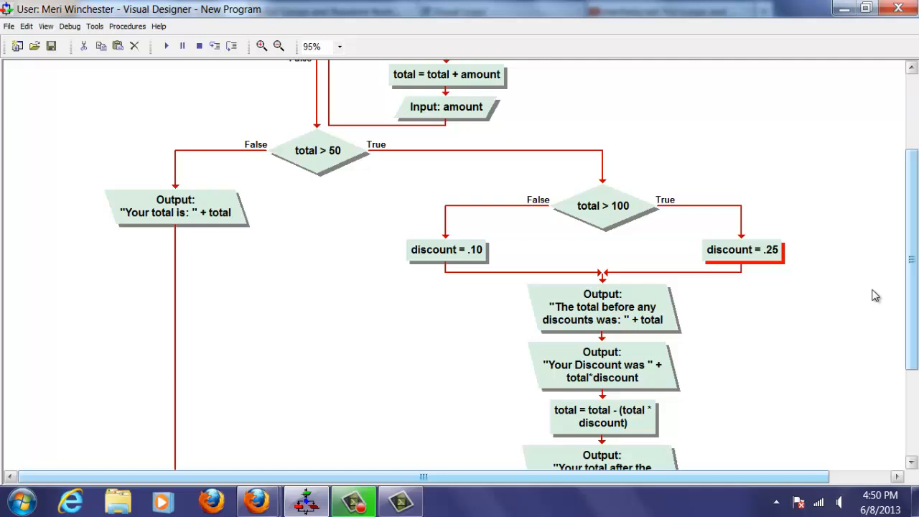
{"action": "scroll", "scroll_direction": "up", "scroll_amount": 3}
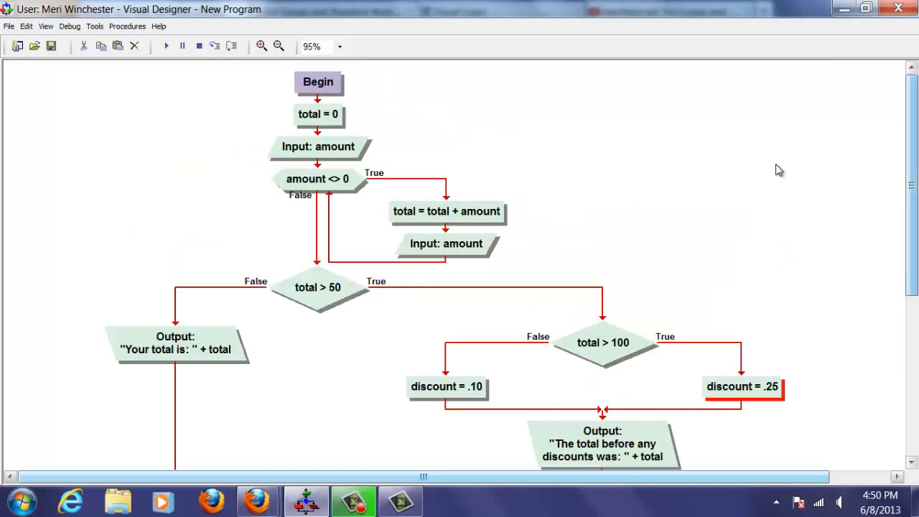
{"action": "mouse_move", "coordinate": [164, 46]}
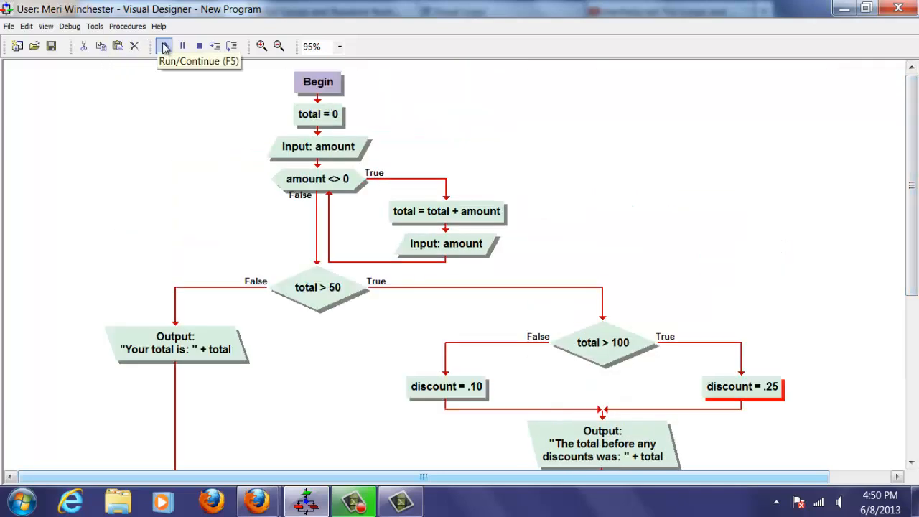
{"action": "left_click", "coordinate": [163, 46]}
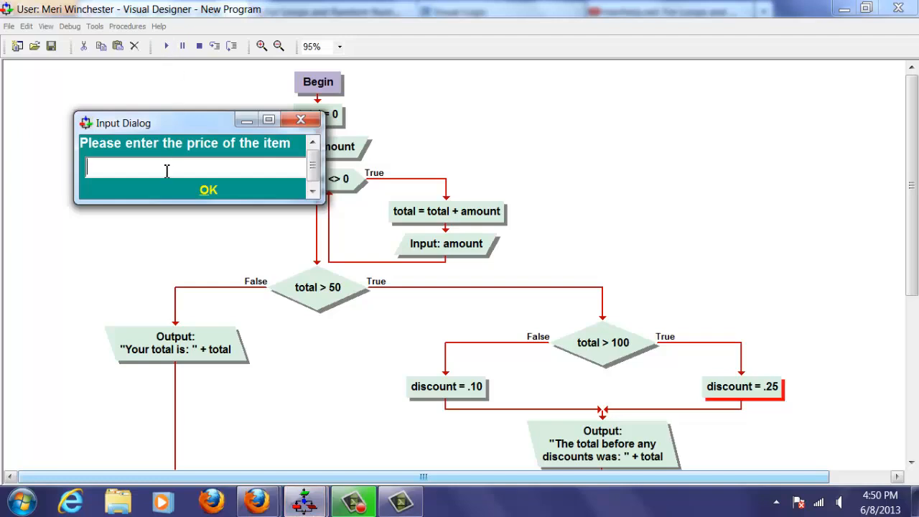
{"action": "type", "text": "500"}
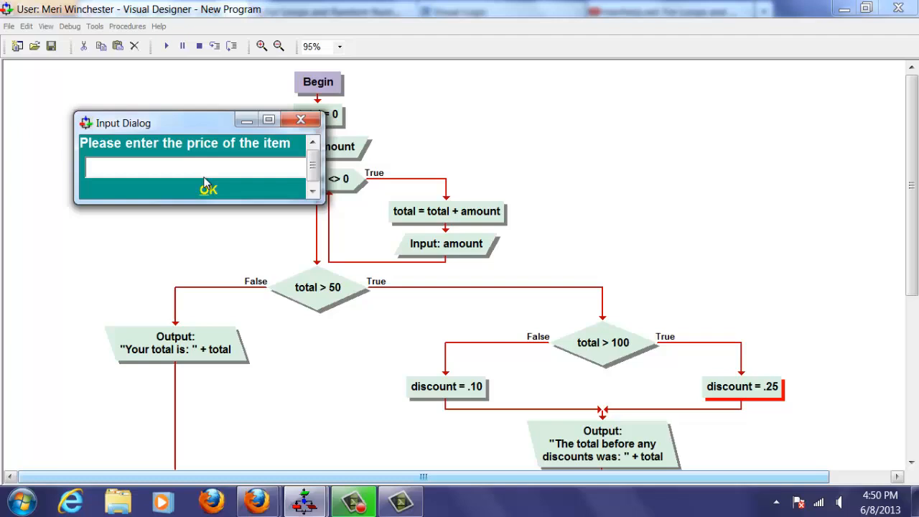
{"action": "type", "text": "0"}
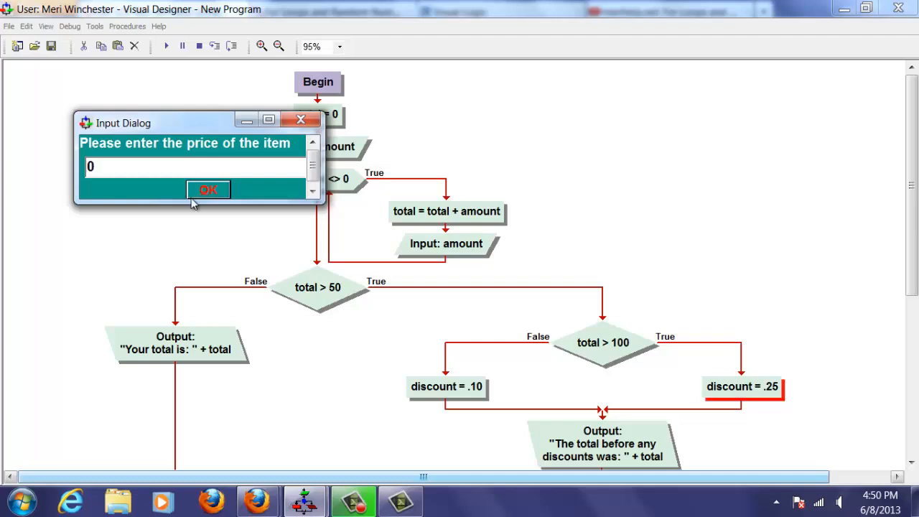
{"action": "left_click", "coordinate": [208, 190]}
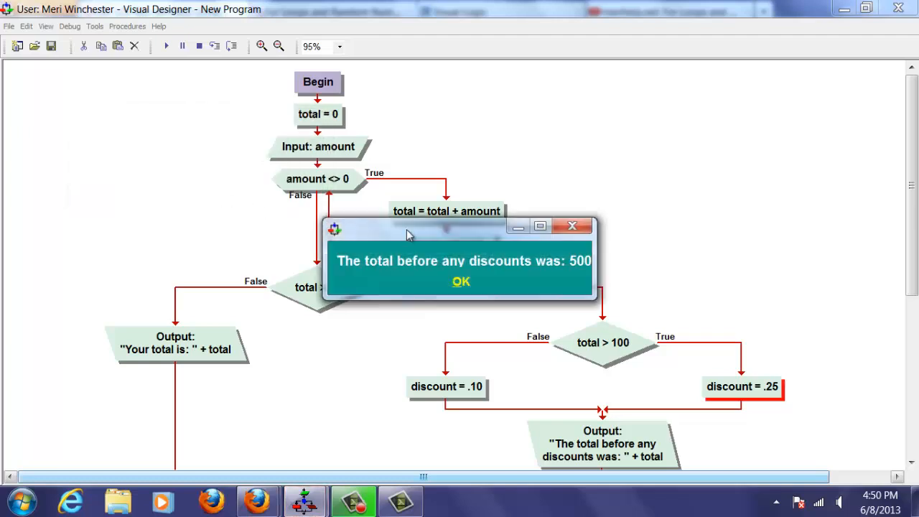
{"action": "left_click", "coordinate": [461, 281]}
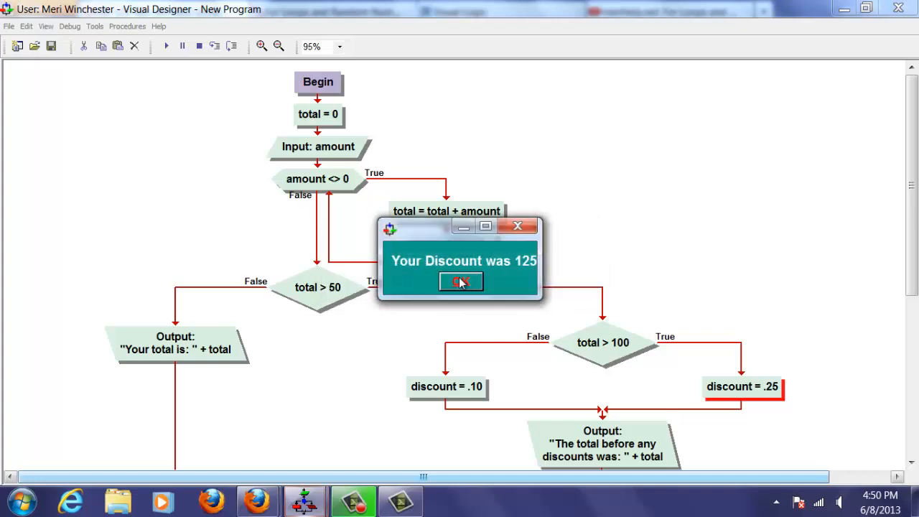
{"action": "left_click", "coordinate": [461, 281]}
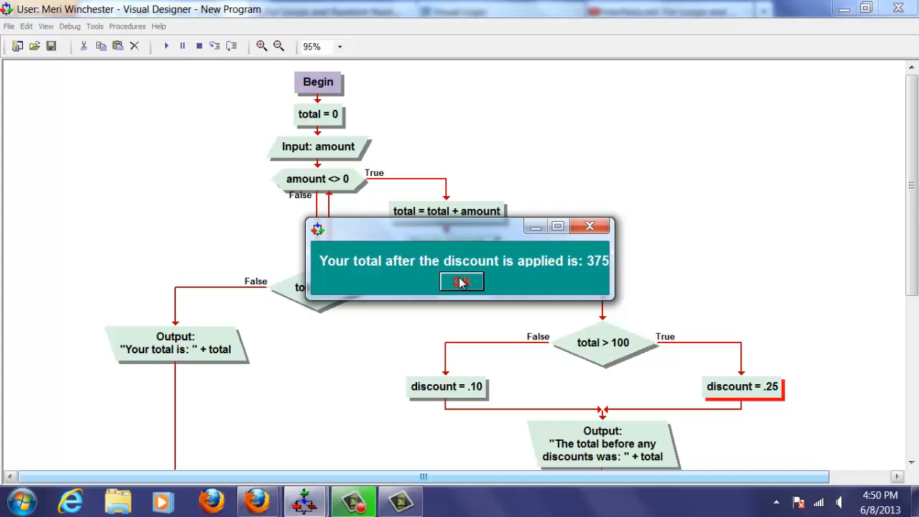
{"action": "left_click", "coordinate": [461, 281]}
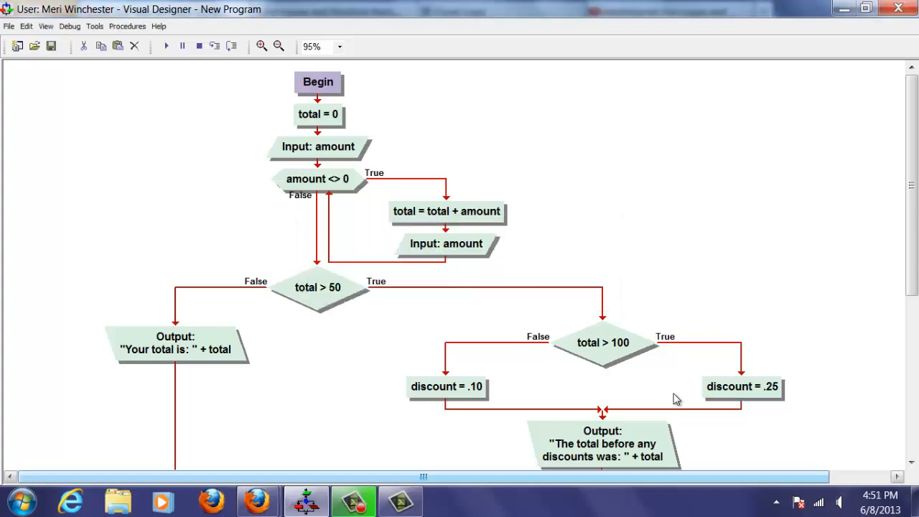
Insert an Output after discount = .25 with the expression "discount = " discount
{"action": "right_click", "coordinate": [675, 399]}
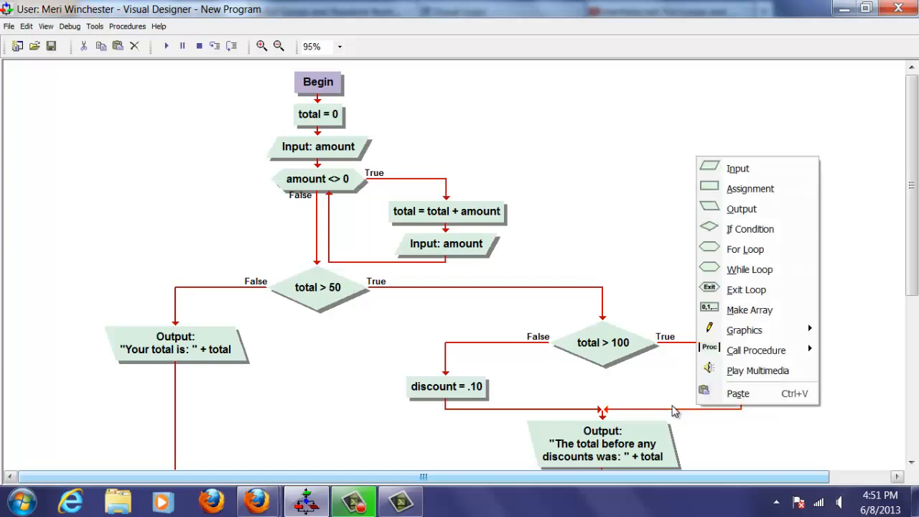
{"action": "mouse_move", "coordinate": [749, 188]}
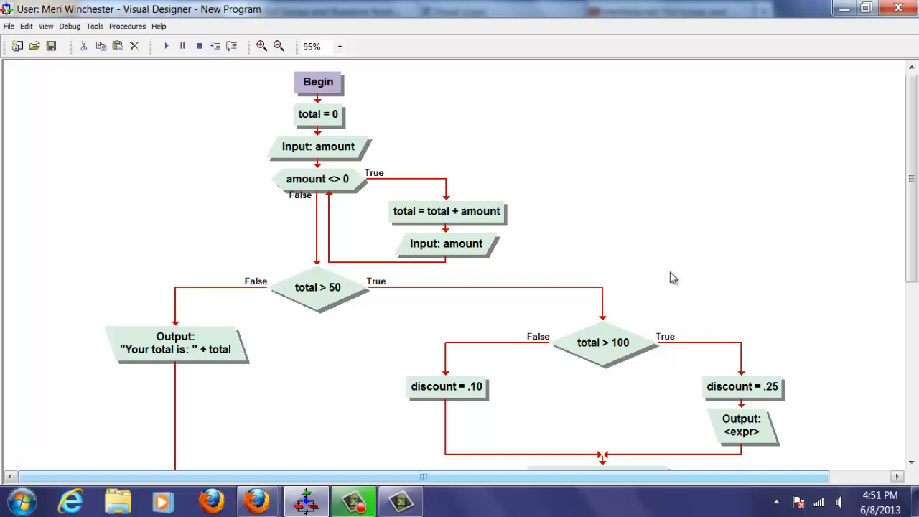
{"action": "double_click", "coordinate": [740, 425]}
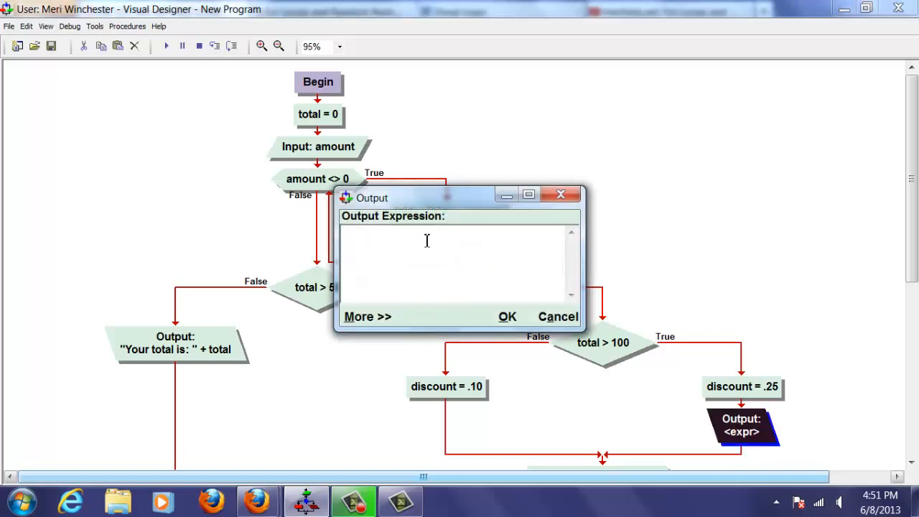
{"action": "type", "text": "\"discou"}
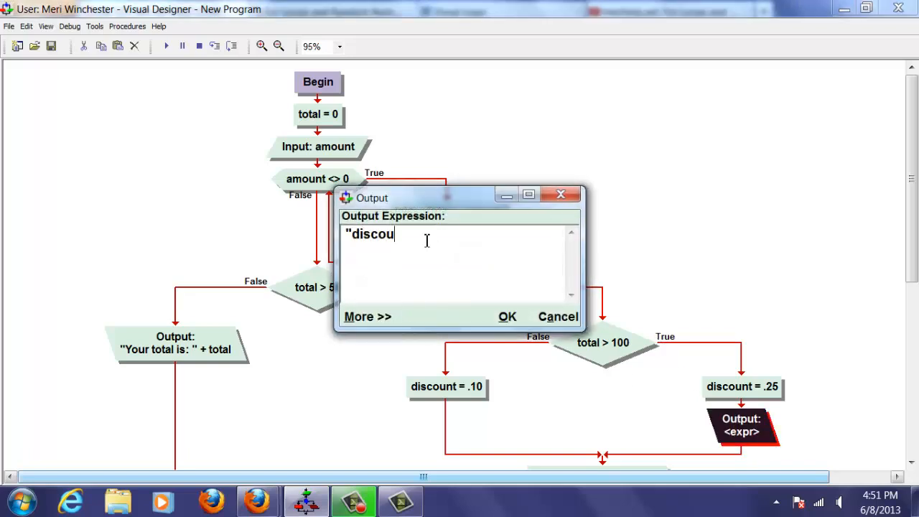
{"action": "type", "text": "nt = \""}
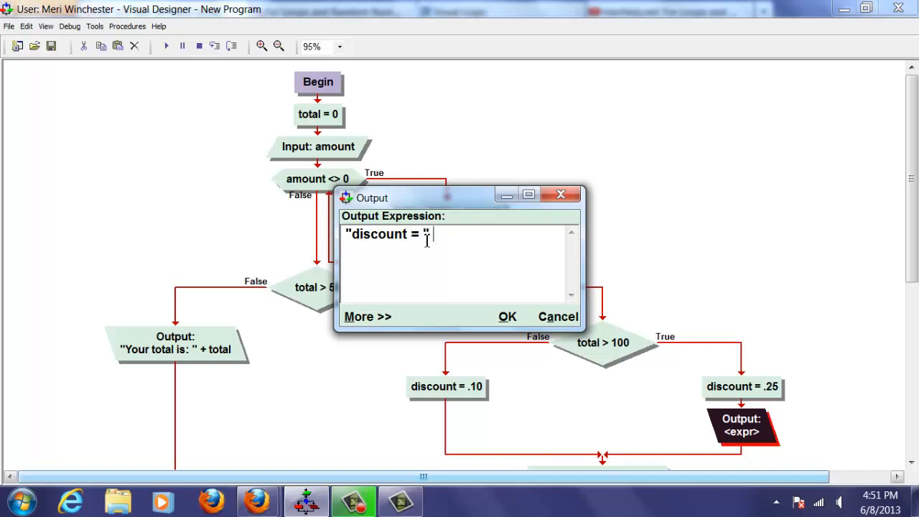
{"action": "type", "text": "discount"}
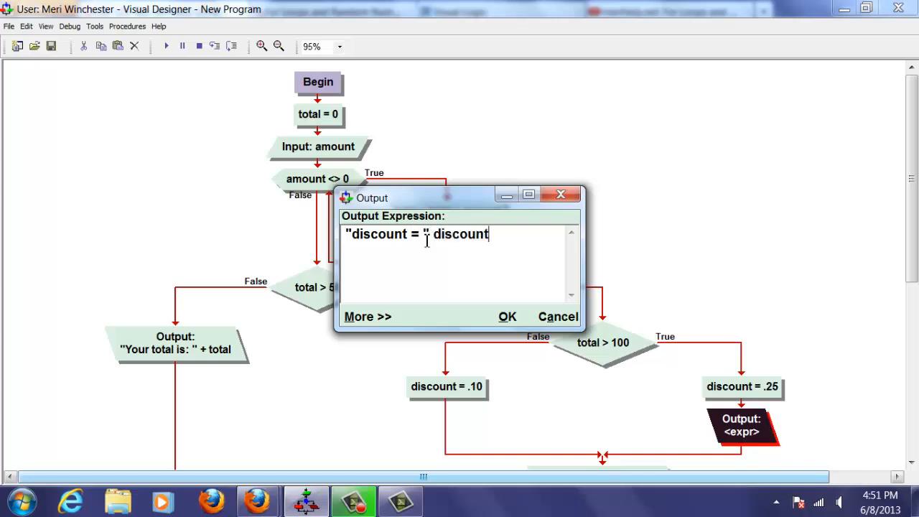
{"action": "left_click", "coordinate": [507, 317]}
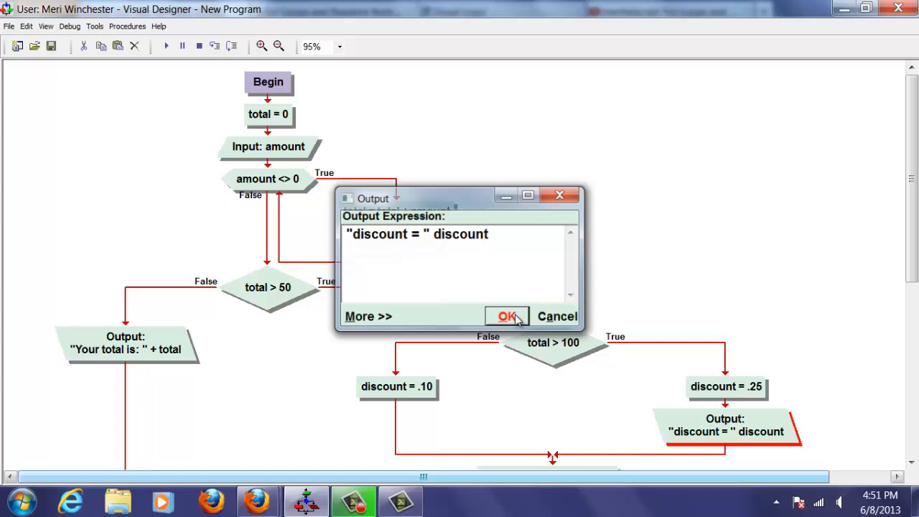
{"action": "left_click", "coordinate": [507, 316]}
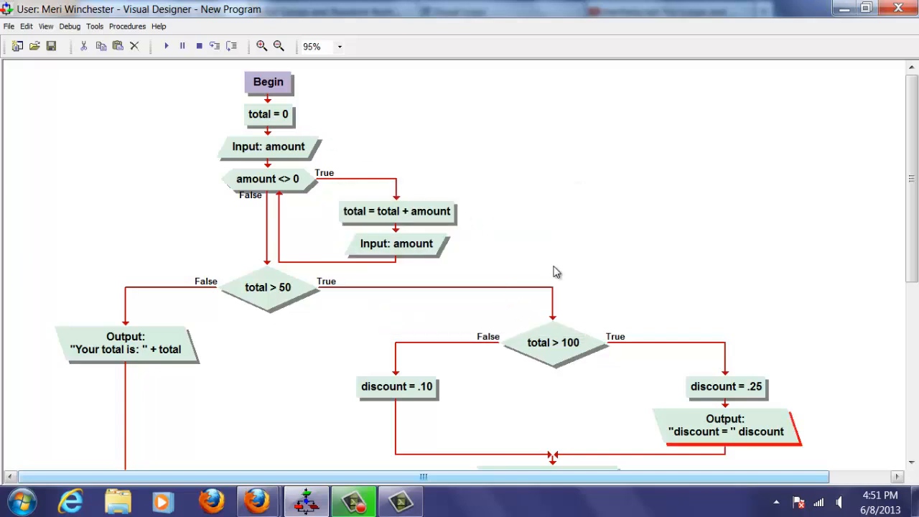
{"action": "mouse_move", "coordinate": [726, 387]}
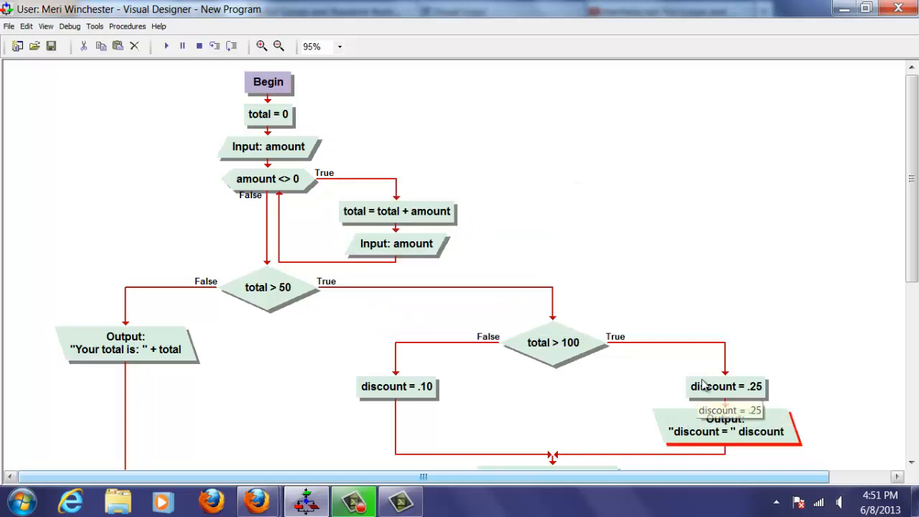
{"action": "mouse_move", "coordinate": [177, 66]}
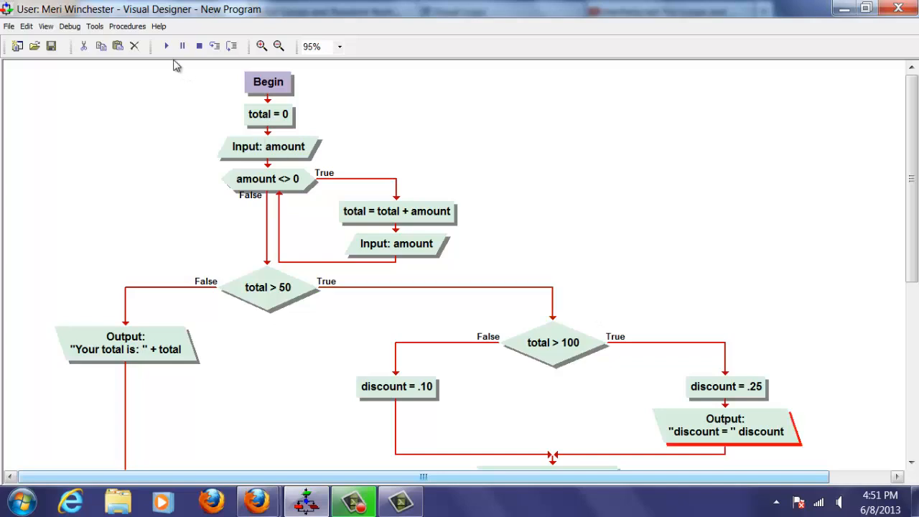
Test-run with a 140 purchase then 0, dismissing the execution error and termination messages
{"action": "left_click", "coordinate": [166, 46]}
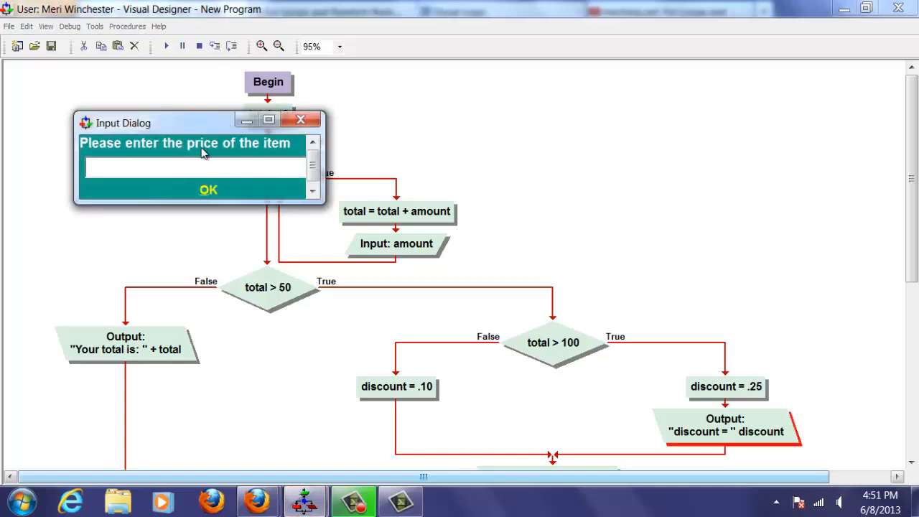
{"action": "type", "text": "140"}
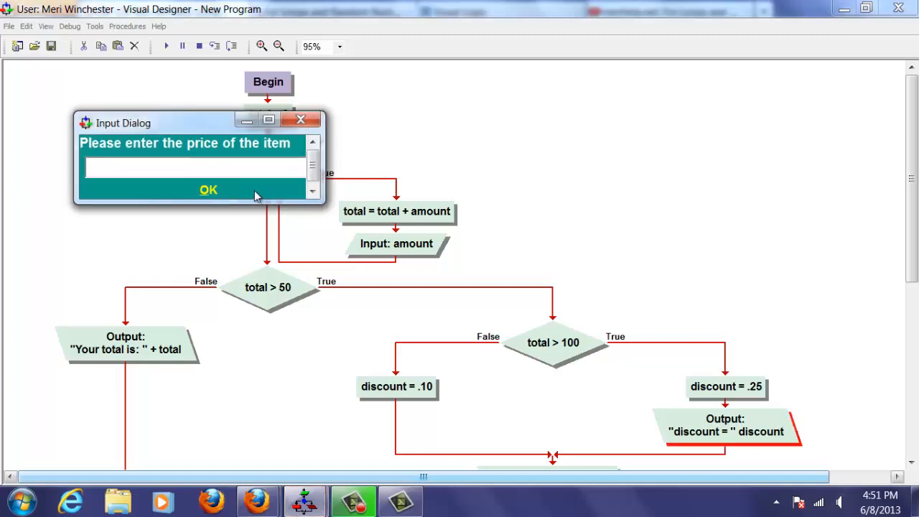
{"action": "type", "text": "0"}
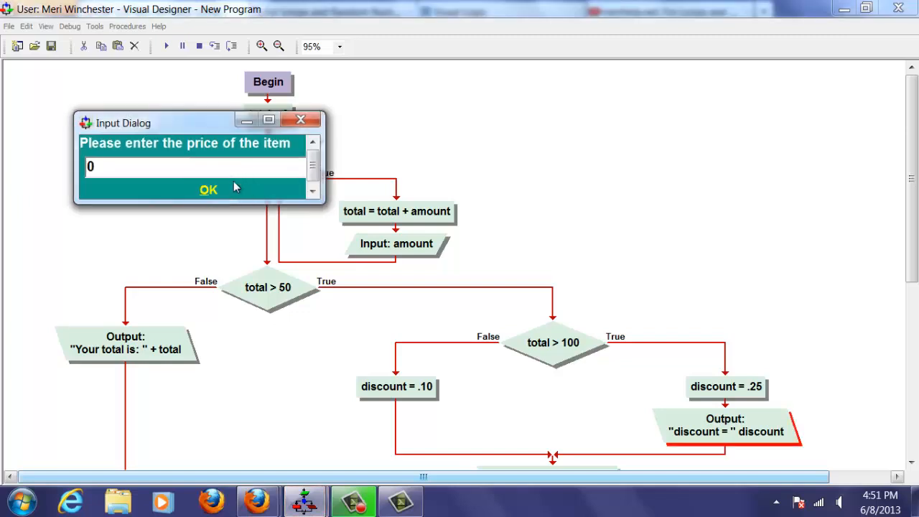
{"action": "left_click", "coordinate": [208, 189]}
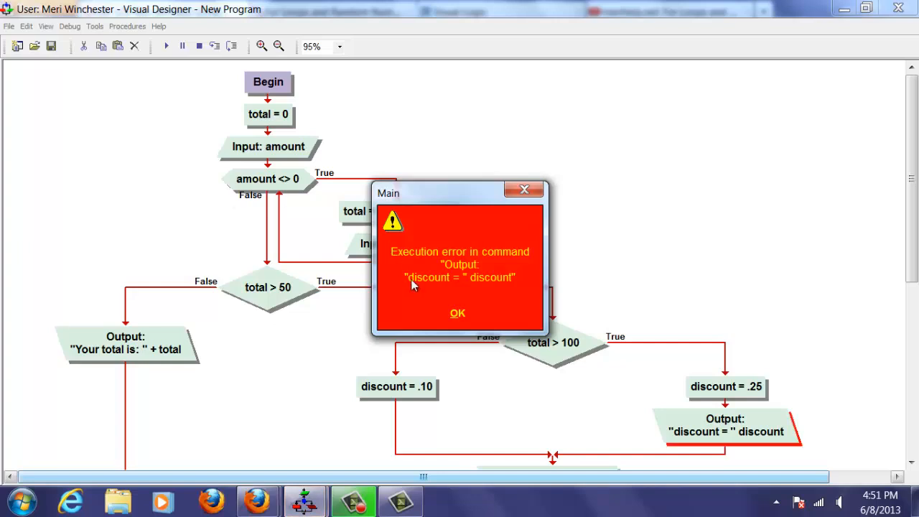
{"action": "left_click", "coordinate": [458, 313]}
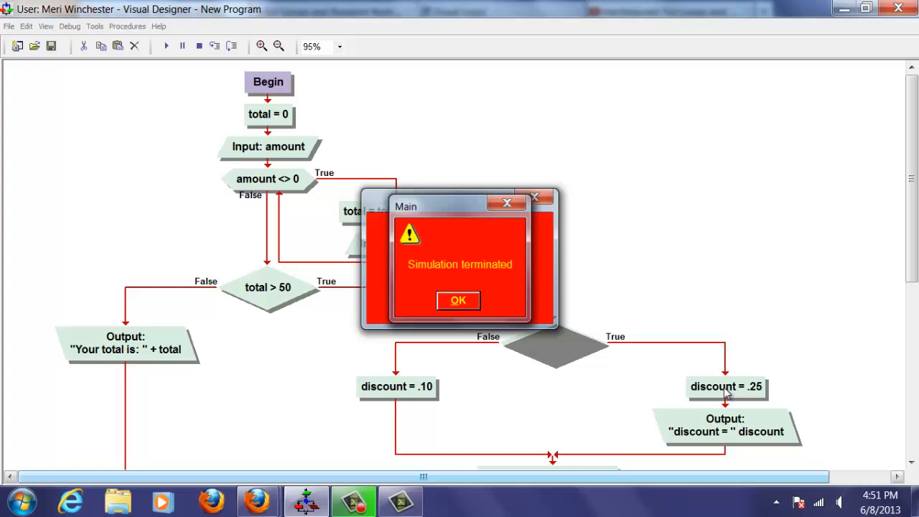
{"action": "left_click", "coordinate": [458, 300]}
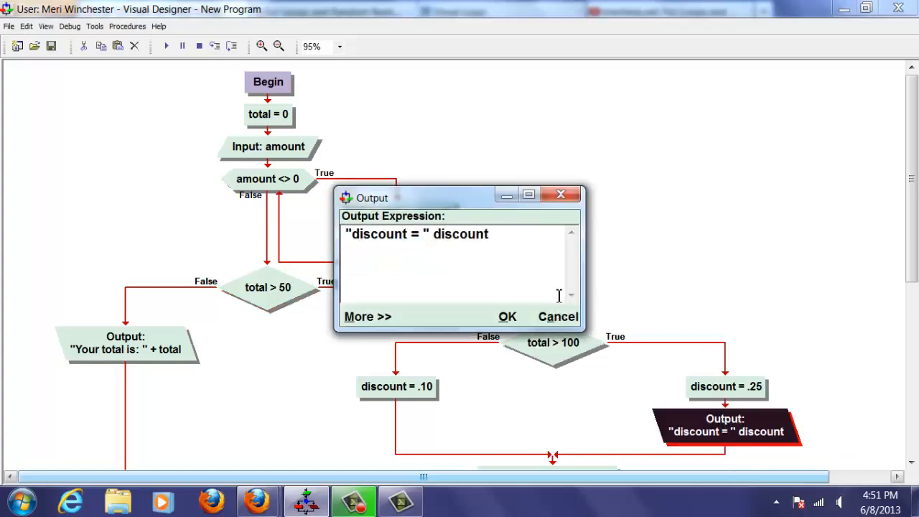
Add the missing plus sign so the output reads "discount = " + discount
{"action": "left_click", "coordinate": [431, 234]}
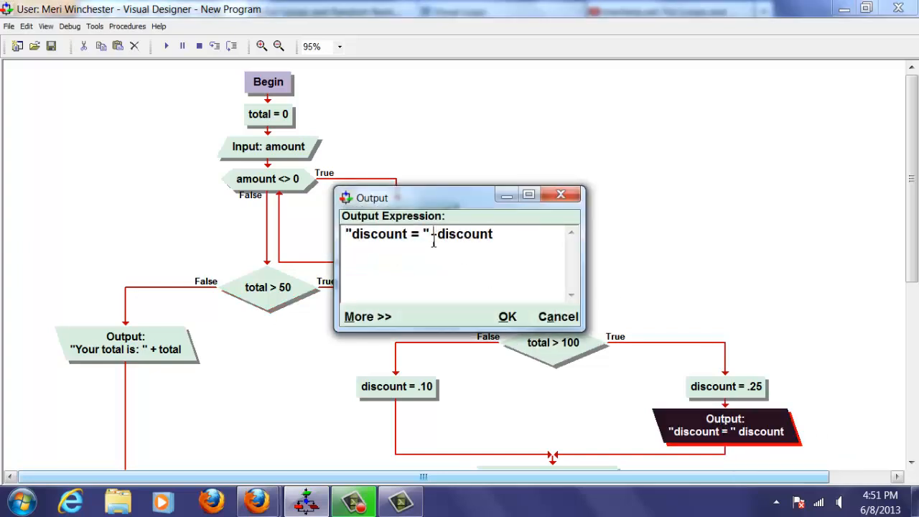
{"action": "left_click", "coordinate": [507, 316]}
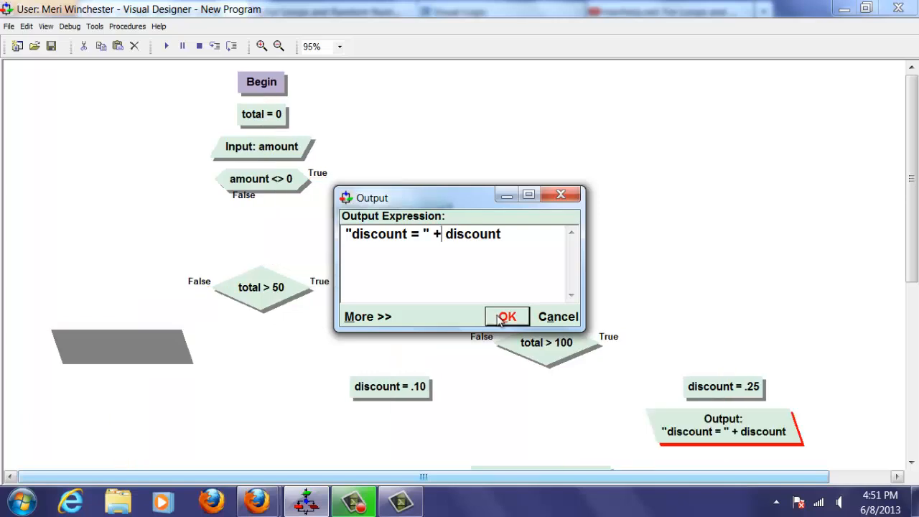
{"action": "left_click", "coordinate": [507, 316]}
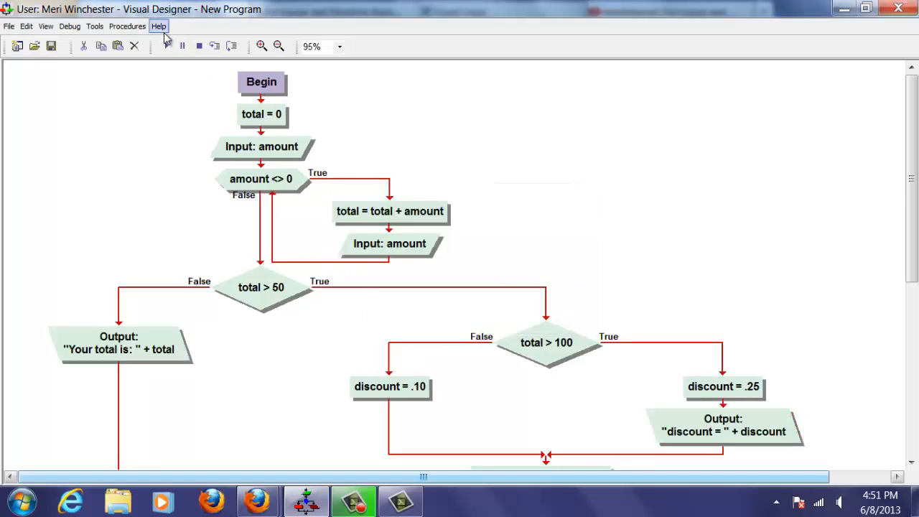
{"action": "mouse_move", "coordinate": [166, 45]}
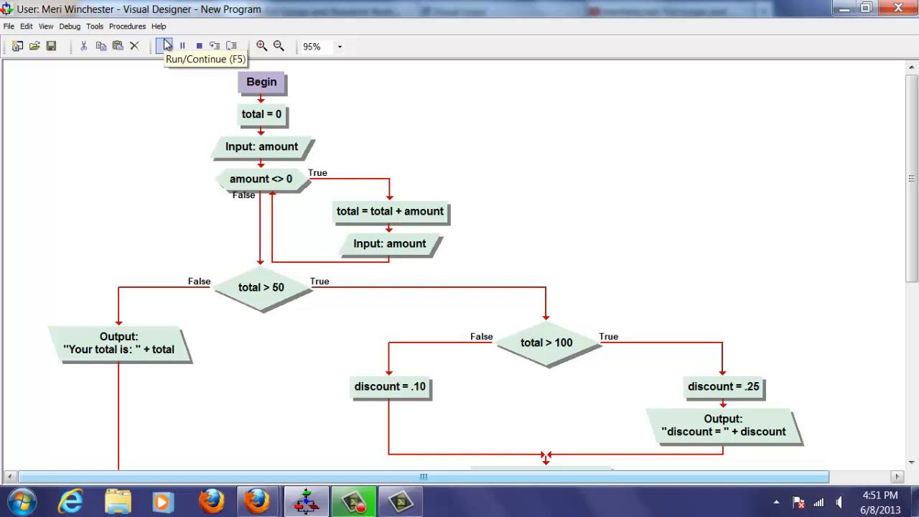
Run the program with 140 then 0, acknowledging discount = 0.25 and a 35 discount
{"action": "left_click", "coordinate": [166, 46]}
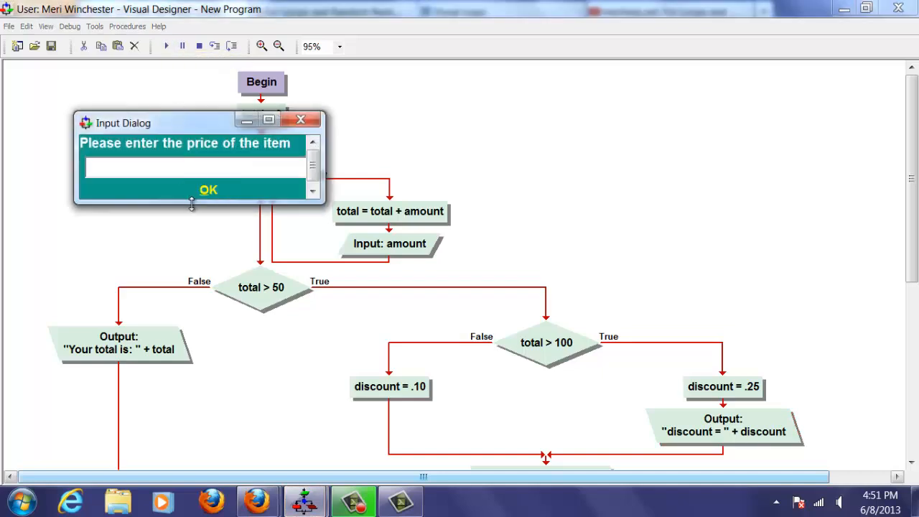
{"action": "type", "text": "140"}
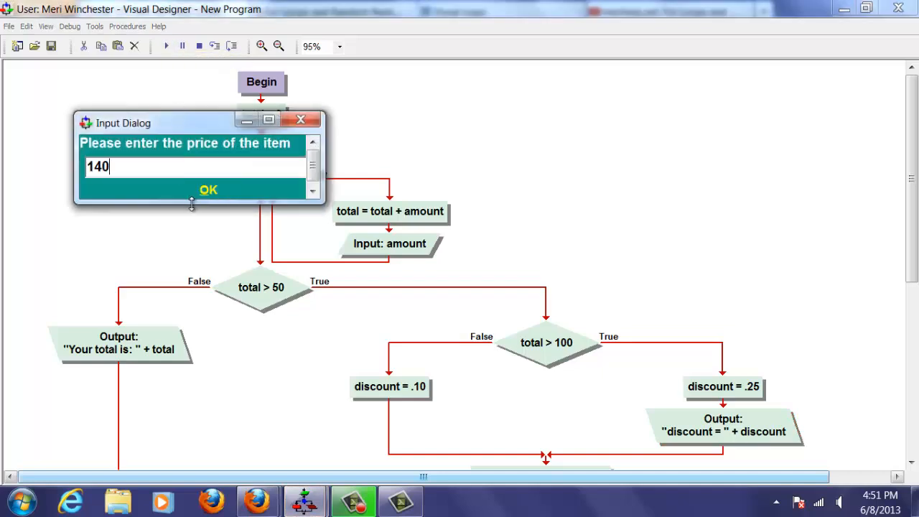
{"action": "left_click", "coordinate": [208, 190]}
{"action": "type", "text": "0"}
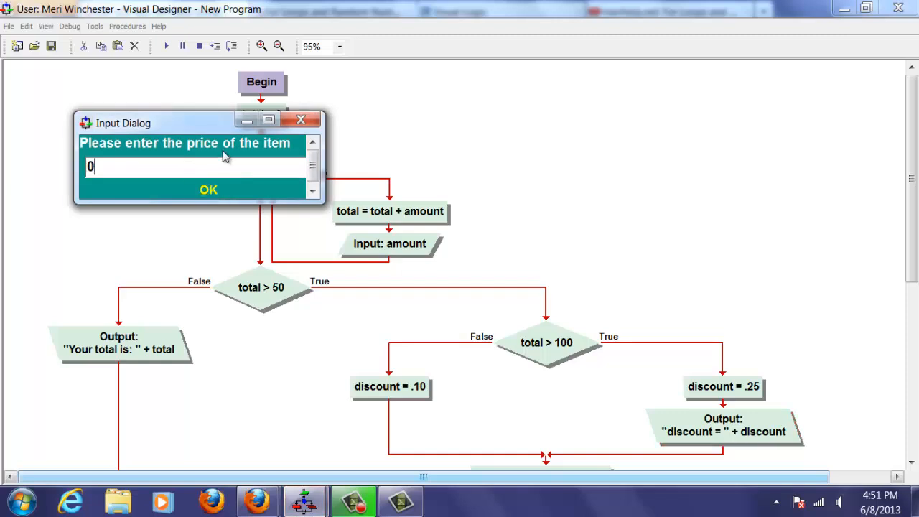
{"action": "left_click", "coordinate": [208, 190]}
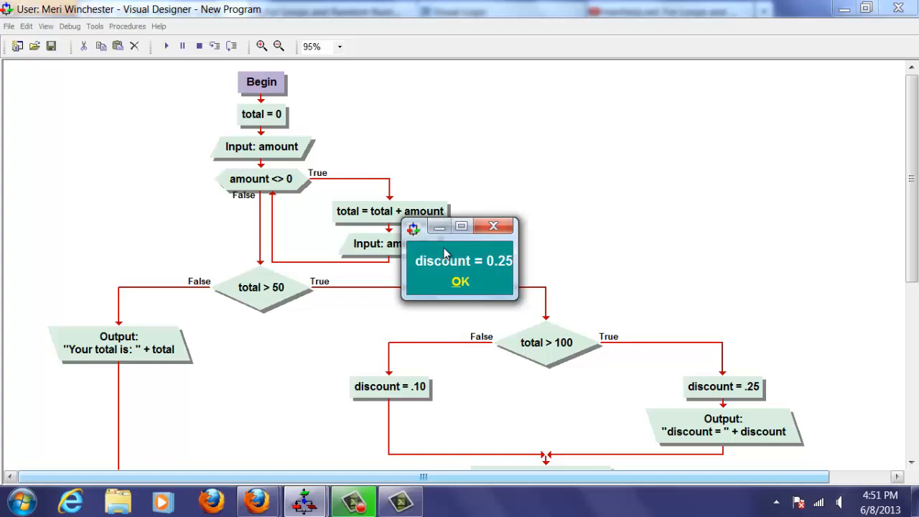
{"action": "mouse_move", "coordinate": [656, 413]}
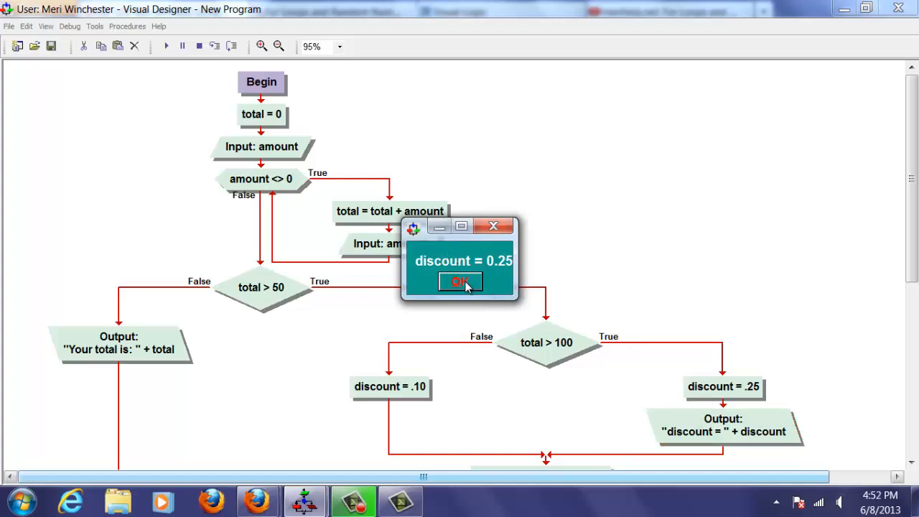
{"action": "left_click", "coordinate": [461, 281]}
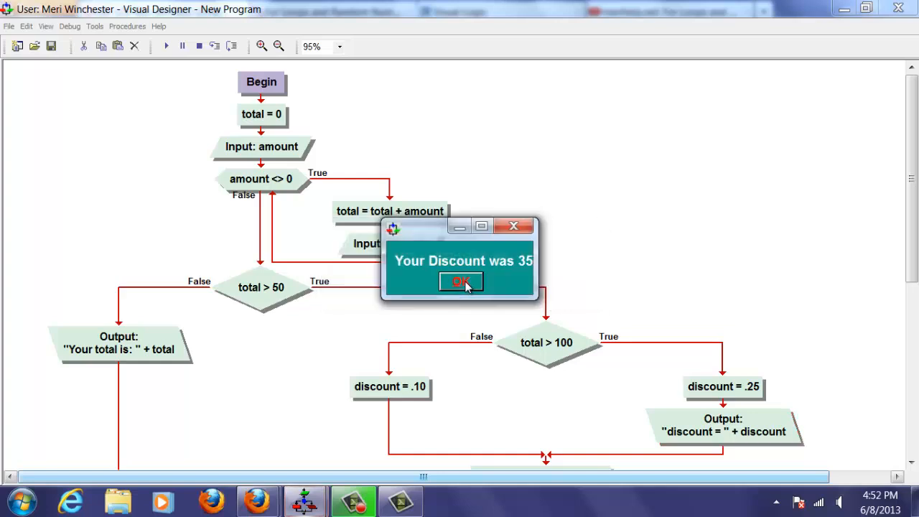
{"action": "left_click", "coordinate": [461, 280]}
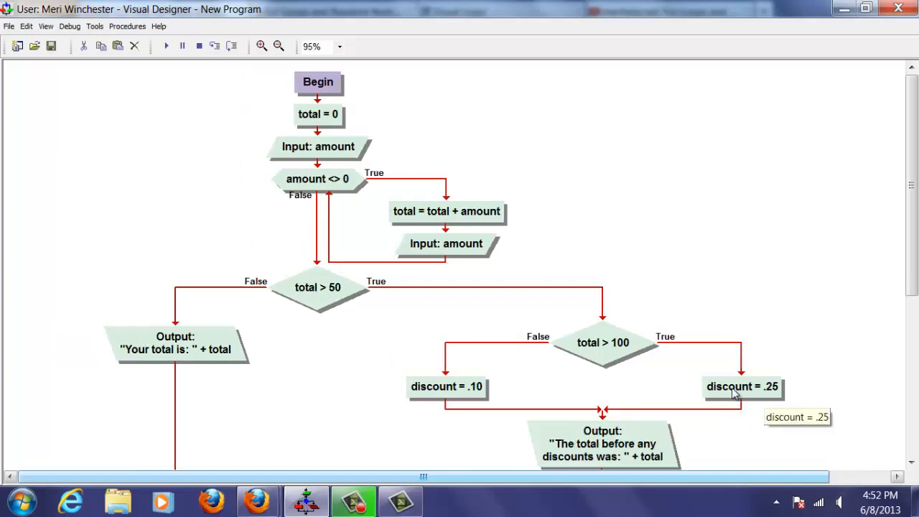
{"action": "mouse_move", "coordinate": [739, 349]}
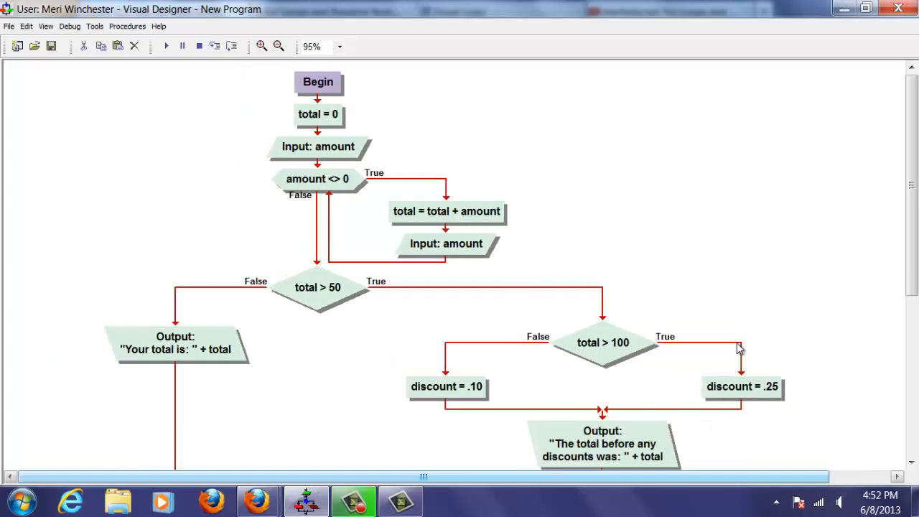
Scroll down and back up through the flowchart to check both discount branches
{"action": "scroll", "scroll_direction": "down", "scroll_amount": 3}
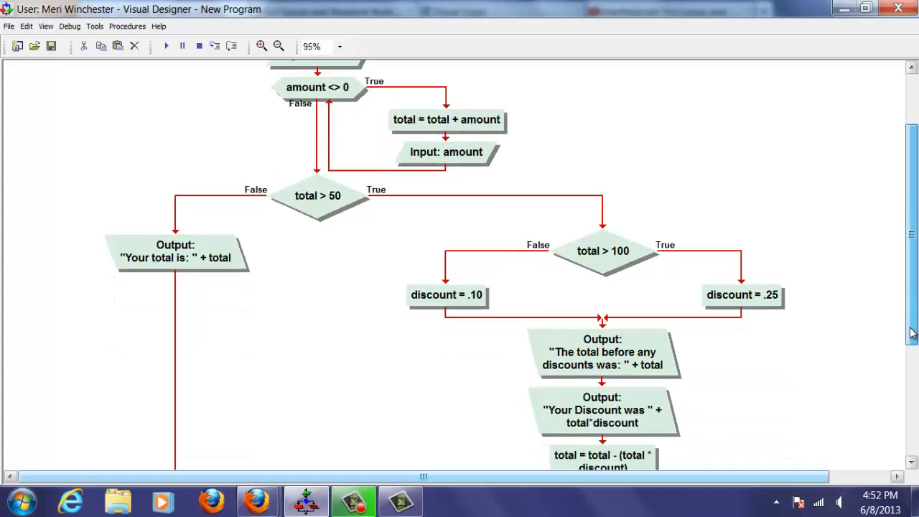
{"action": "scroll", "scroll_direction": "down", "scroll_amount": 3}
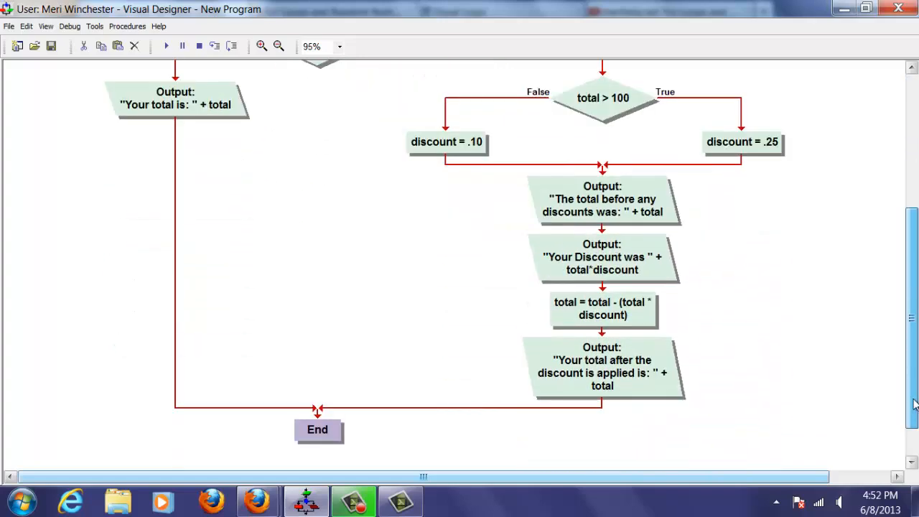
{"action": "scroll", "scroll_direction": "up", "scroll_amount": 3}
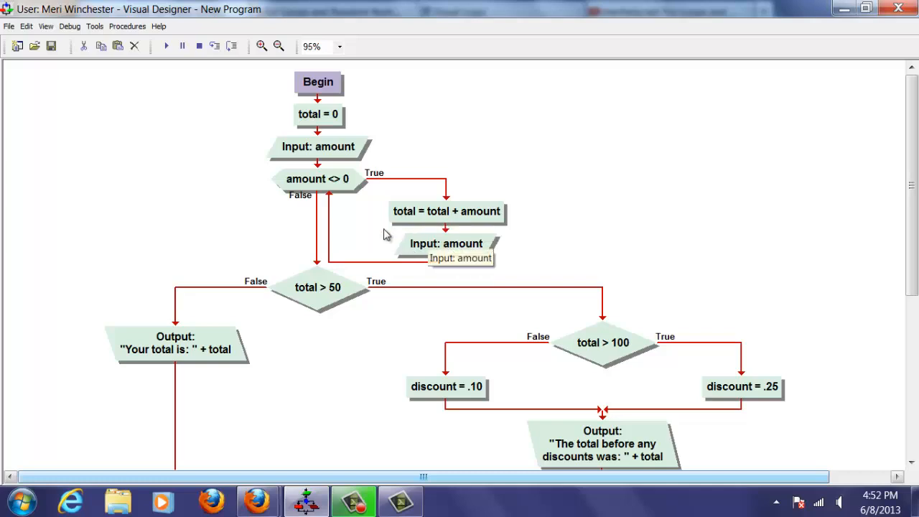
{"action": "mouse_move", "coordinate": [337, 179]}
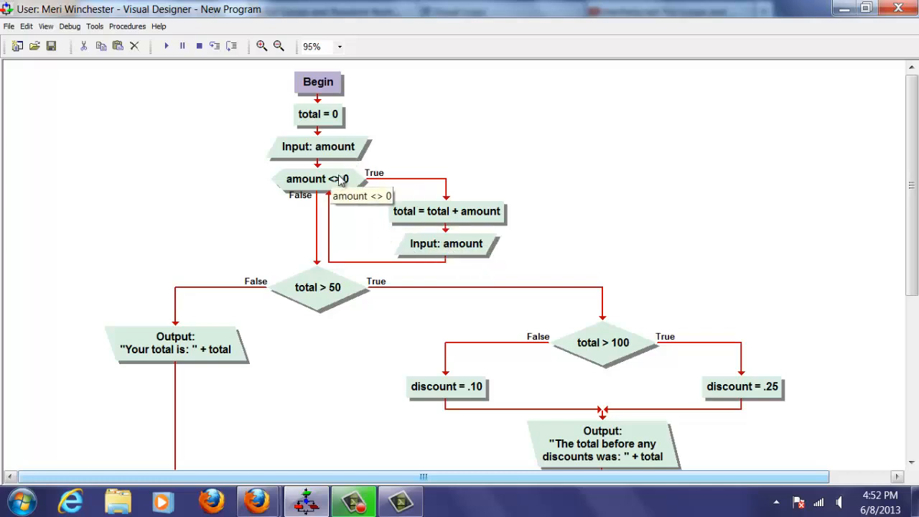
{"action": "mouse_move", "coordinate": [423, 188]}
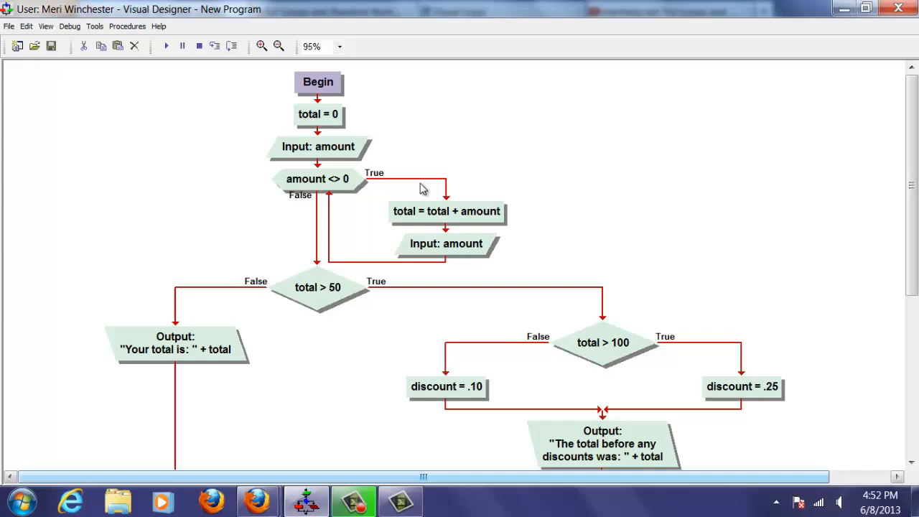
{"action": "mouse_move", "coordinate": [347, 200]}
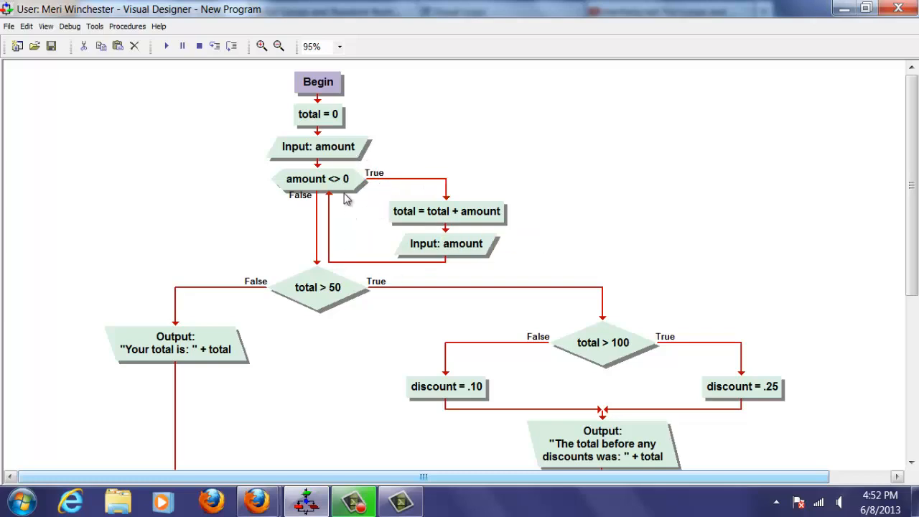
{"action": "mouse_move", "coordinate": [544, 216]}
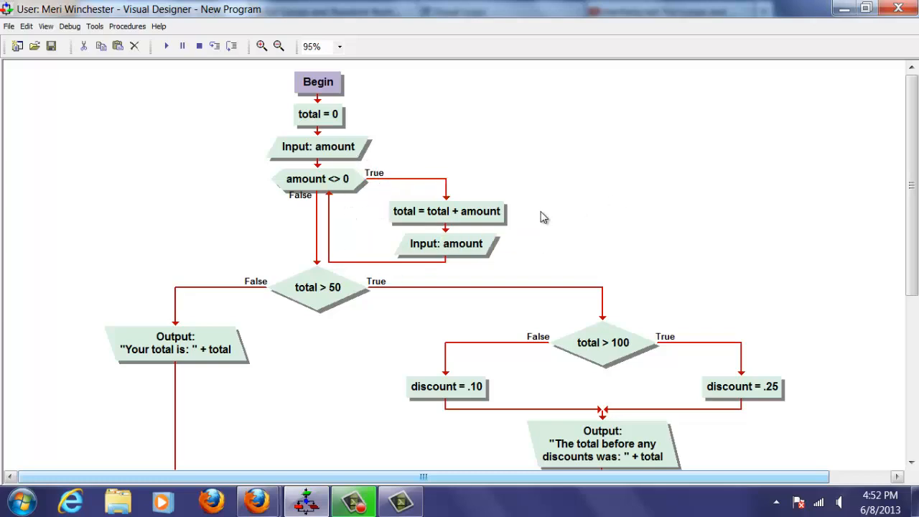